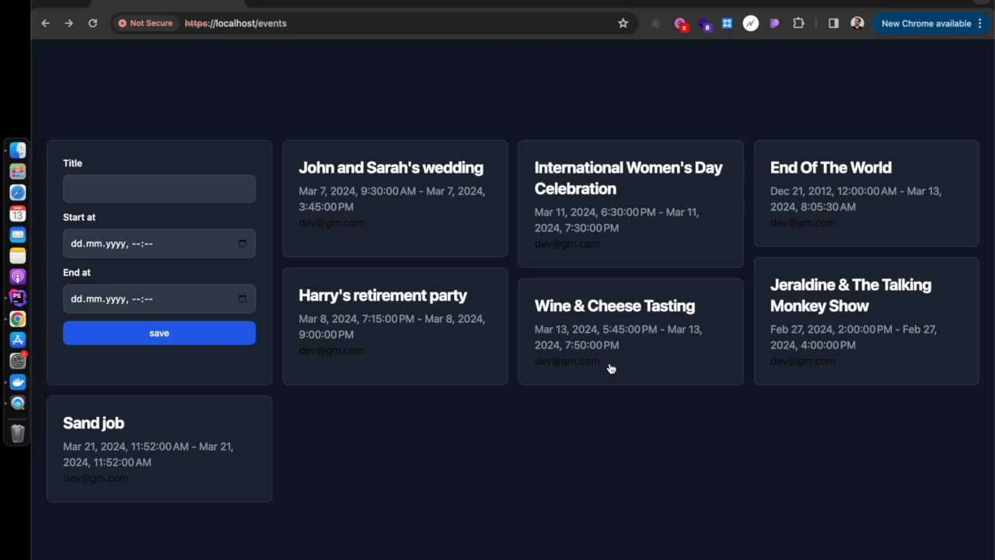
pyautogui.moveTo(880, 248)
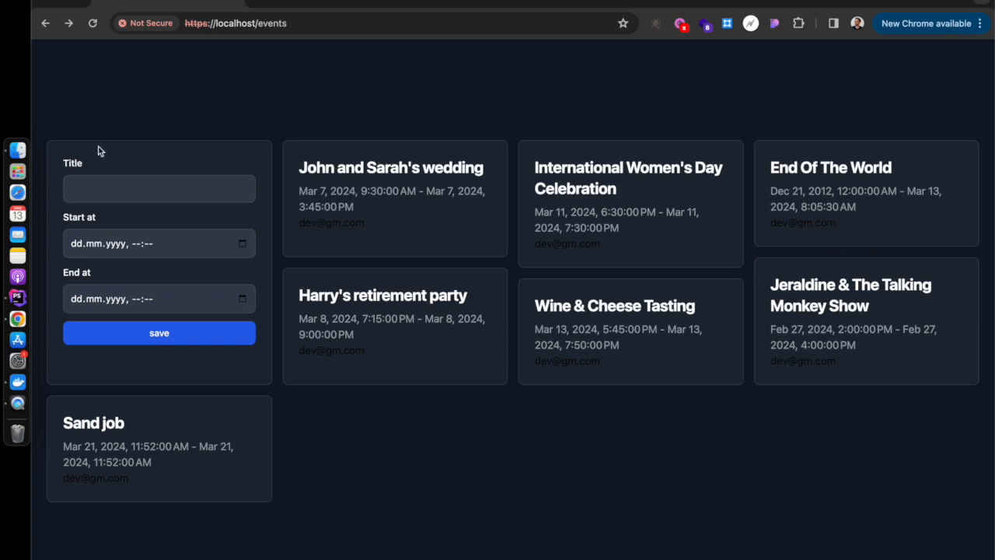
pyautogui.moveTo(100, 224)
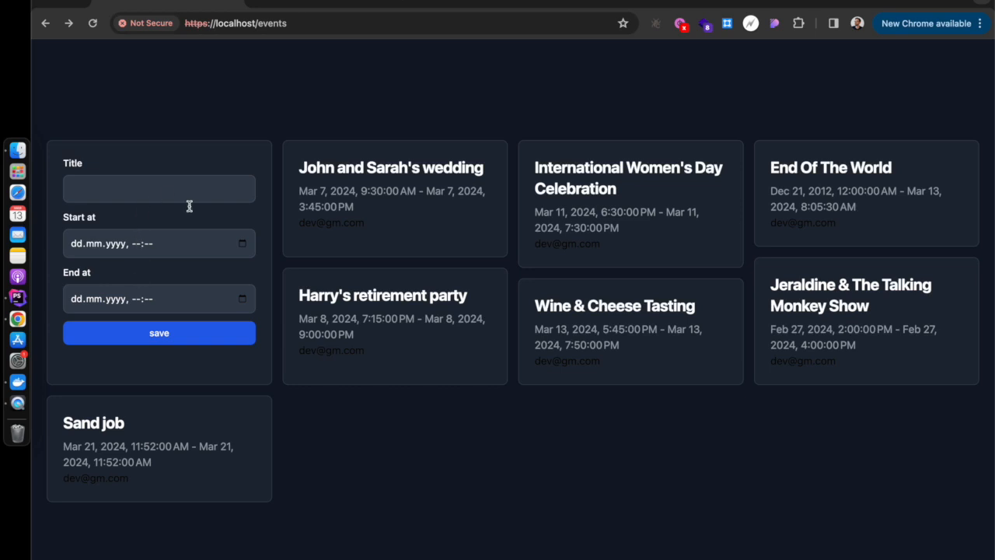
pyautogui.moveTo(476, 286)
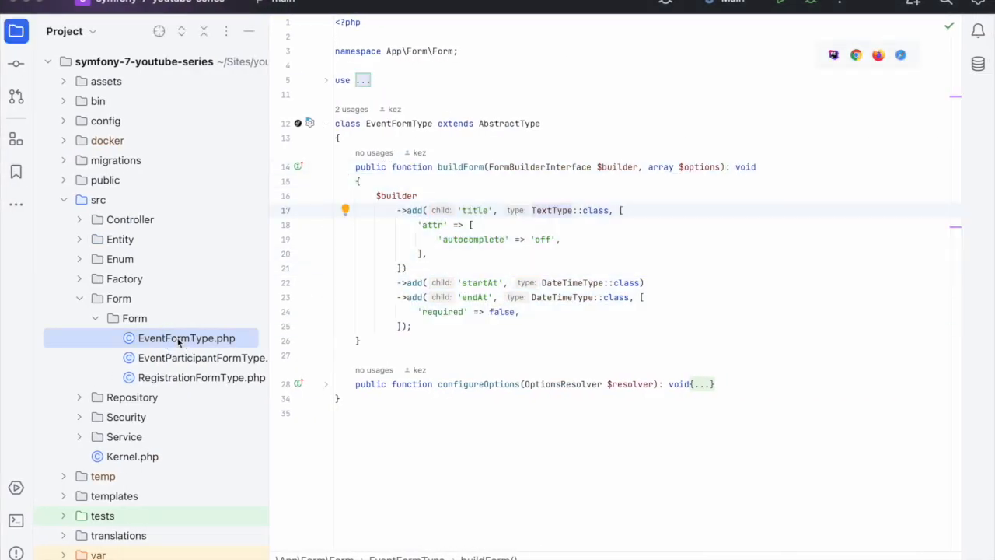
# Create a DataTransferObject directory under src via New > Directory.
pyautogui.click(134, 317)
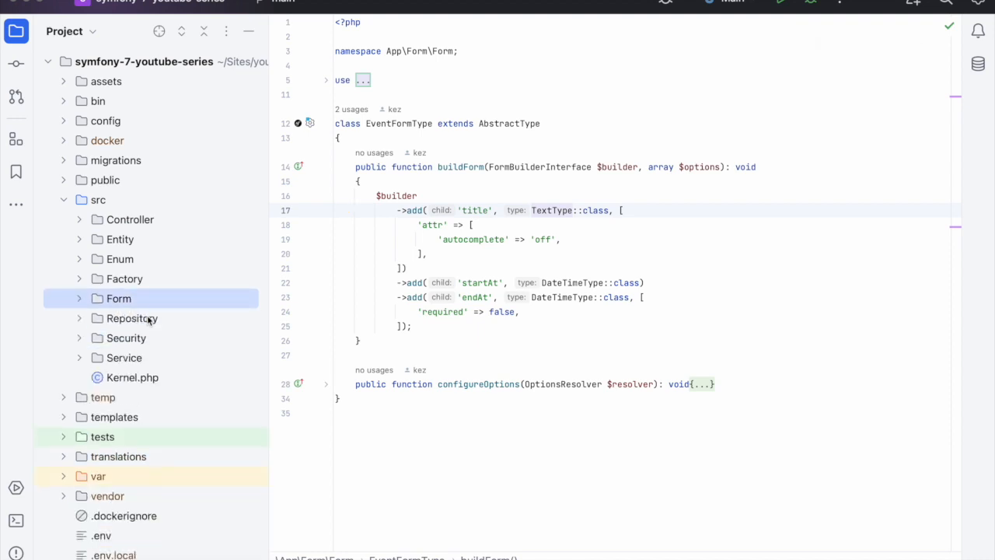
pyautogui.click(130, 220)
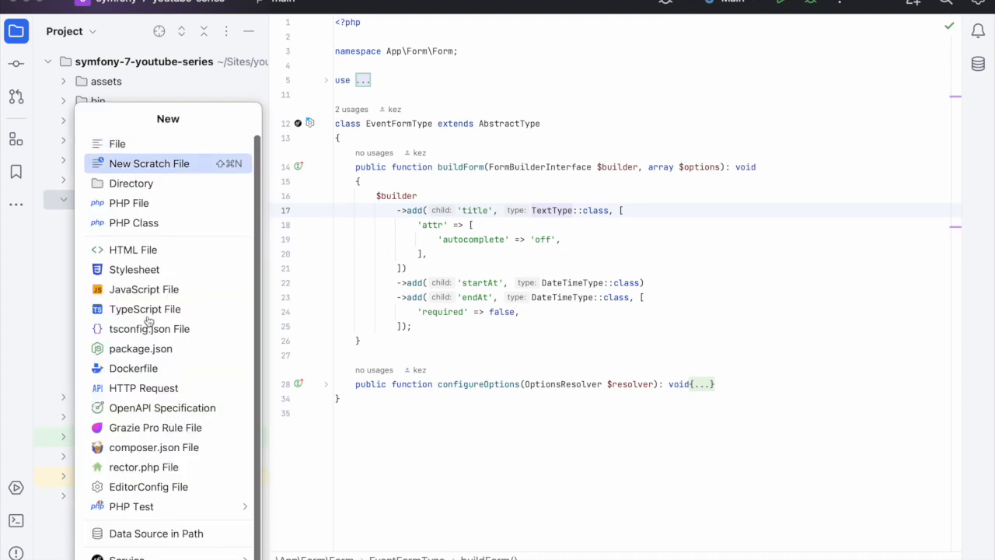
pyautogui.click(131, 183)
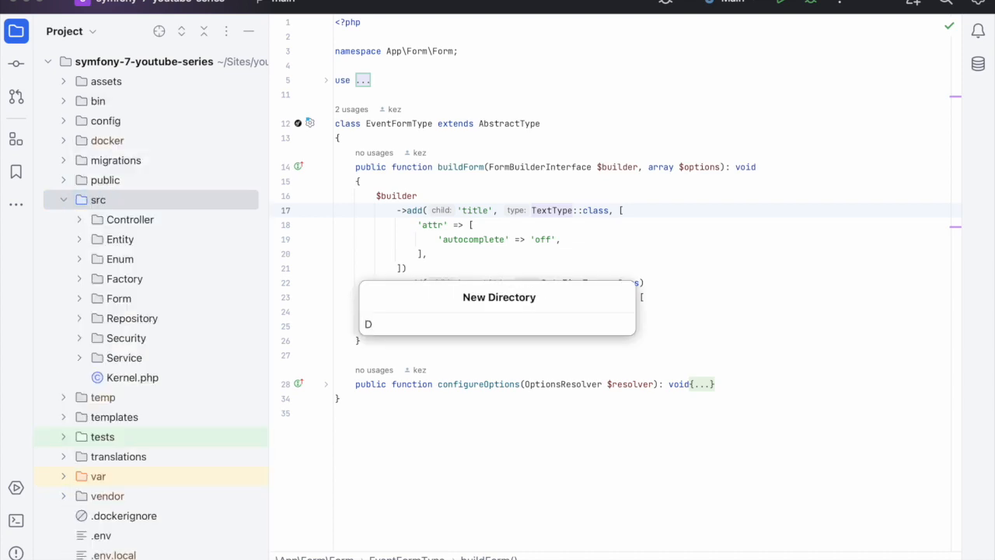
pyautogui.write('ataTrans')
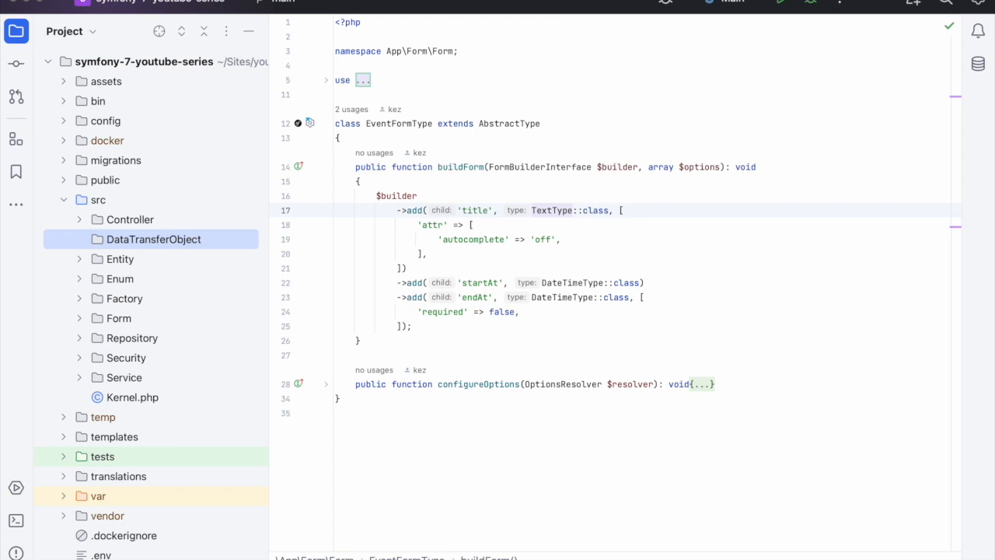
# Add EventDetailsDto and EventLocationDto PHP classes in DataTransferObject.
pyautogui.rightClick(153, 239)
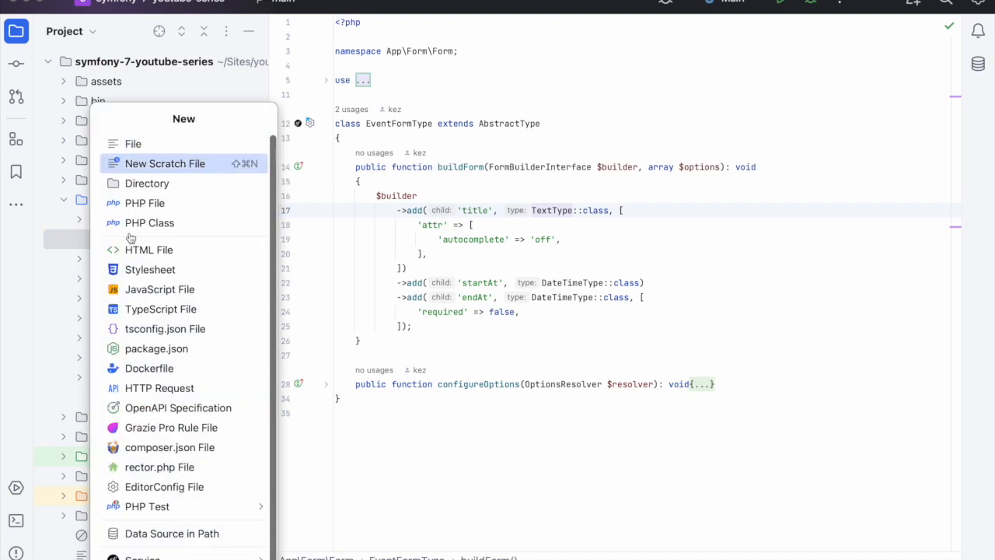
pyautogui.click(150, 222)
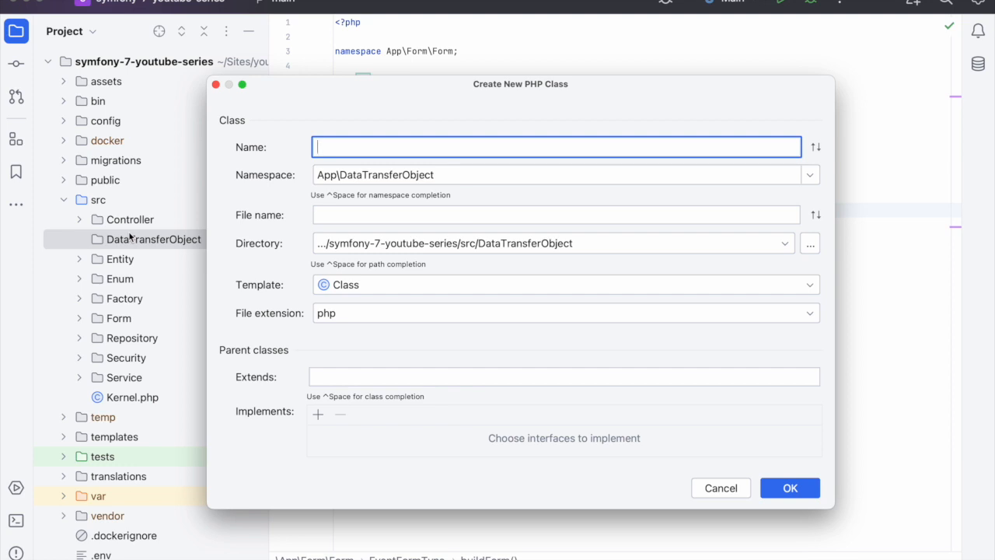
pyautogui.write('EventDet')
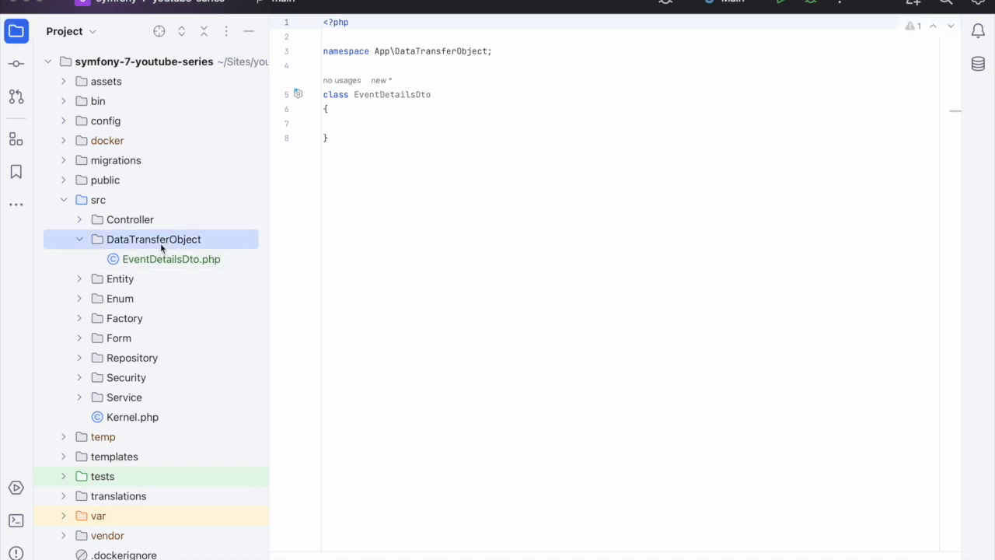
pyautogui.write('EventLocationDt')
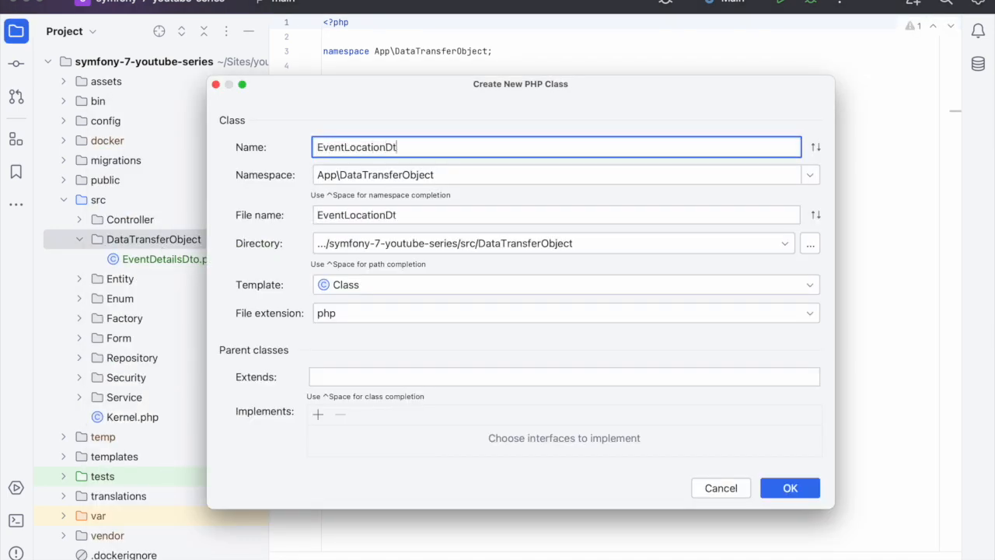
pyautogui.click(789, 488)
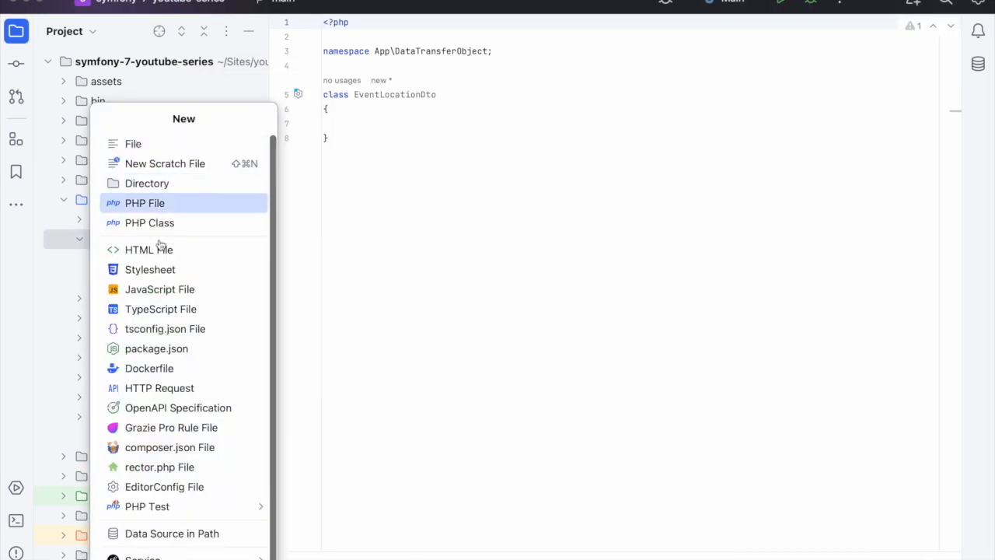
# Add the EventInviationsDto class, add it to Git, and select the new DTO files.
pyautogui.click(149, 223)
pyautogui.write('EventInvi')
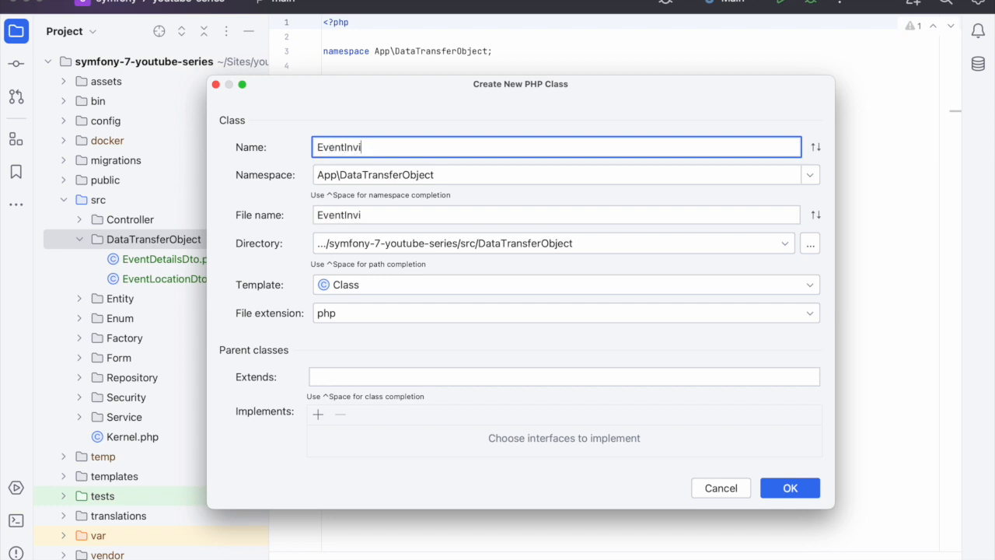
pyautogui.write('ations')
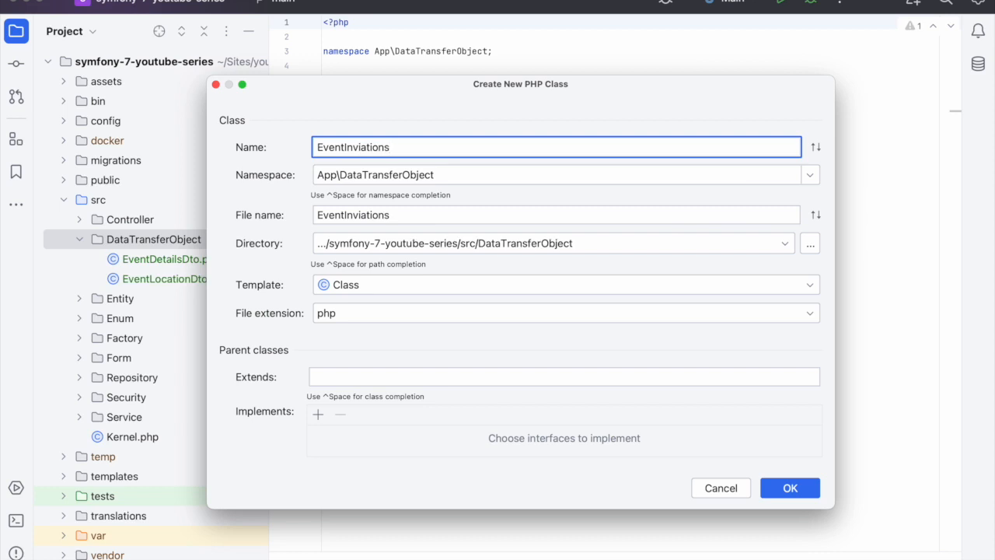
pyautogui.click(790, 488)
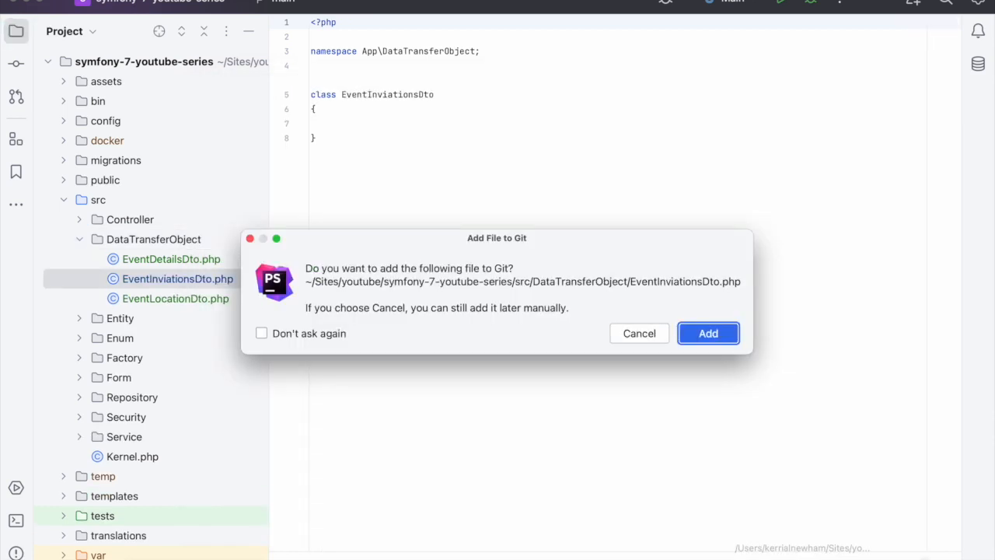
pyautogui.click(707, 332)
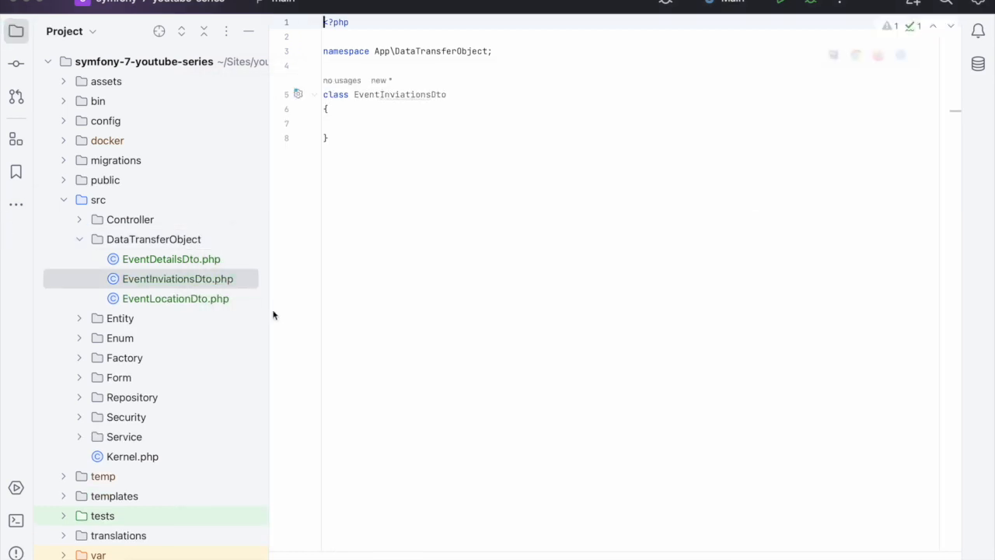
pyautogui.click(171, 258)
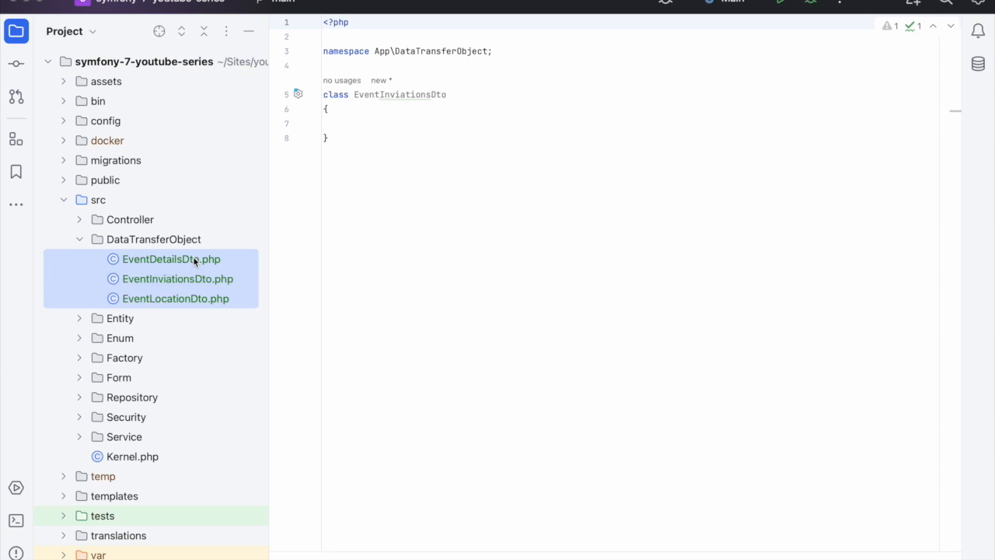
pyautogui.click(153, 240)
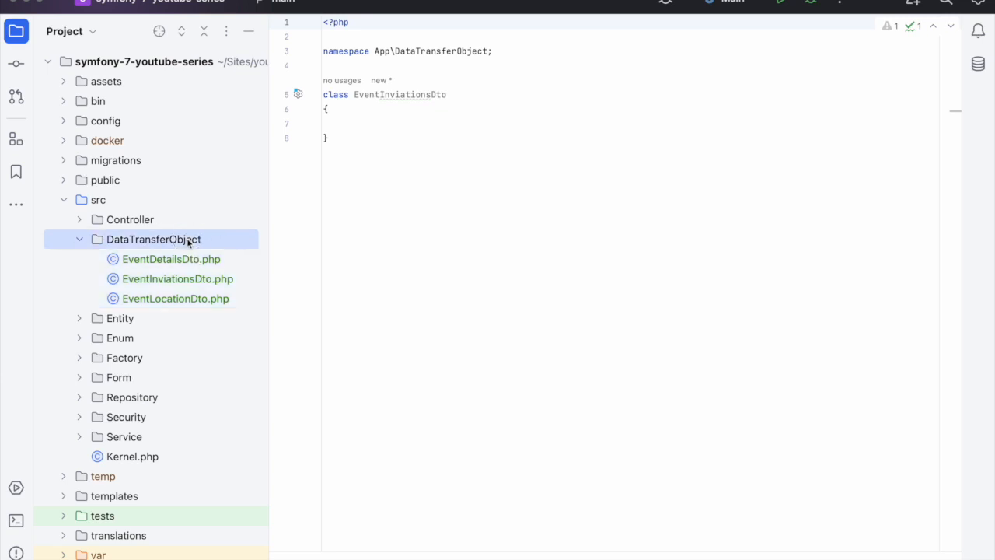
pyautogui.click(171, 258)
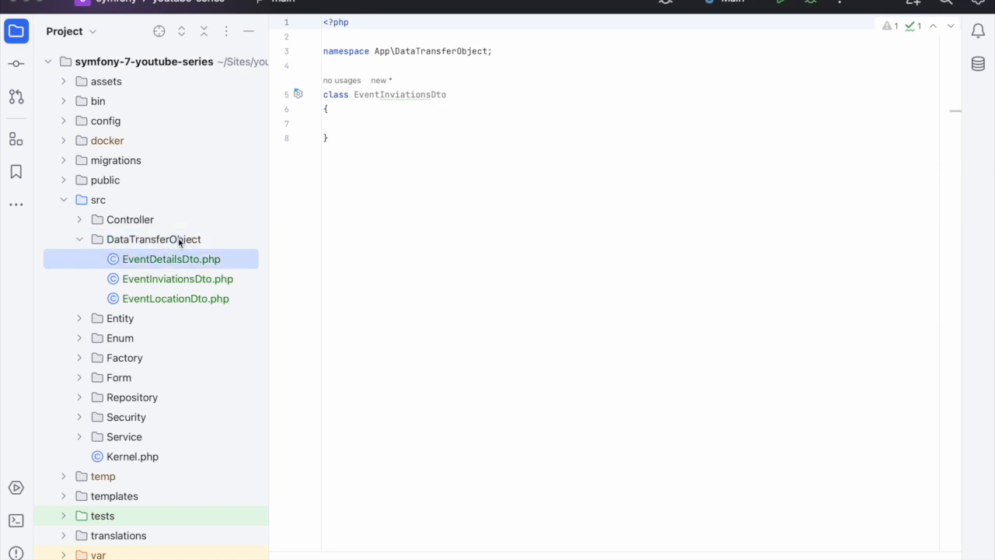
# Declare a private string title property in EventDetailsDto, checking EventFormType's fields.
pyautogui.click(171, 258)
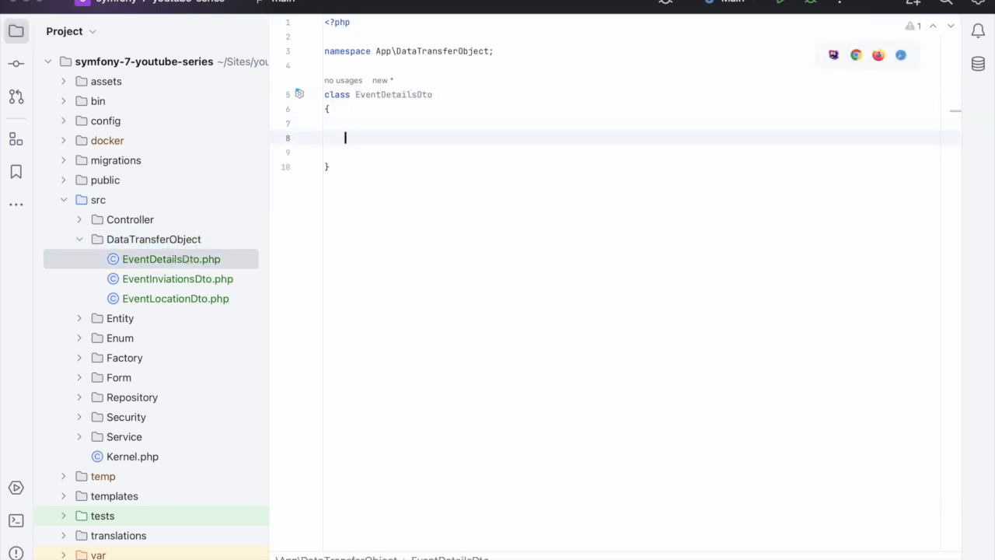
pyautogui.write('private')
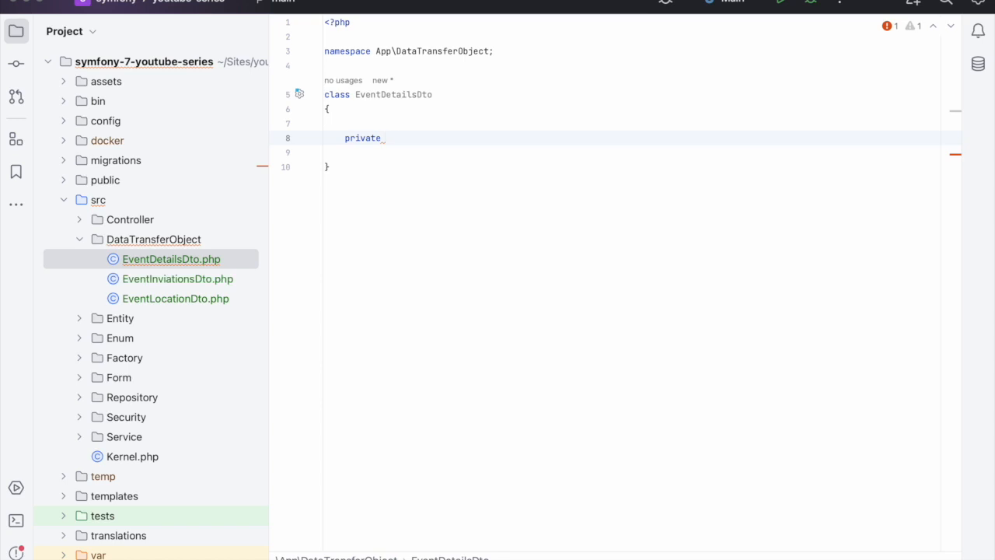
pyautogui.write('string $')
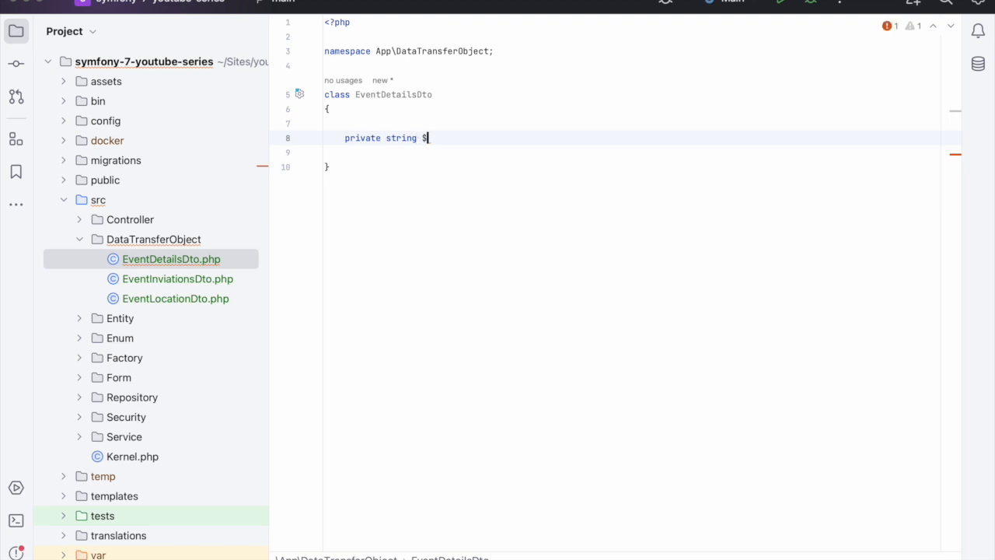
pyautogui.write('title')
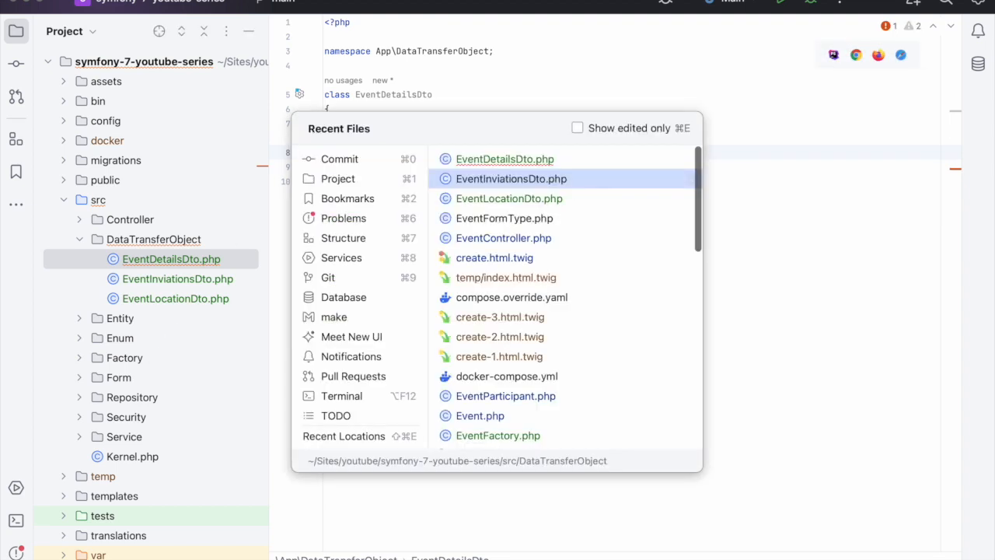
pyautogui.click(505, 217)
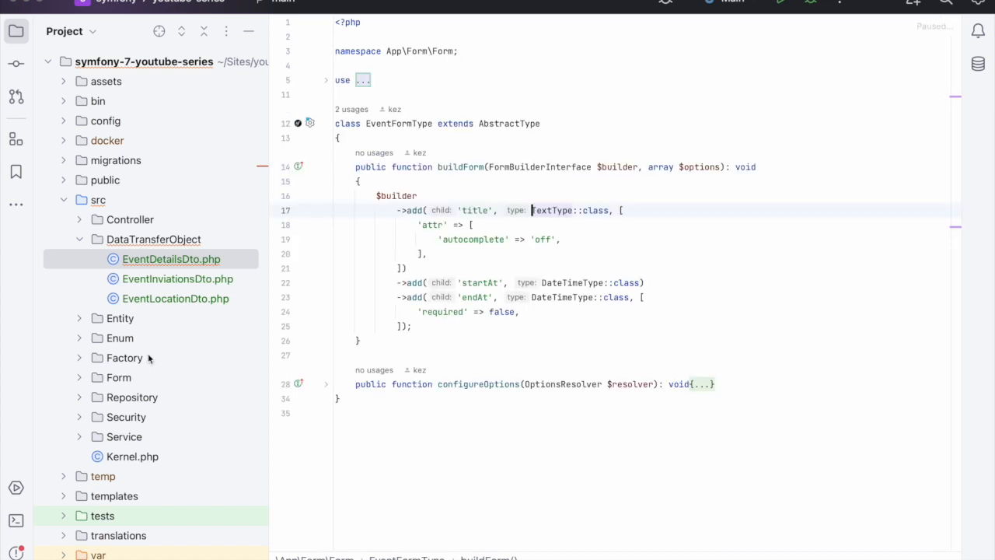
pyautogui.click(171, 258)
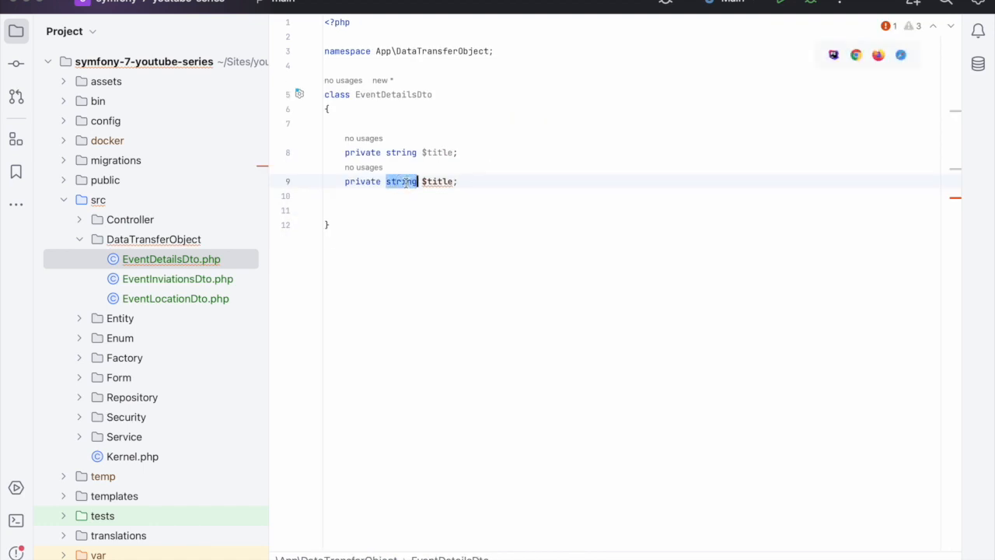
# Add DateTimeImmutable startAt and endAt properties and make all three nullable with null defaults.
pyautogui.write('\\DateTimeImmutable $sta')
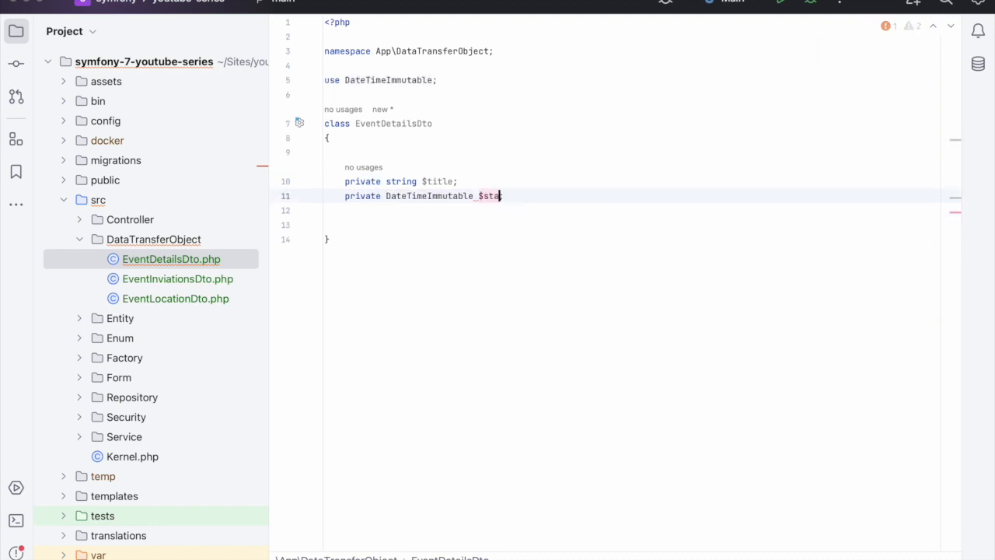
pyautogui.write('tAt;')
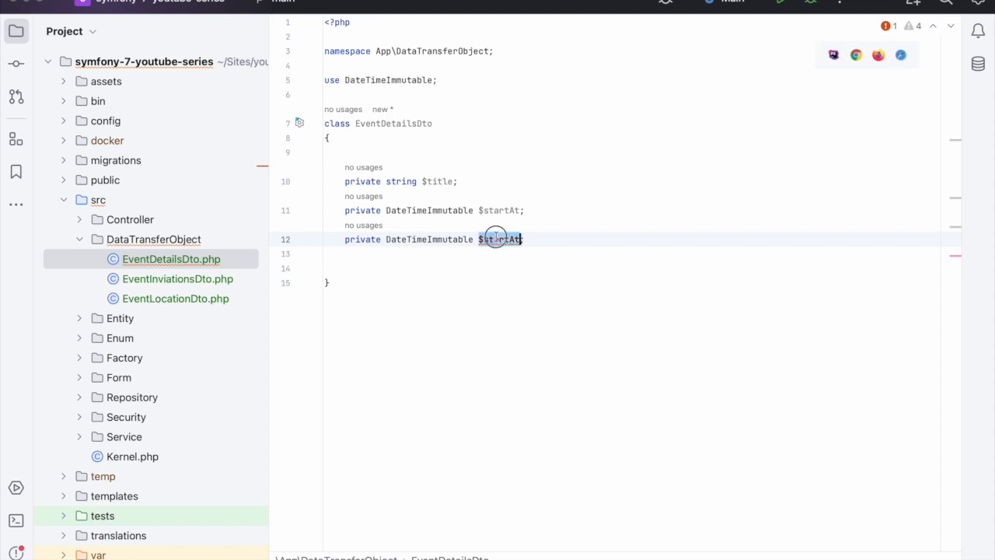
pyautogui.write('endAt')
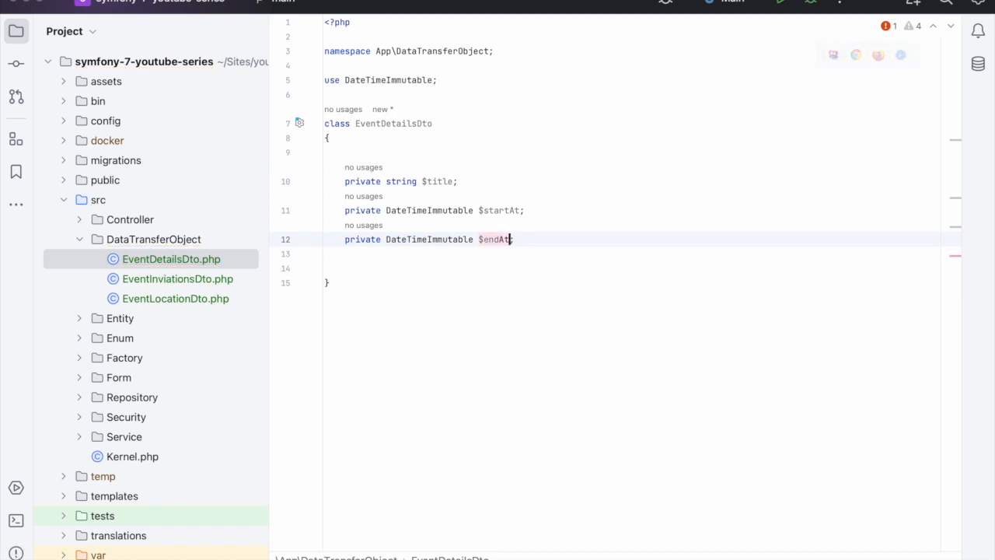
pyautogui.write(';')
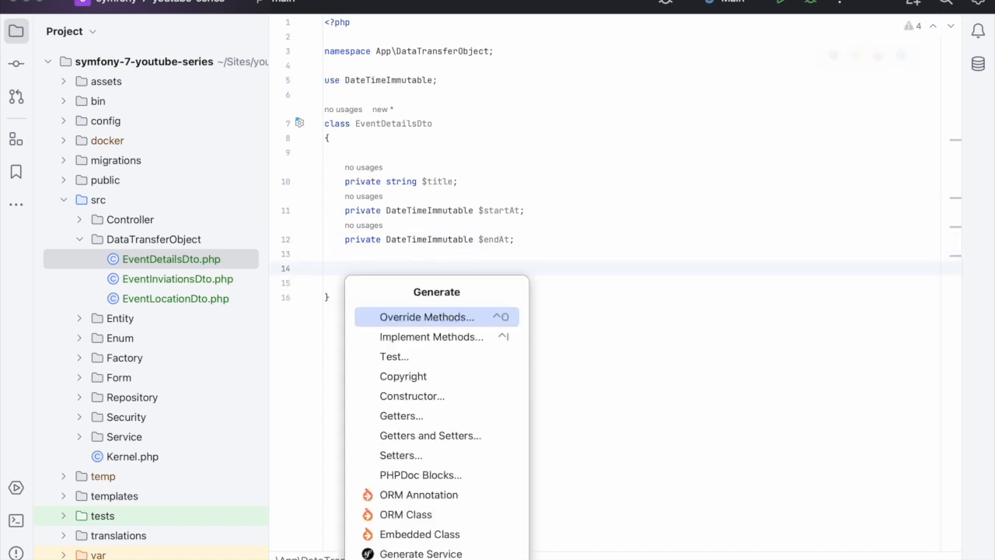
pyautogui.press('Escape')
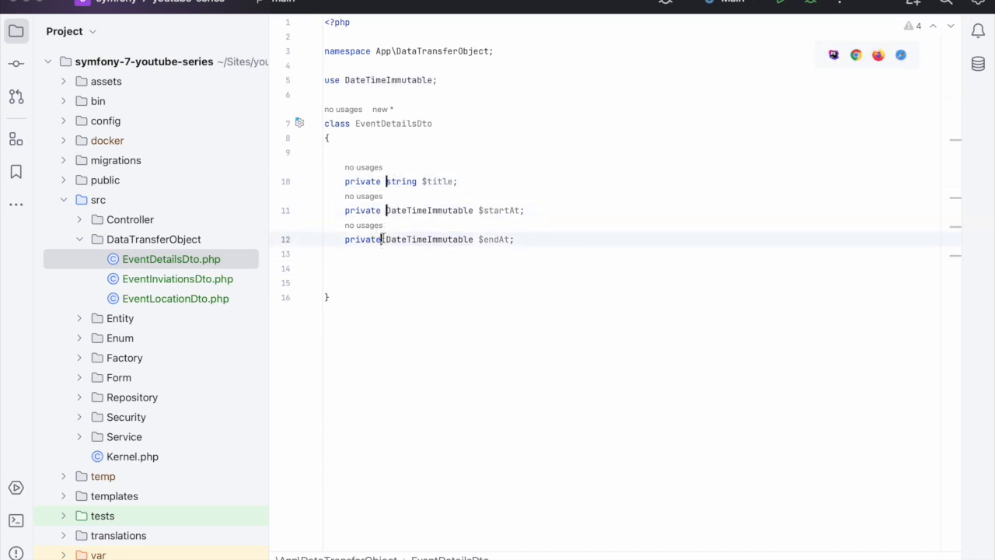
pyautogui.write('null|')
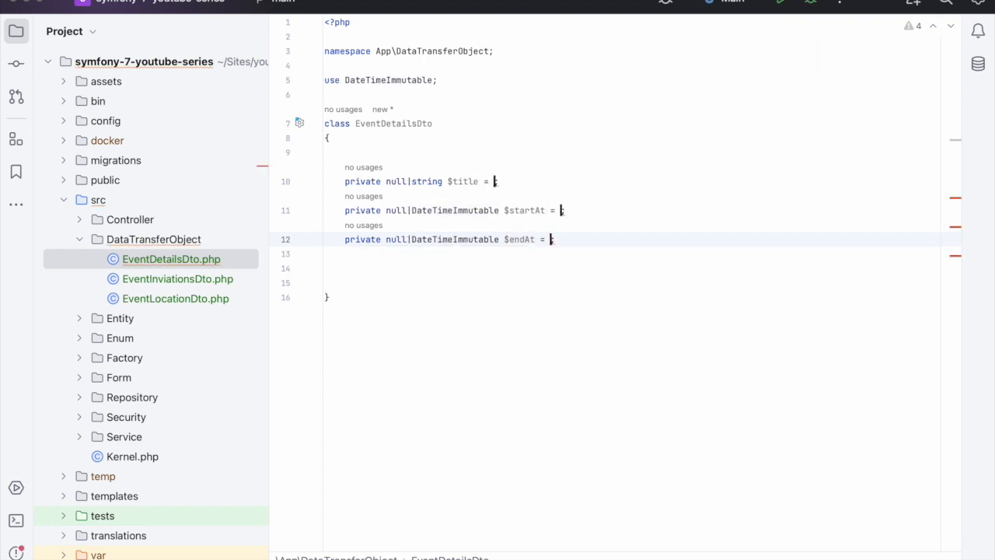
pyautogui.write('null')
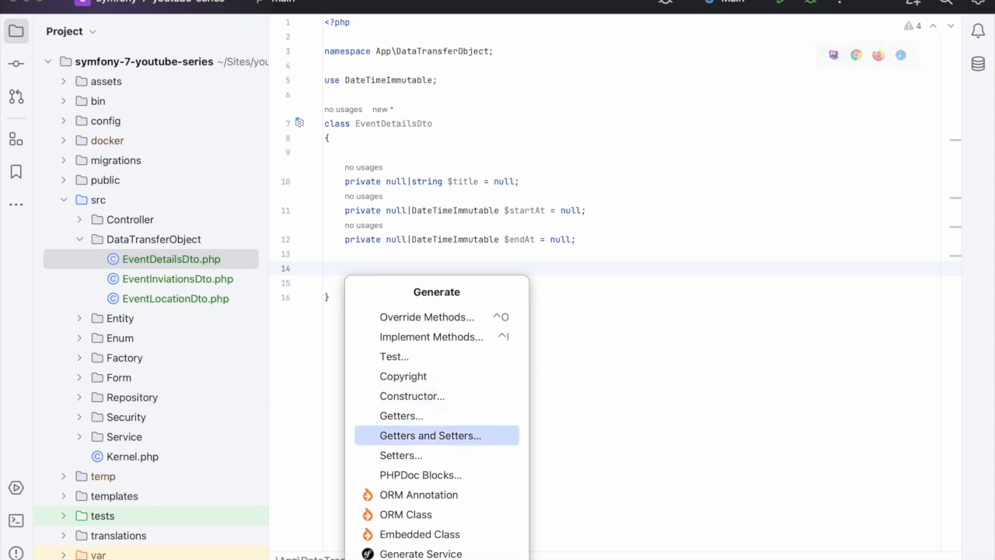
# Generate getters and setters for title, startAt and endAt.
pyautogui.click(429, 435)
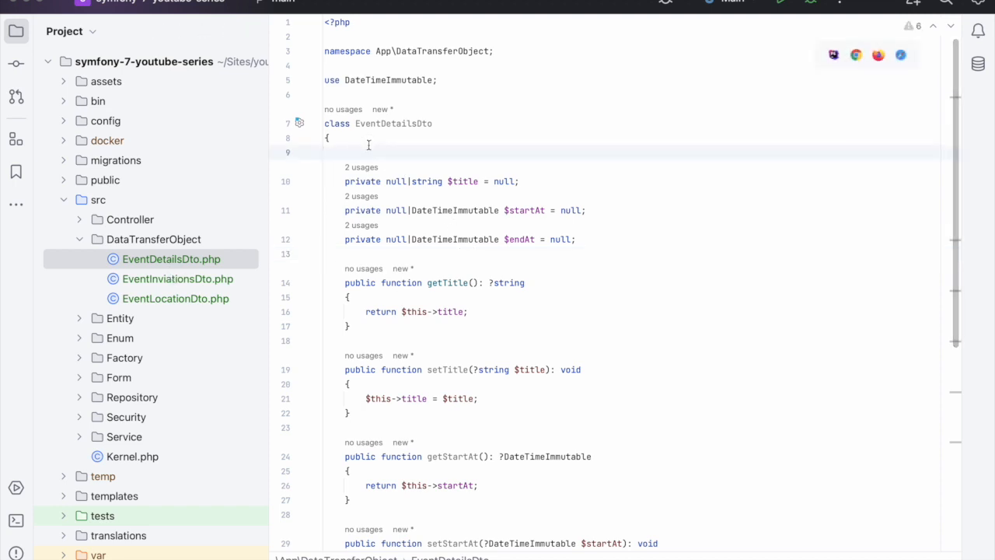
pyautogui.click(177, 278)
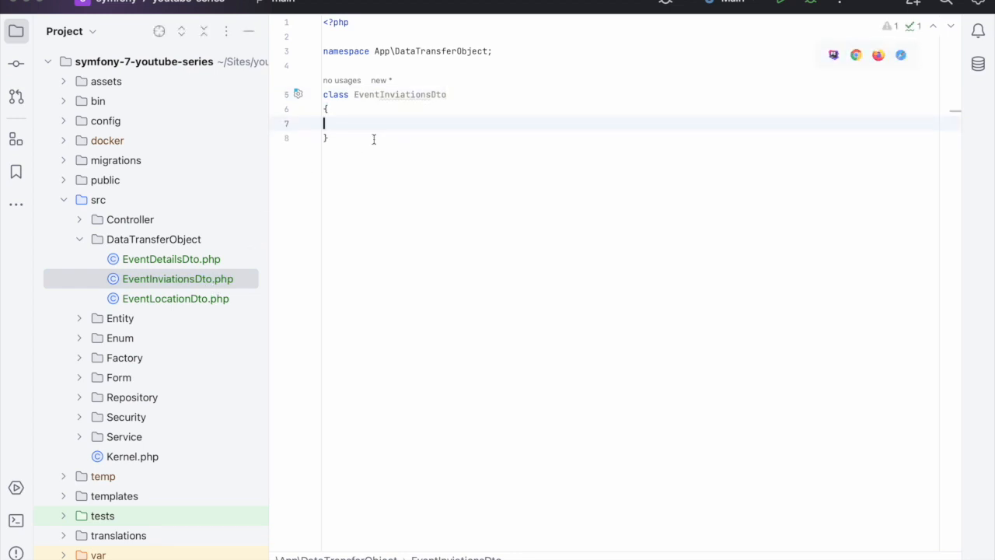
# Add 'private null|string $address = null;' to EventLocationDto with its getter and setter.
pyautogui.click(175, 298)
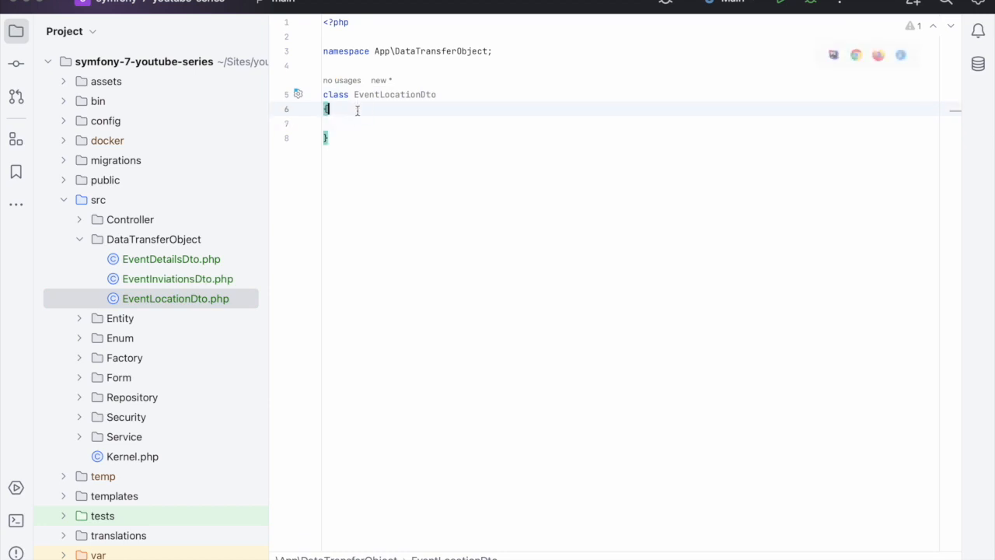
pyautogui.press('enter')
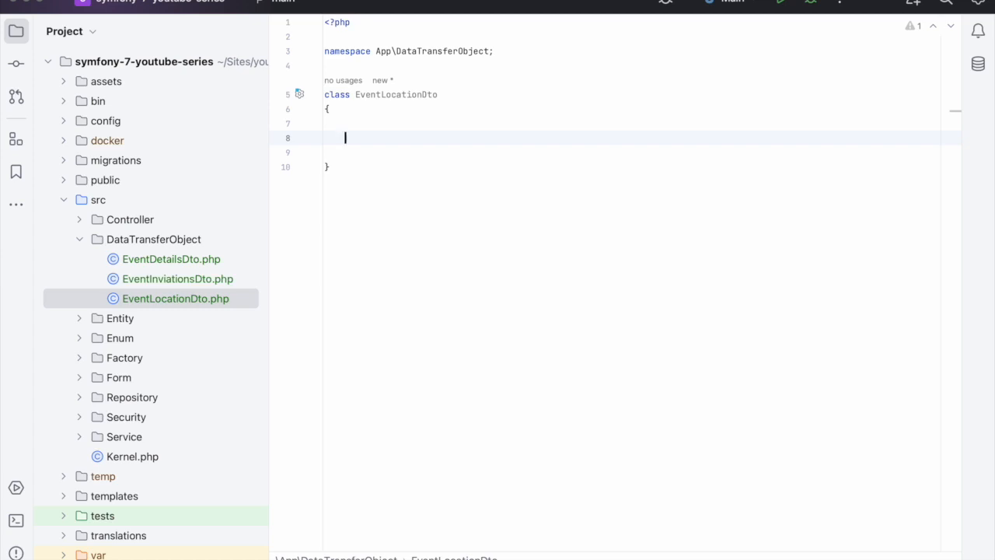
pyautogui.write('private add')
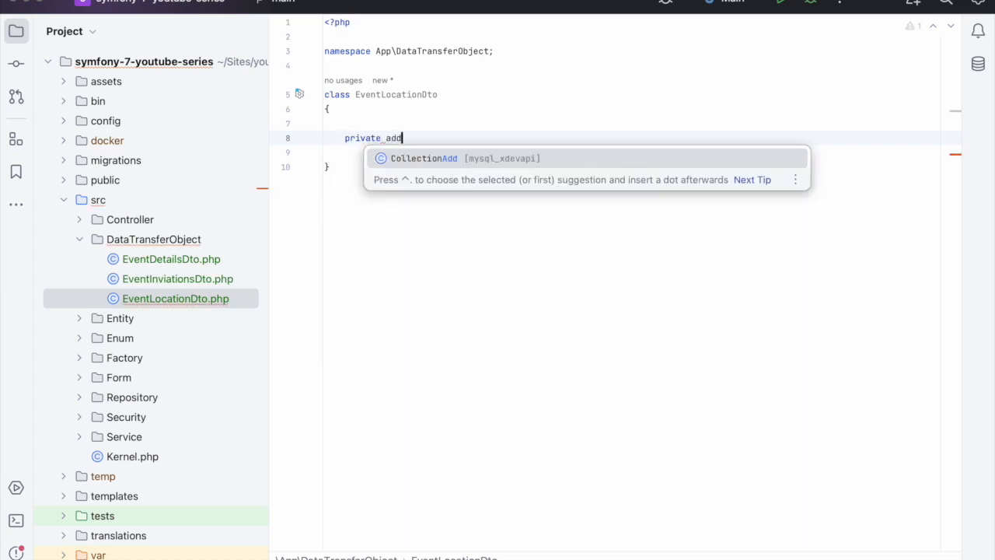
pyautogui.write('ress')
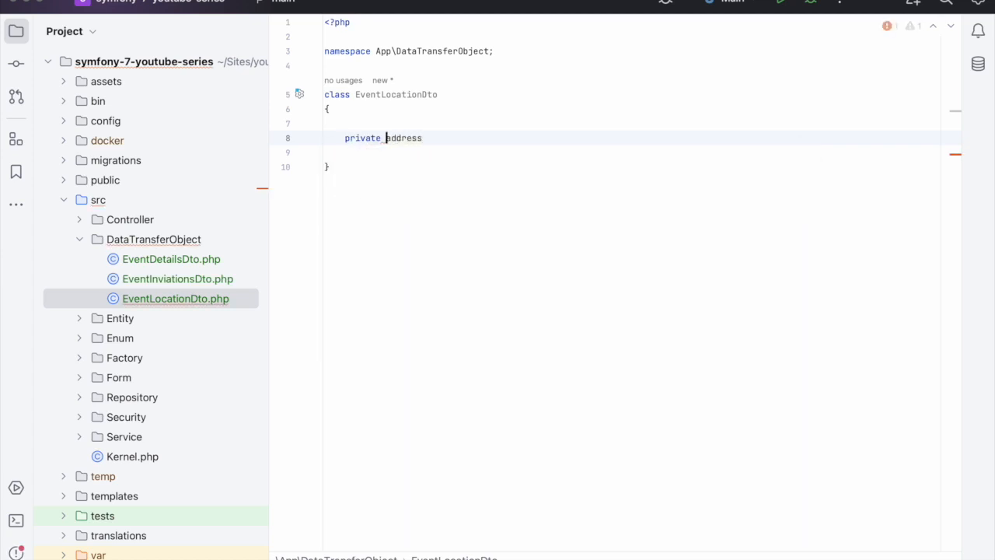
pyautogui.write('string')
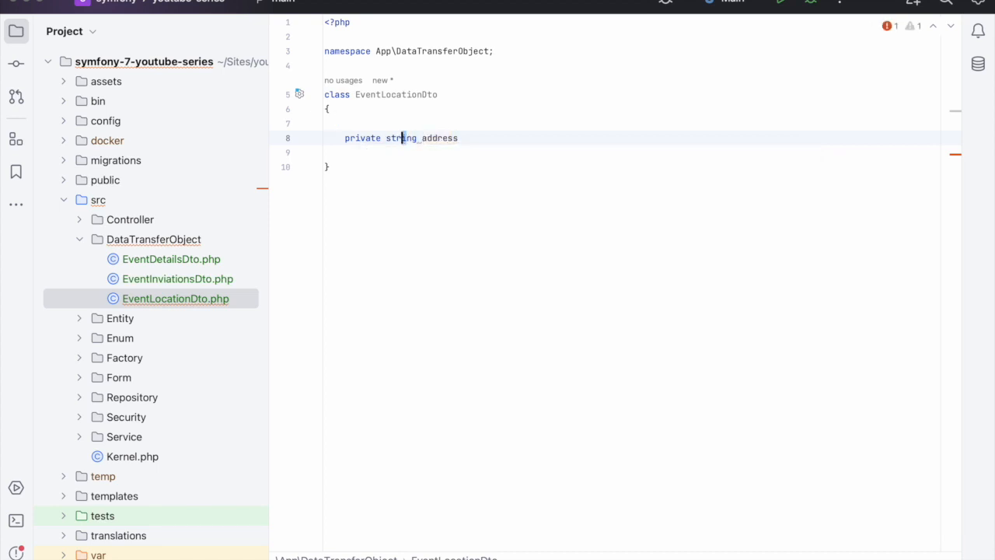
pyautogui.write('null|')
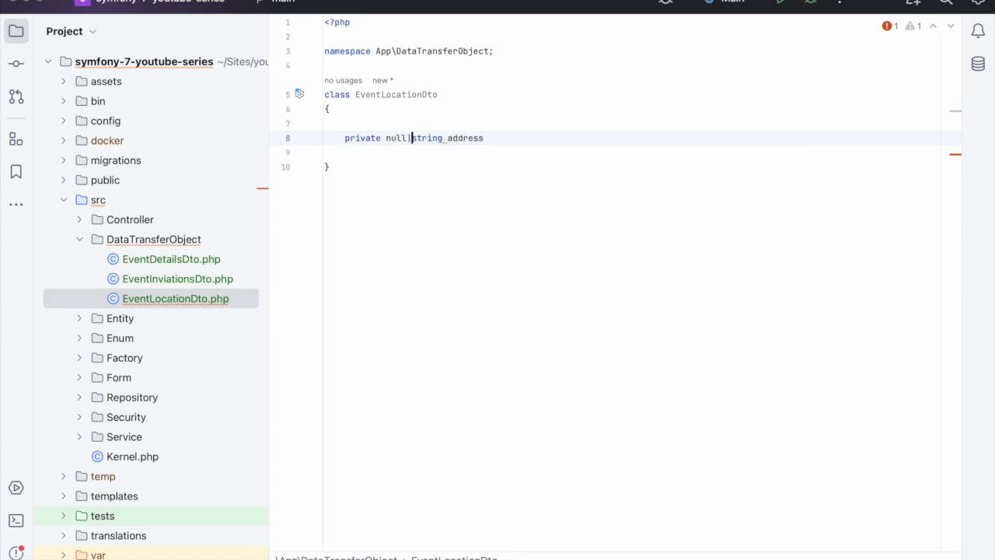
pyautogui.write('= null;')
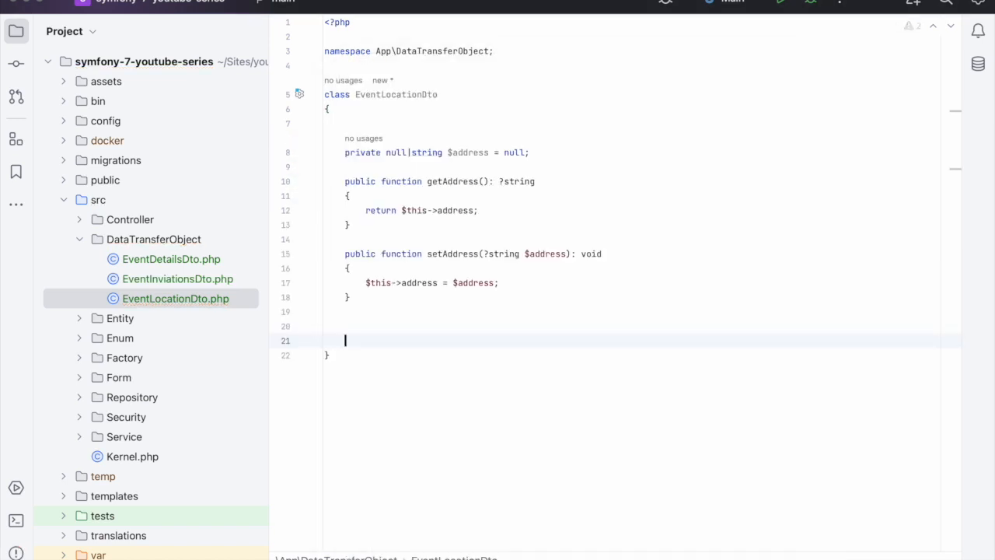
pyautogui.click(178, 278)
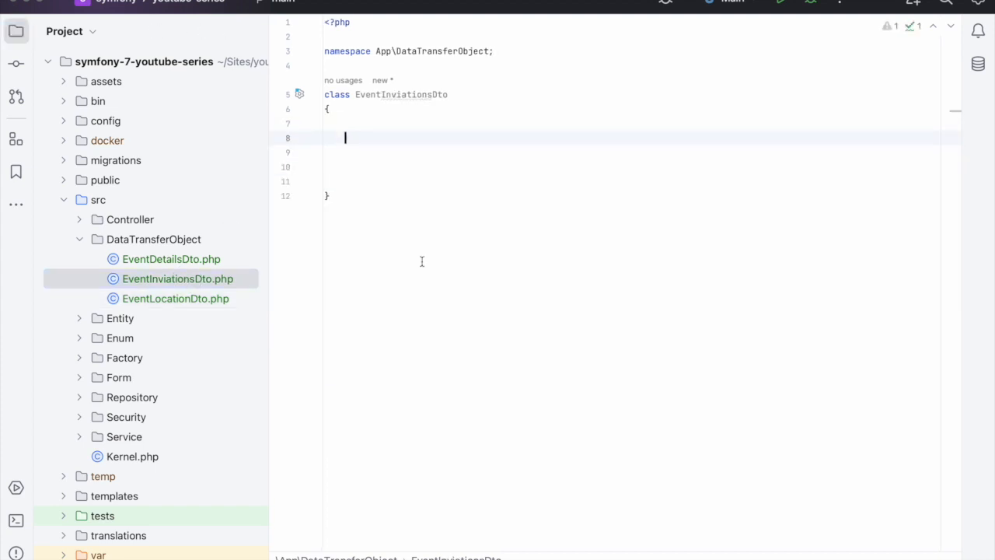
# Add an ArrayCollection $participants property initialised to new ArrayCollection() in a generated constructor.
pyautogui.write('private')
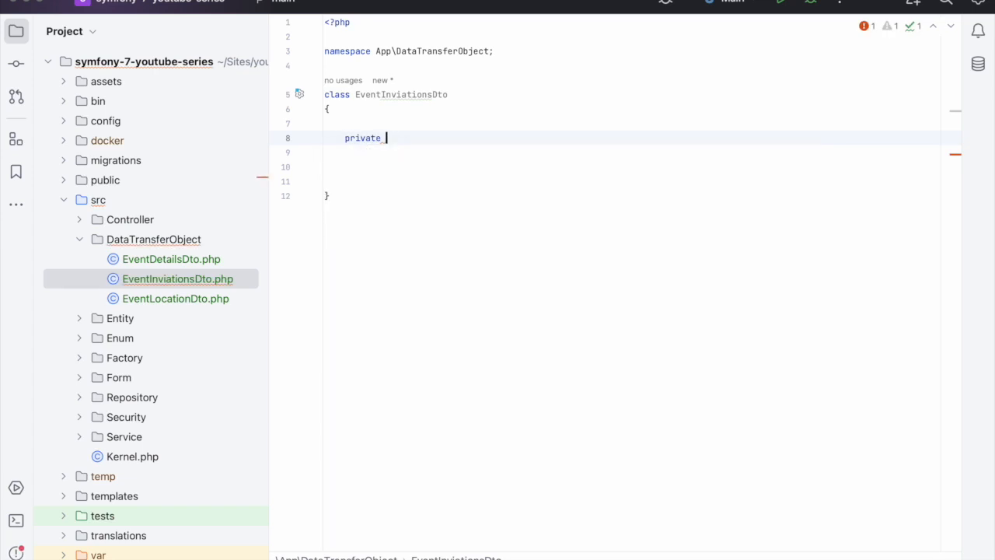
pyautogui.write('ArrayCollection $')
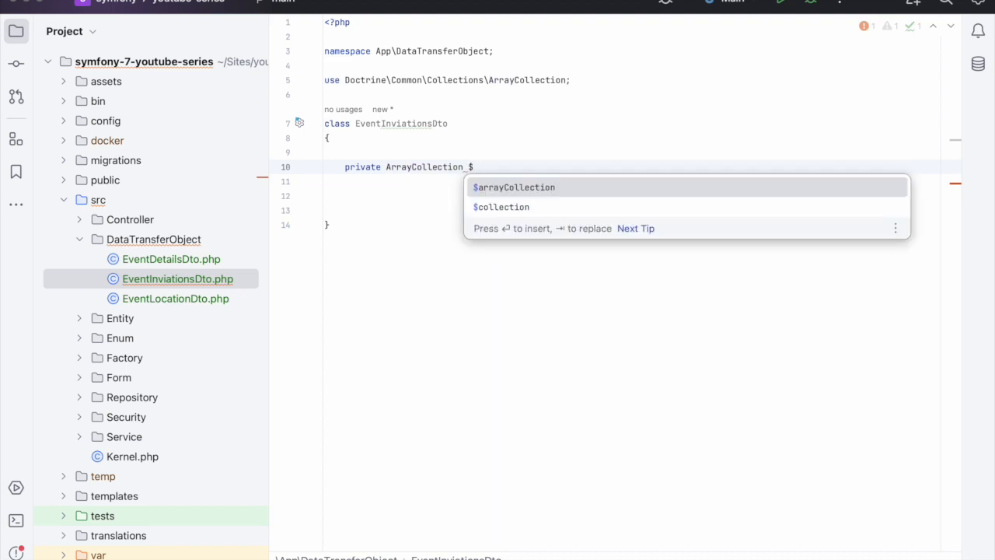
pyautogui.write('in')
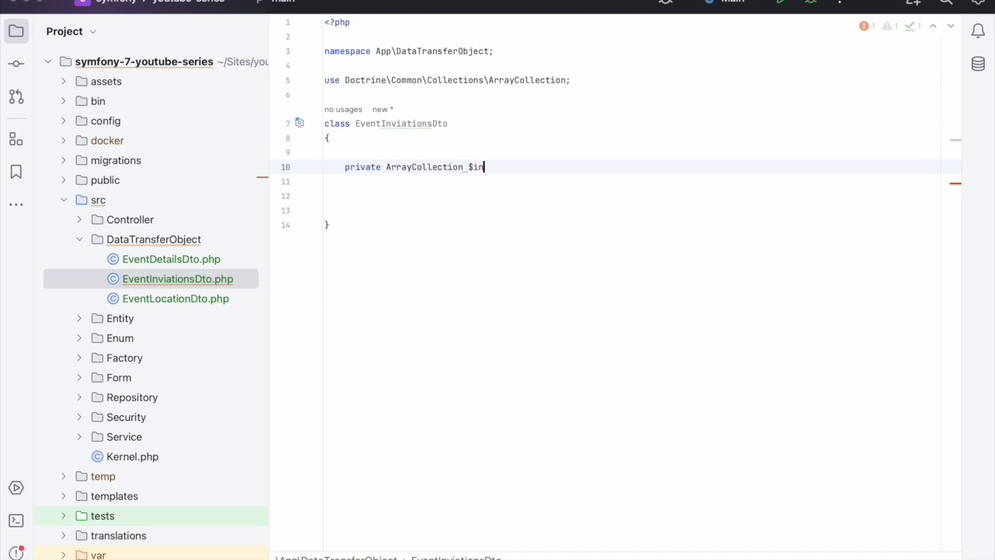
pyautogui.write('$partici')
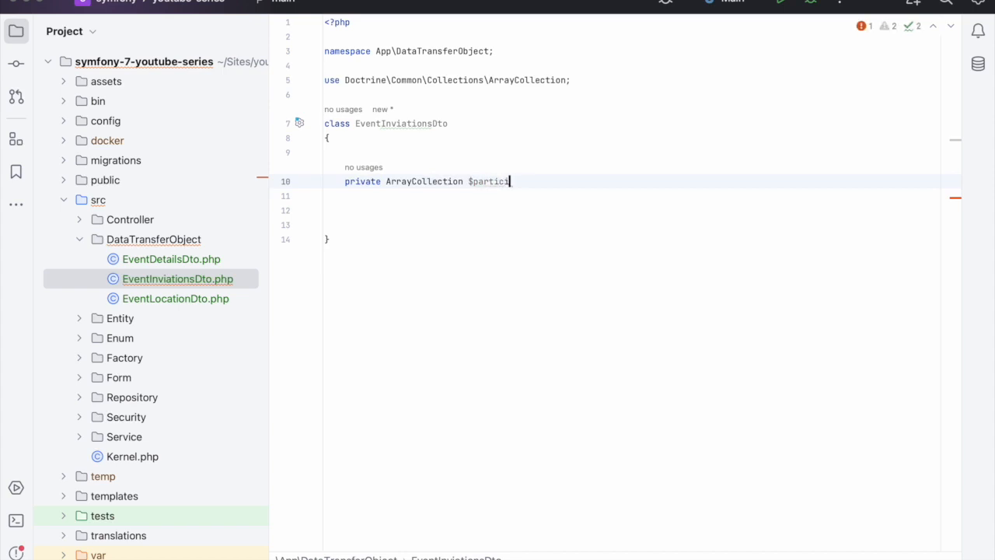
pyautogui.write('pants;')
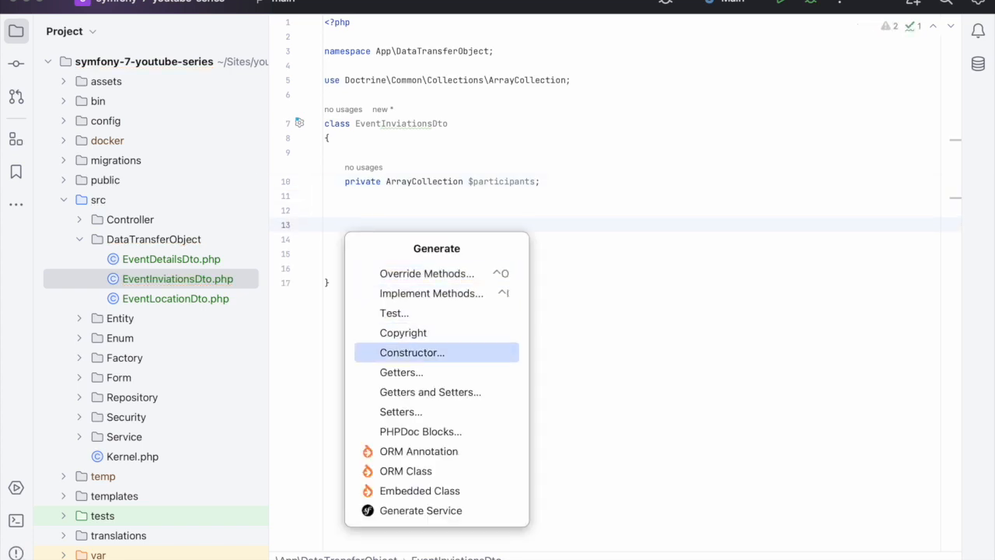
pyautogui.click(410, 351)
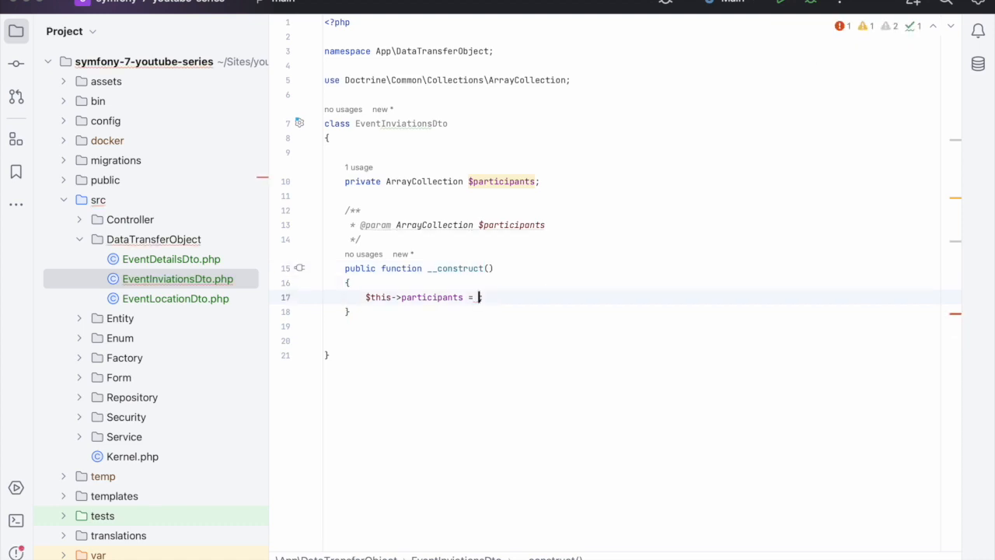
pyautogui.write('new ArrayCollection();')
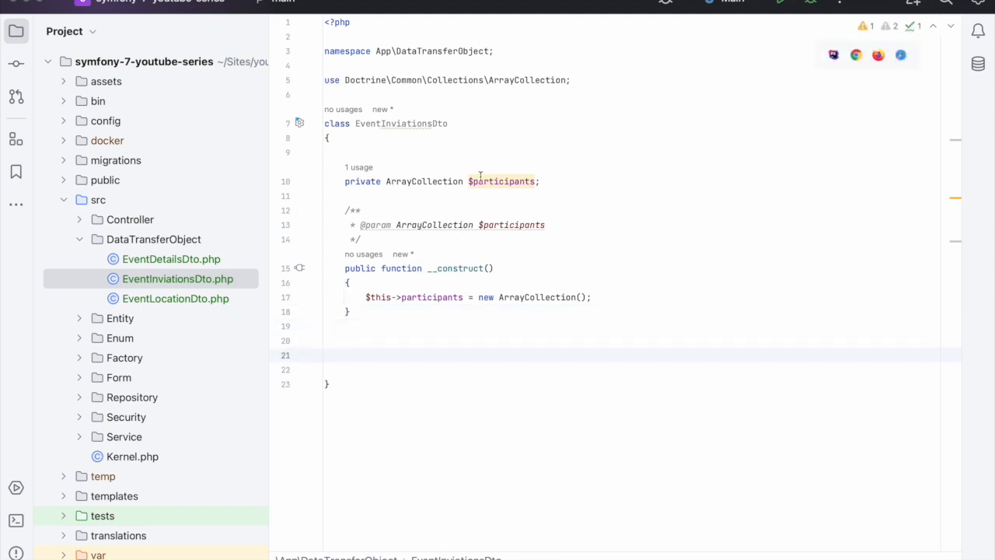
pyautogui.write('/**')
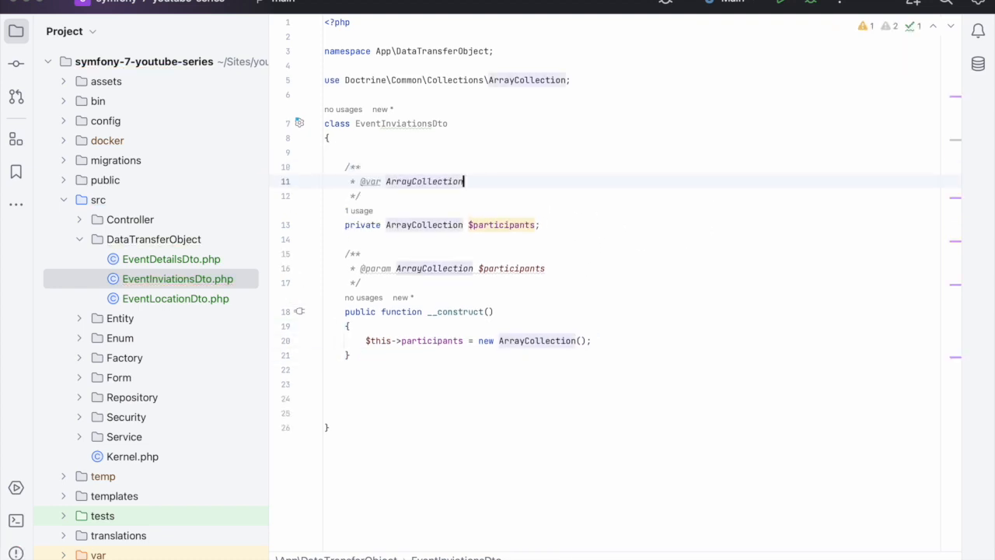
pyautogui.write('<int,')
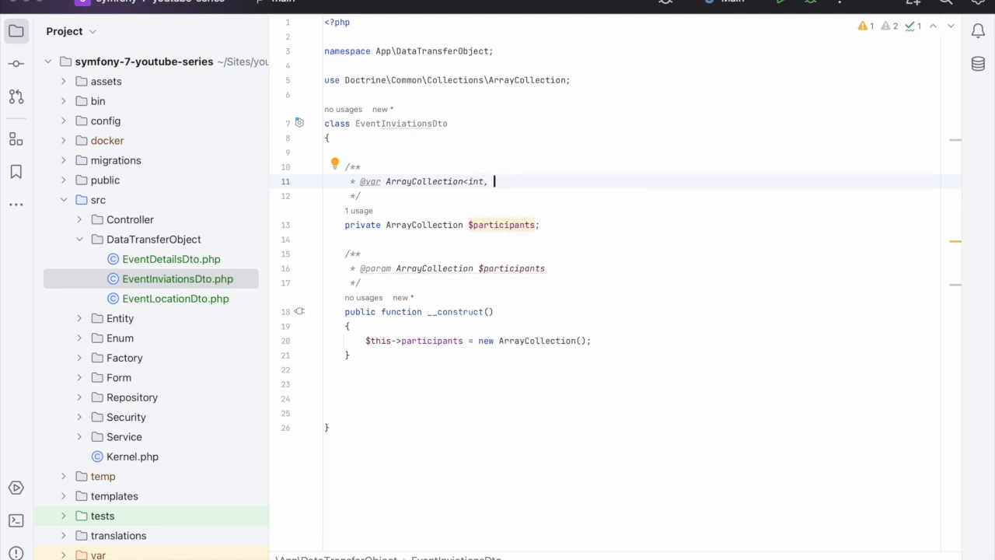
pyautogui.write('U')
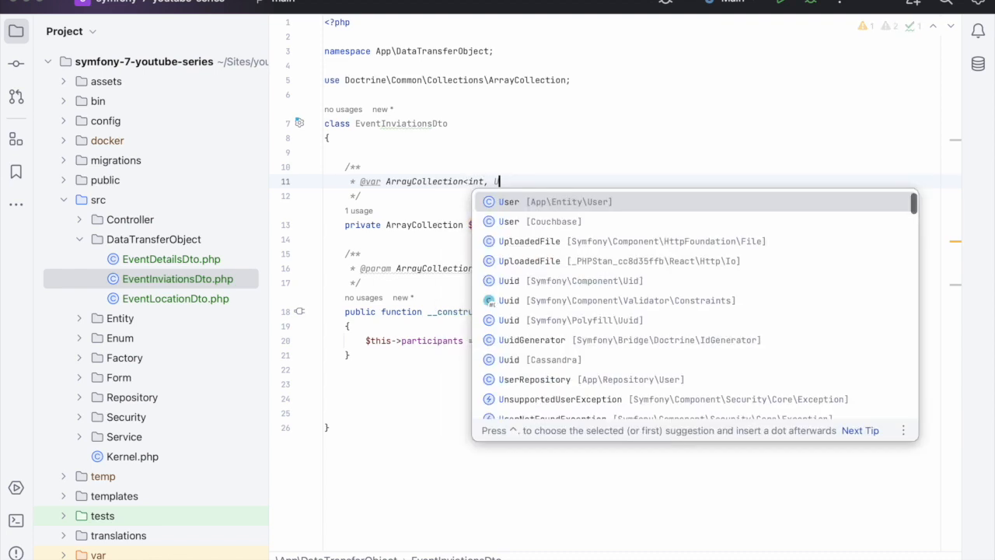
pyautogui.click(508, 202)
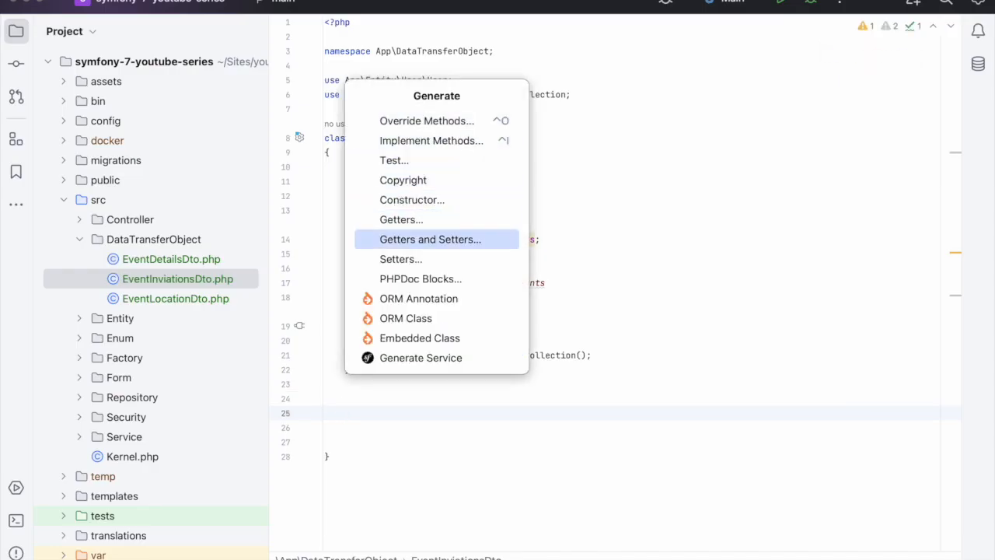
# Generate participants accessors and set a CarbonImmutable createdAt in the constructor.
pyautogui.click(429, 239)
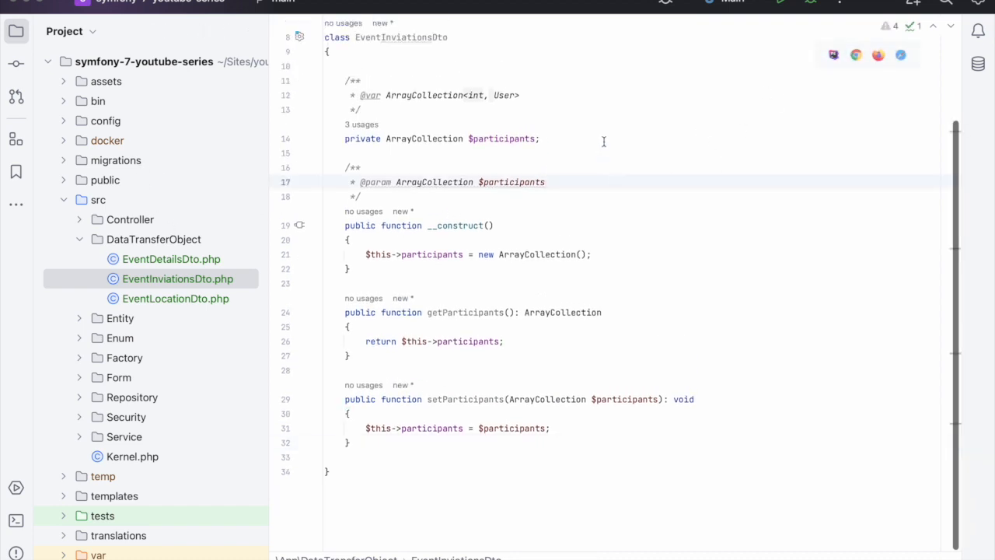
pyautogui.write('private')
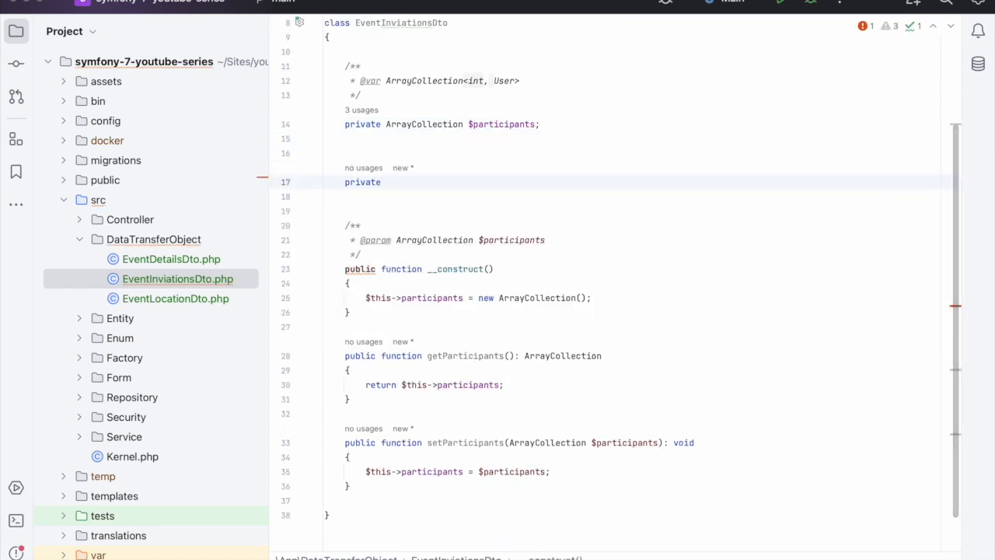
pyautogui.write('CarbonImmutable')
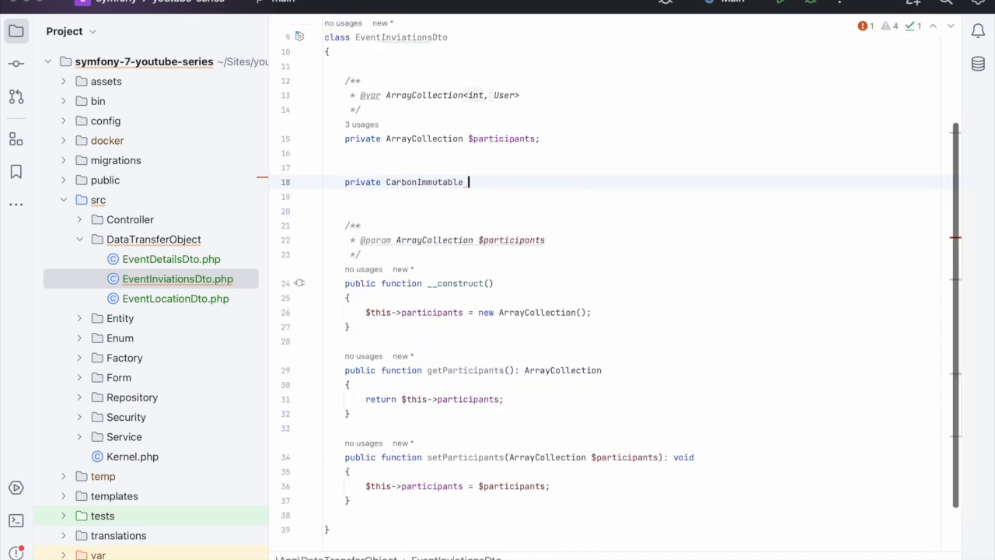
pyautogui.write('$createdAT')
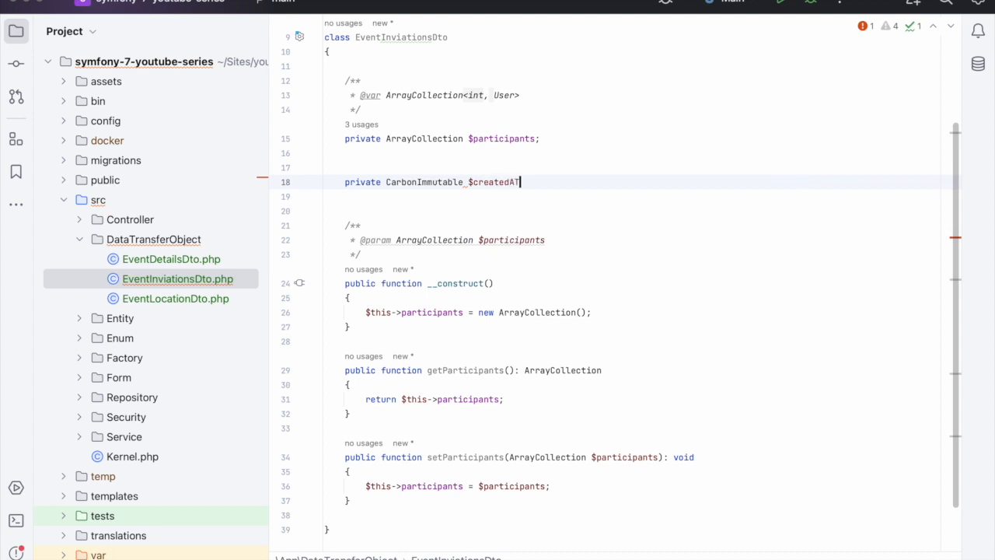
pyautogui.write('t;')
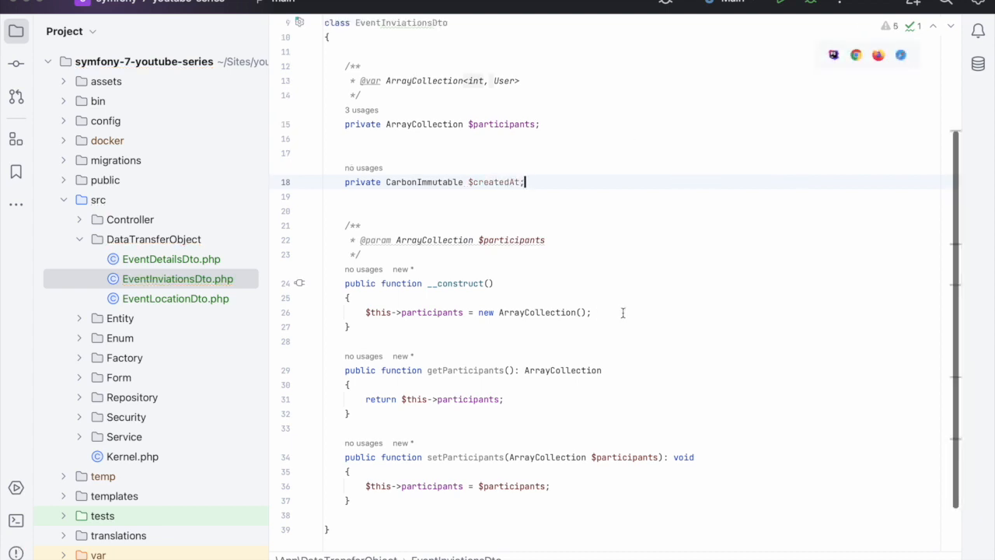
pyautogui.write('$this->createdAt =')
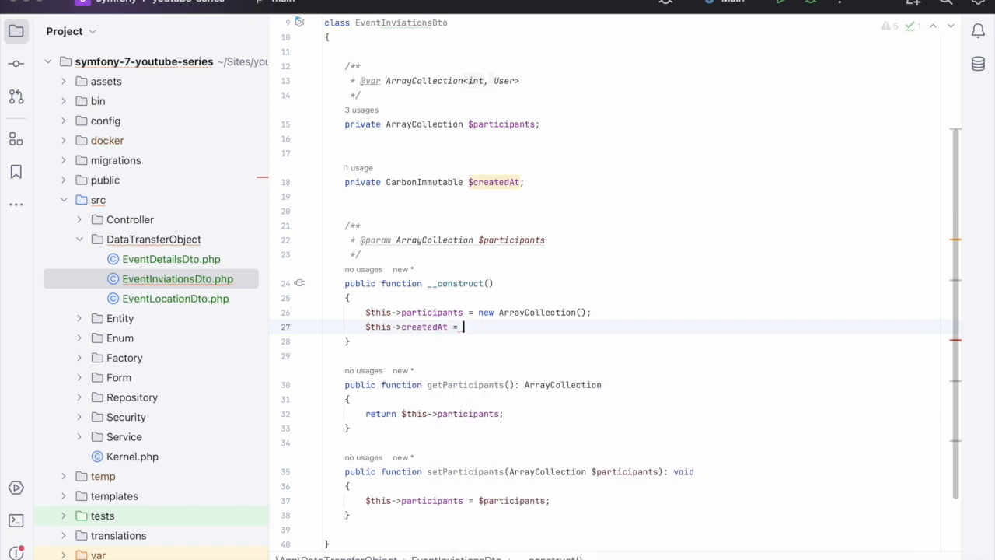
pyautogui.write('new CarbonImmutable()')
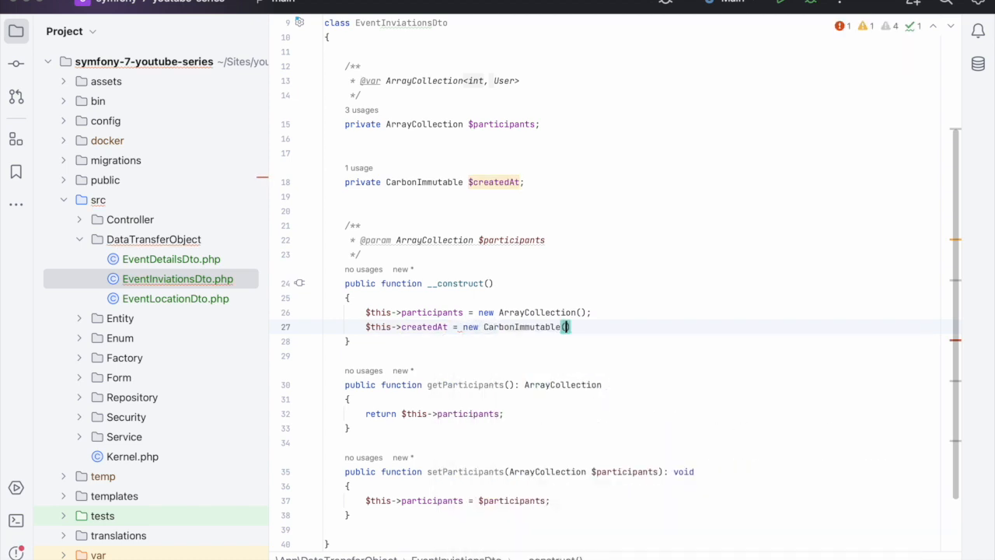
pyautogui.write(');')
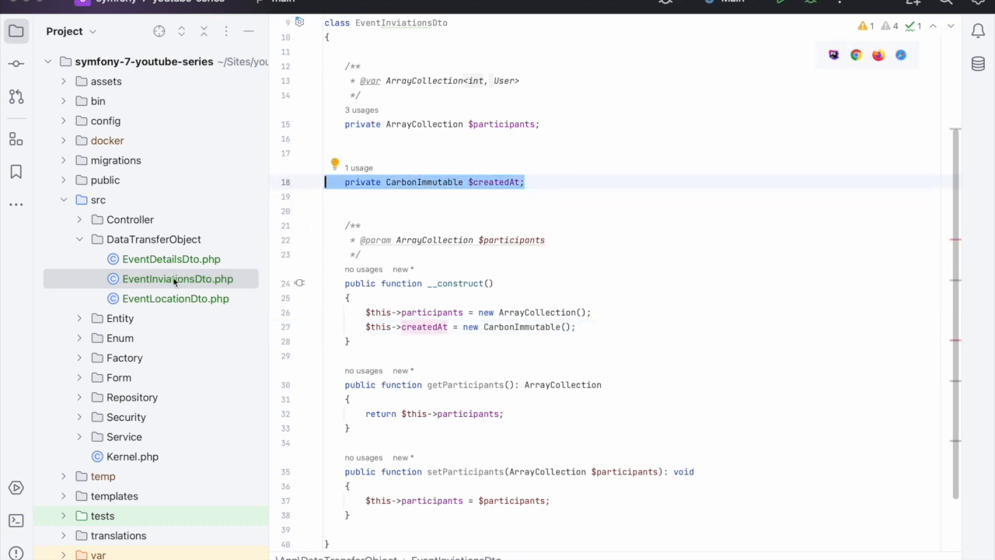
pyautogui.click(171, 258)
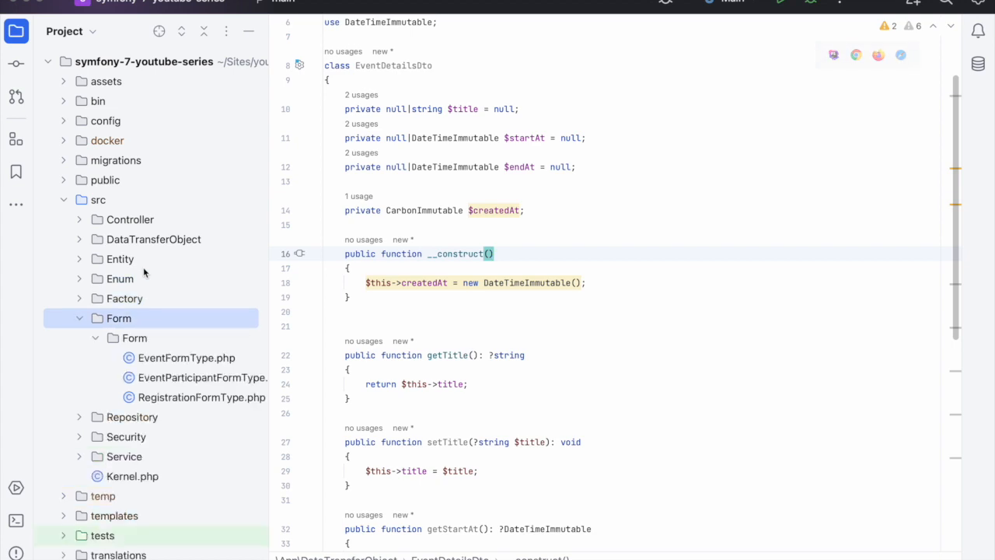
# Create an Event directory under Form with an EventDetailsFormType class.
pyautogui.write('Evn')
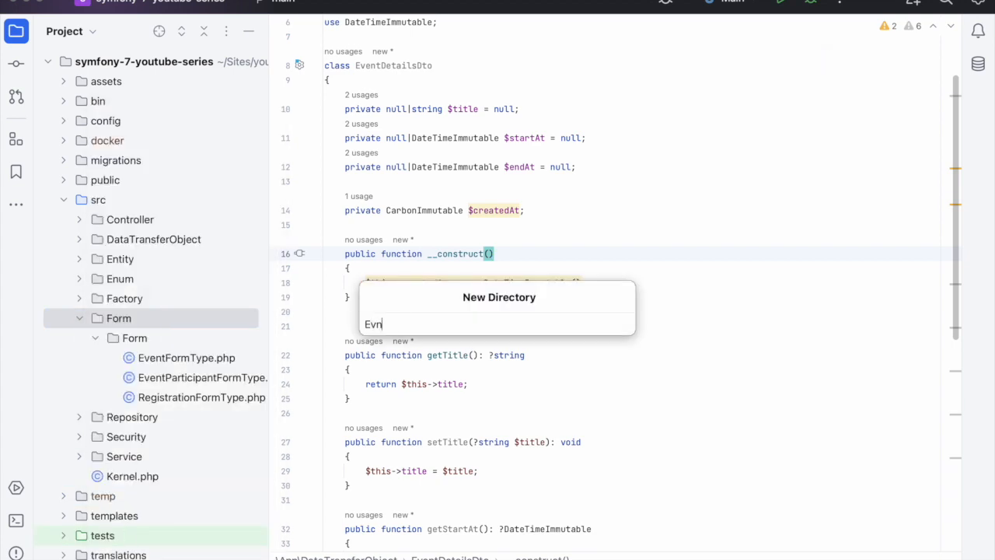
pyautogui.write('Event')
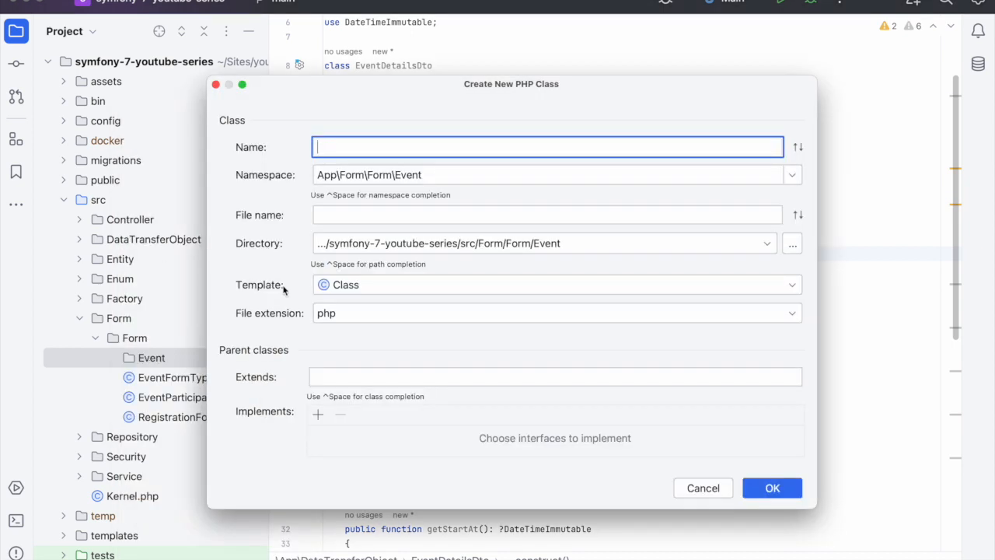
pyautogui.write('EventDeta')
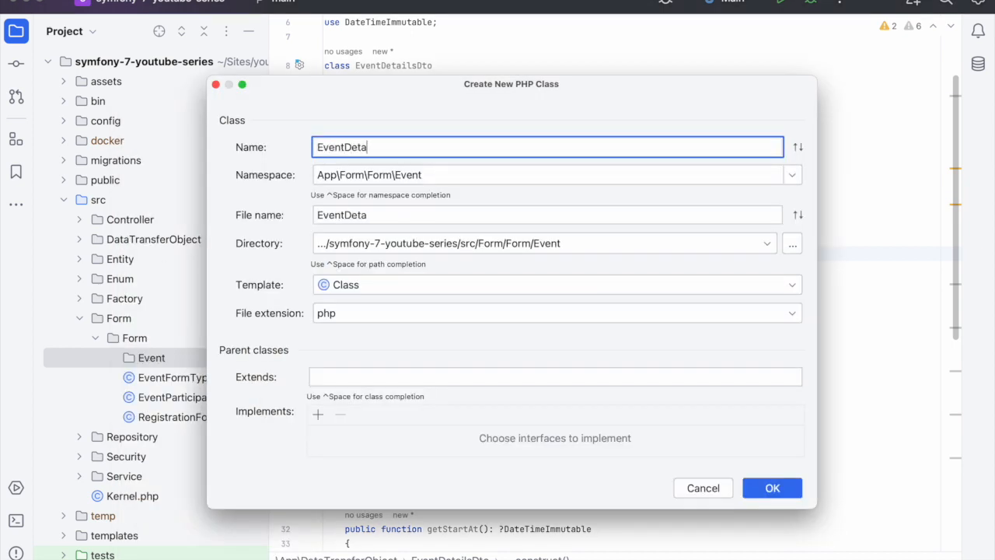
pyautogui.write('ilsForm')
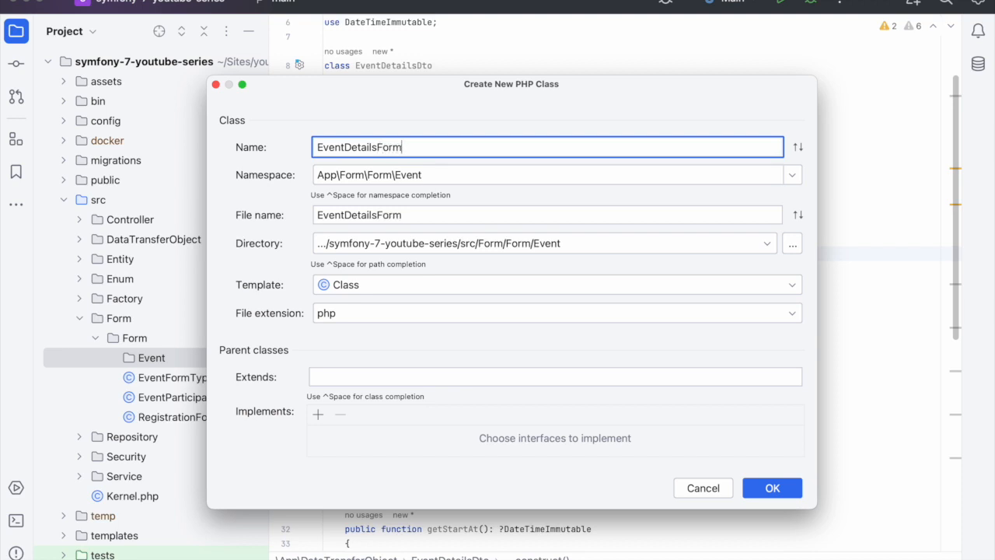
pyautogui.click(771, 488)
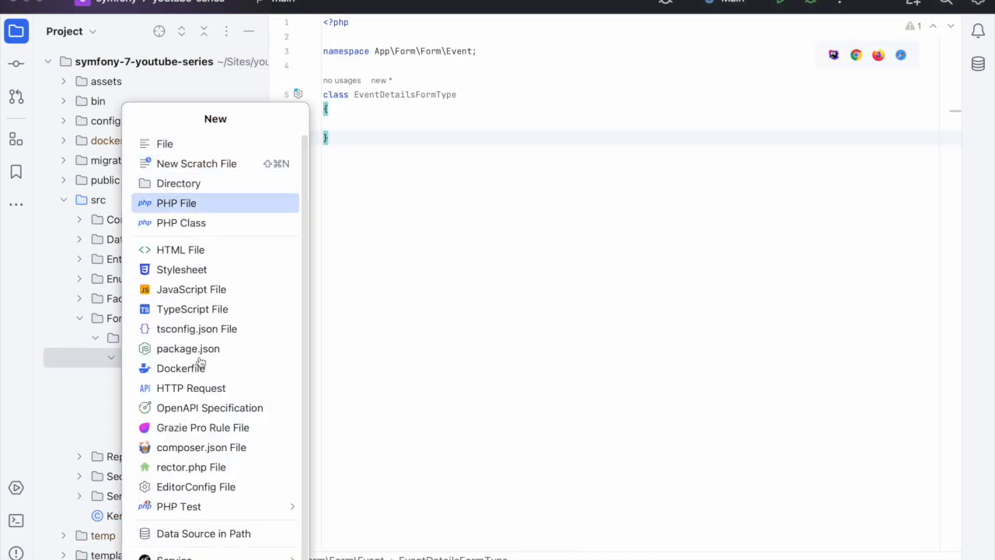
# Add EventLocationFormType and EventInviationsFormType classes in Form/Event.
pyautogui.click(181, 224)
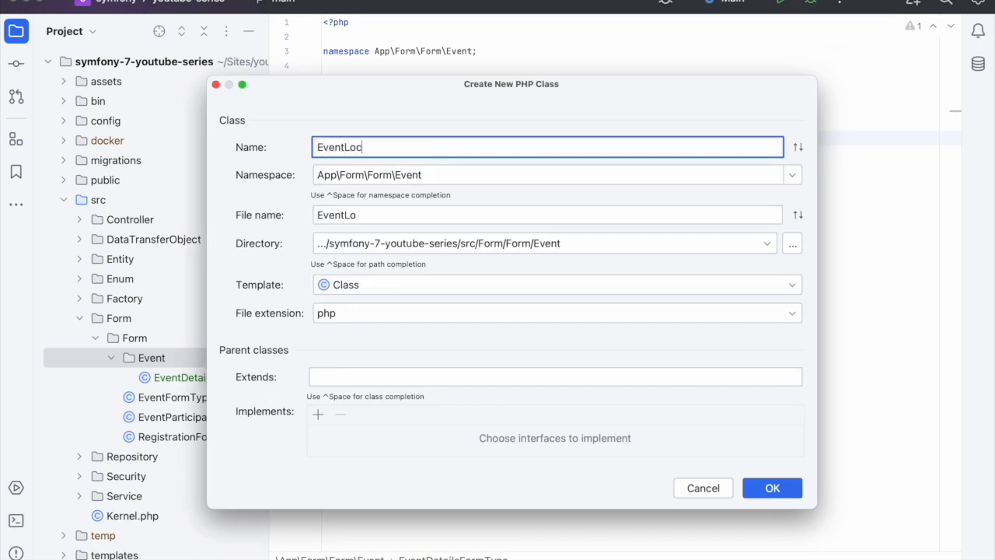
pyautogui.write('ation')
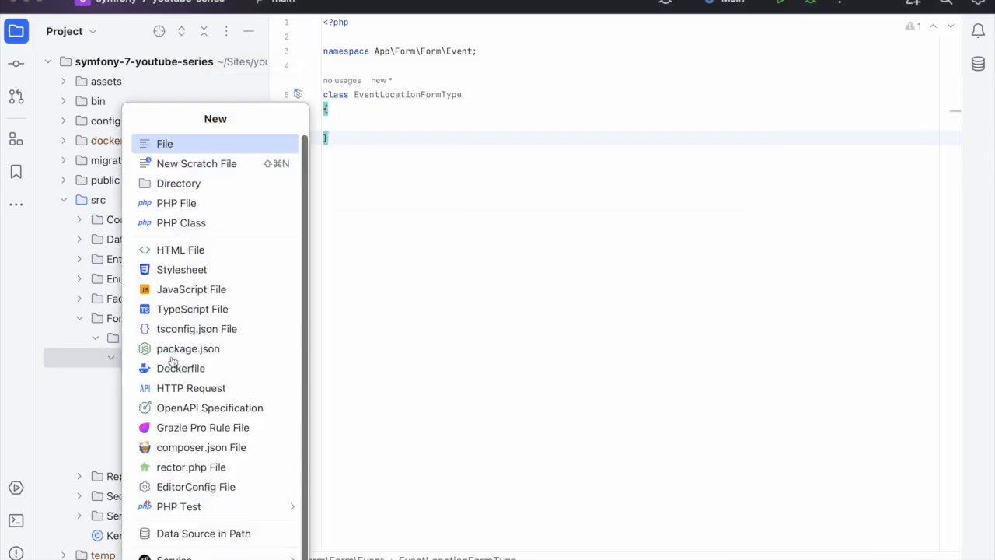
pyautogui.click(180, 222)
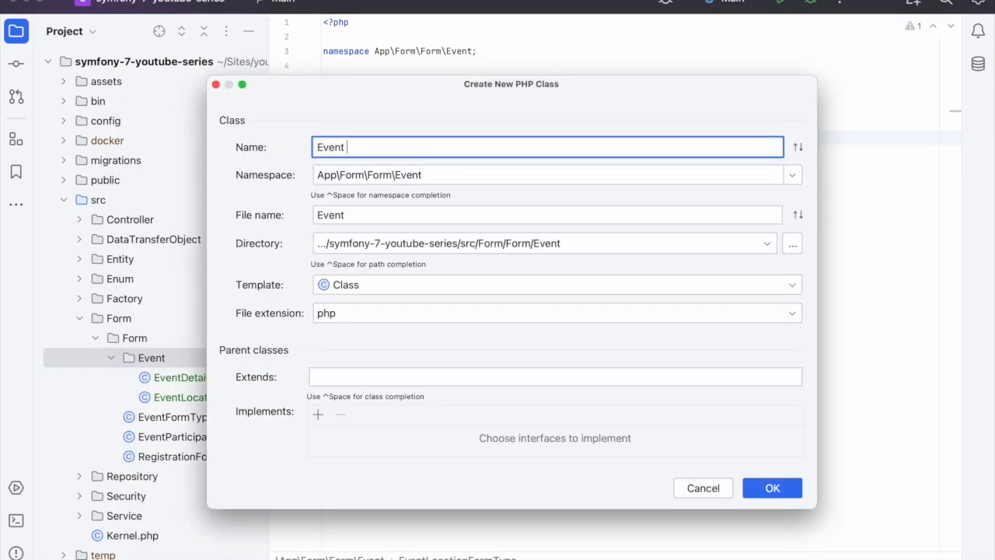
pyautogui.write('P')
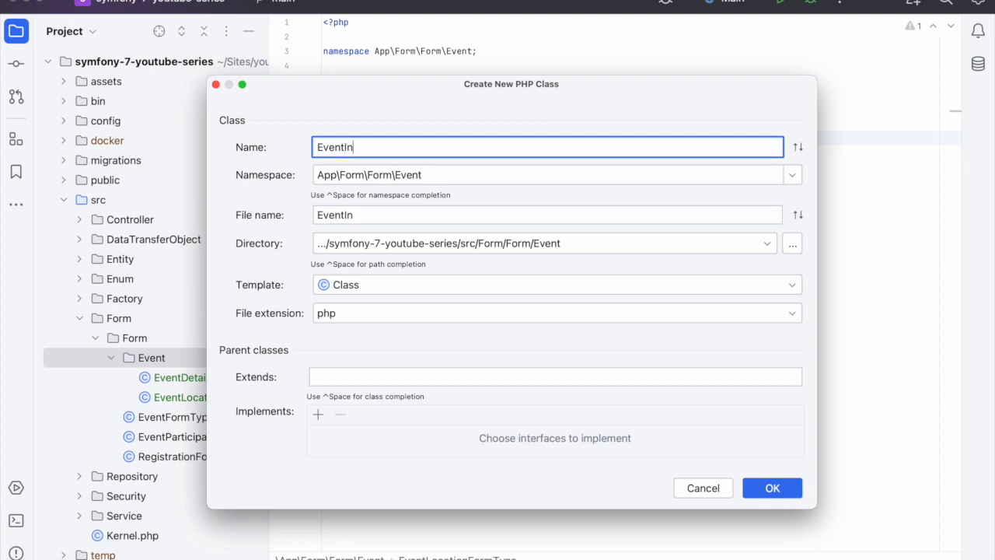
pyautogui.write('viations')
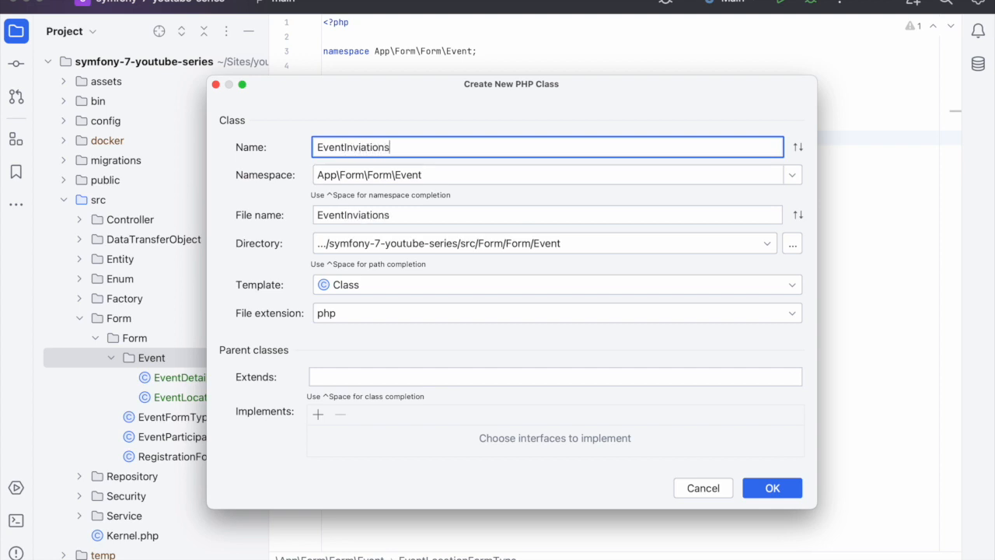
pyautogui.write('FormTy')
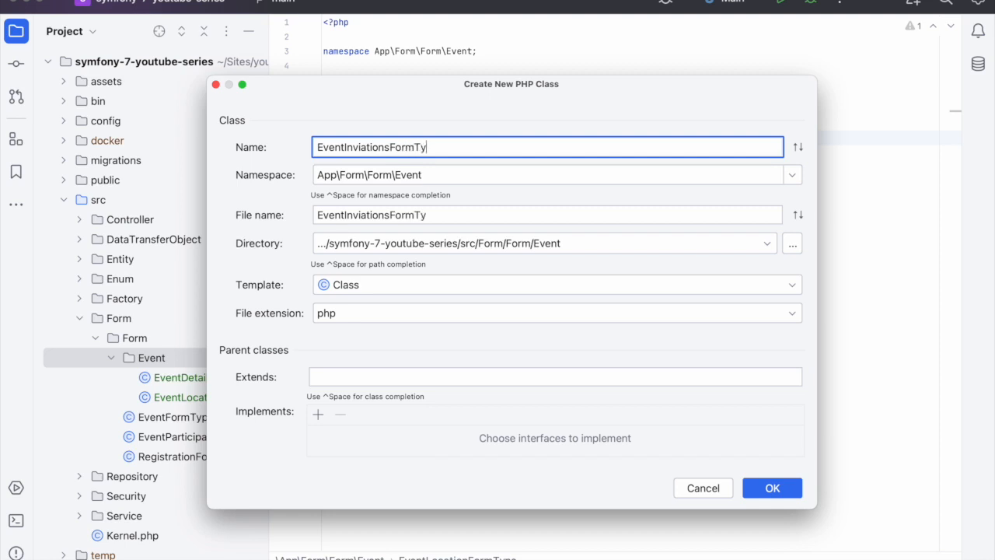
pyautogui.click(771, 488)
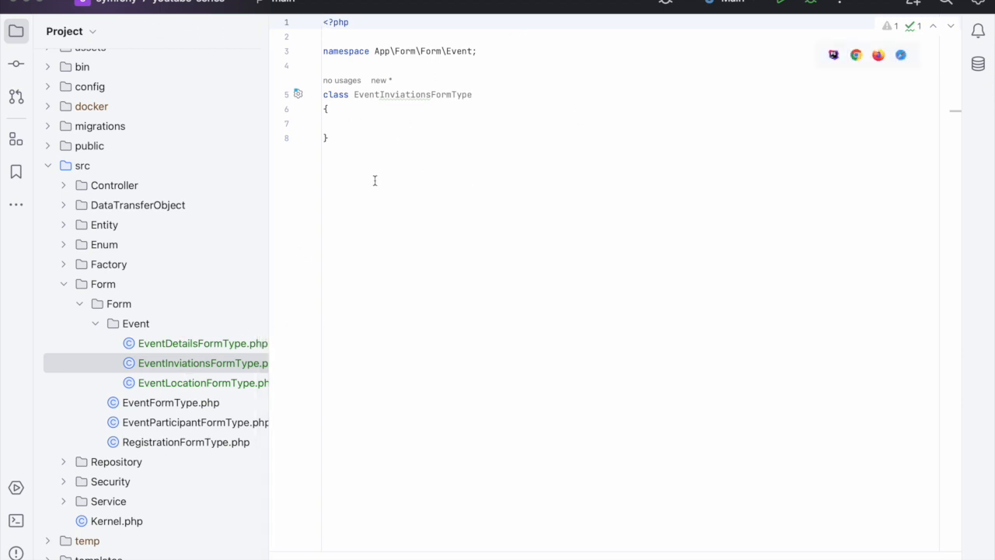
pyautogui.moveTo(404, 115)
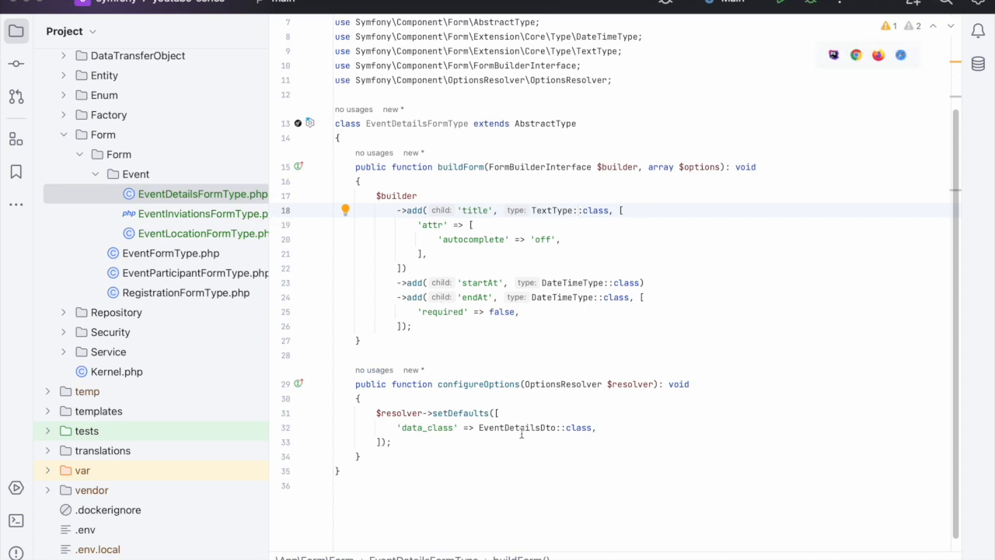
# Fill the three form types with title/startAt/endAt, address and participants fields bound to their DTOs.
pyautogui.doubleClick(416, 123)
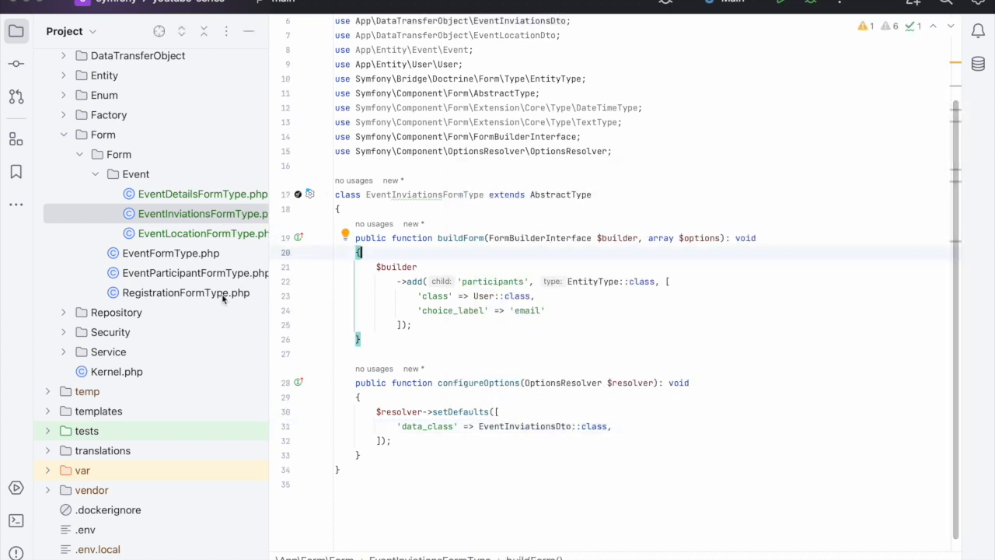
pyautogui.click(202, 233)
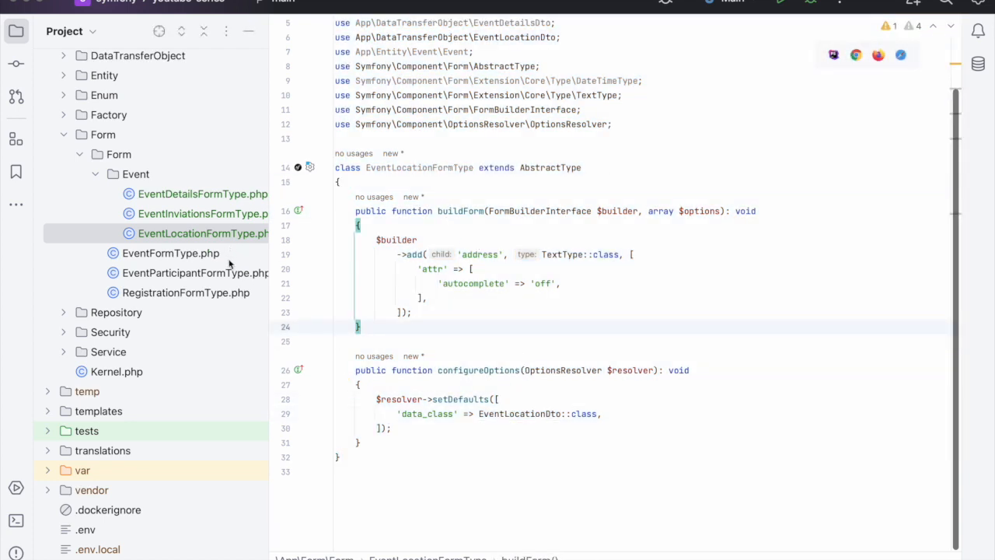
pyautogui.click(202, 213)
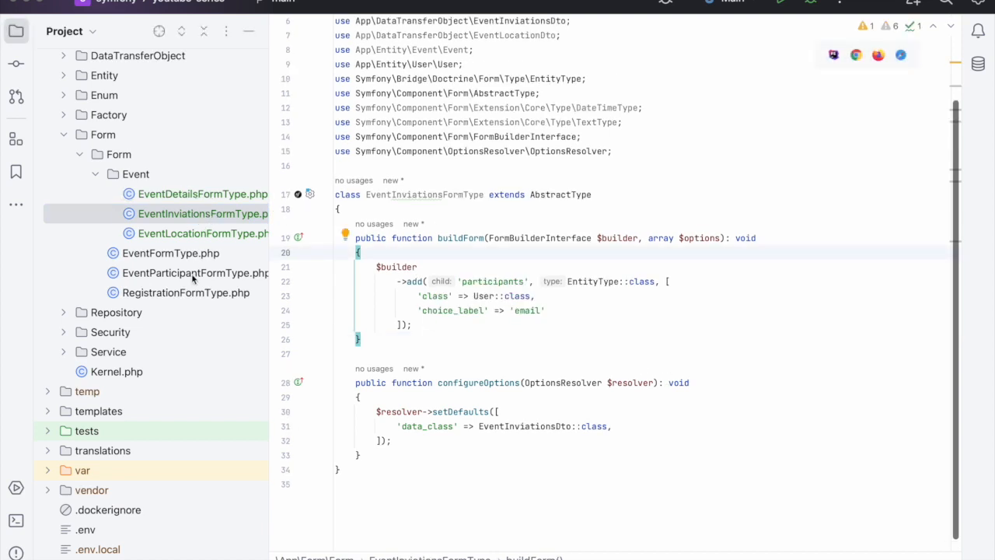
pyautogui.moveTo(179, 204)
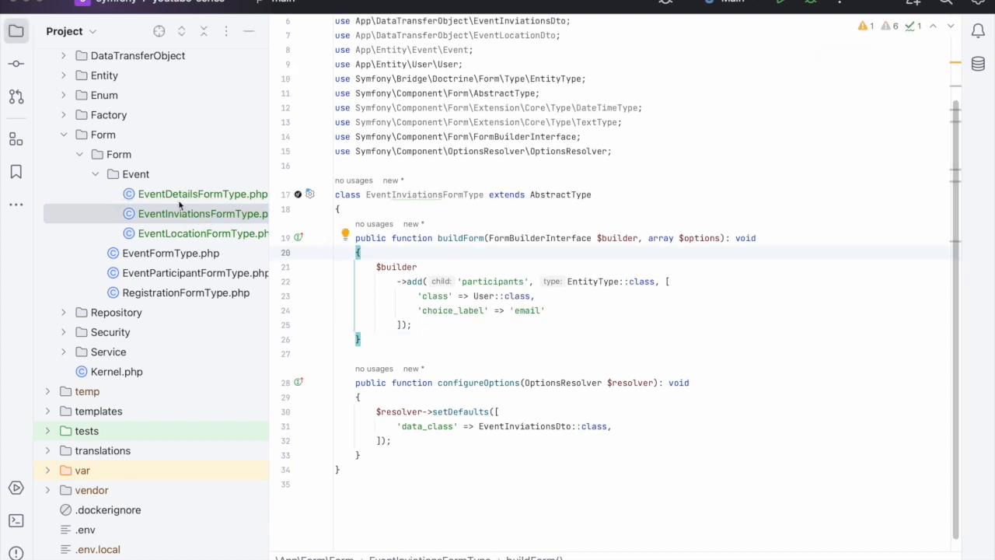
pyautogui.click(135, 174)
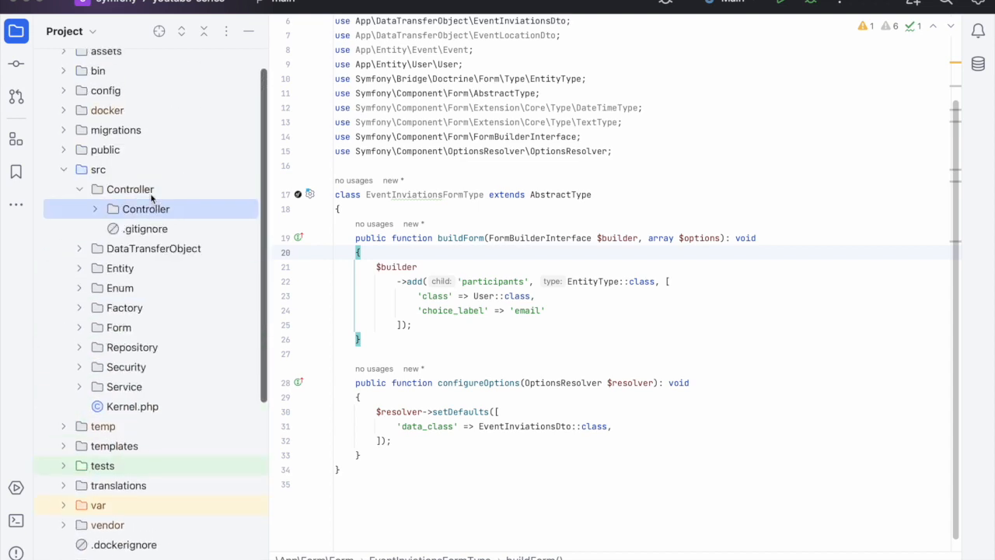
# Strip form handling from EventController's index action so it only renders event/index.html.twig.
pyautogui.click(187, 249)
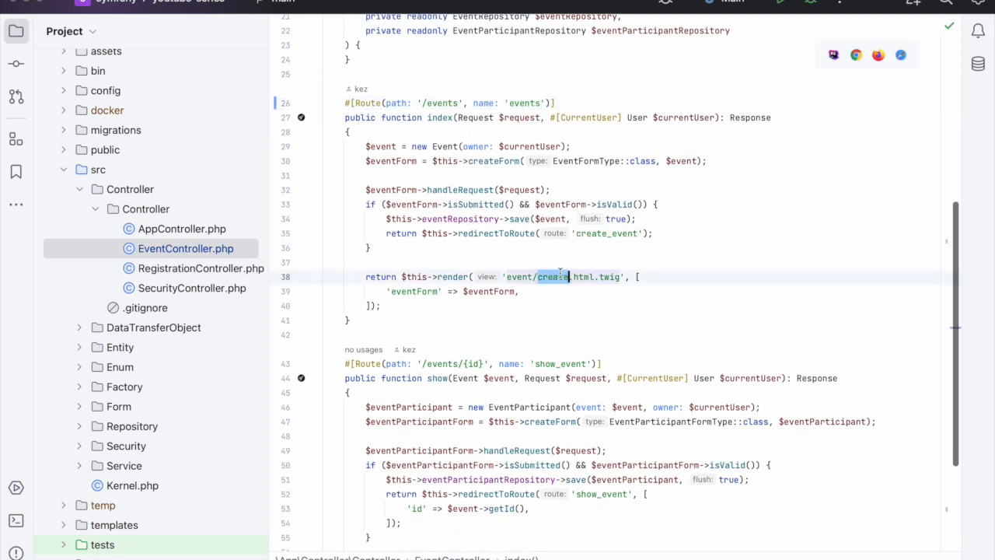
pyautogui.write('index')
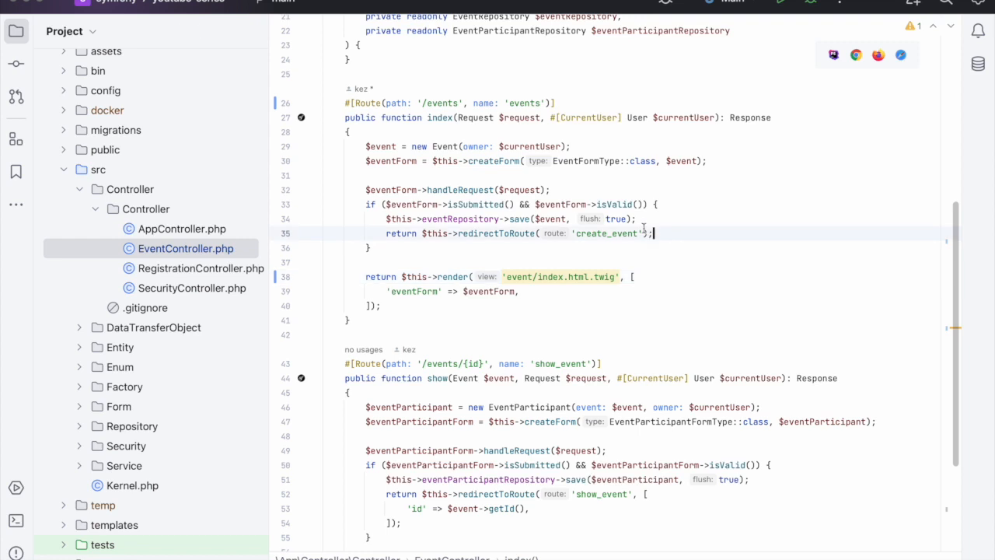
pyautogui.moveTo(359, 189); pyautogui.dragTo(653, 233)
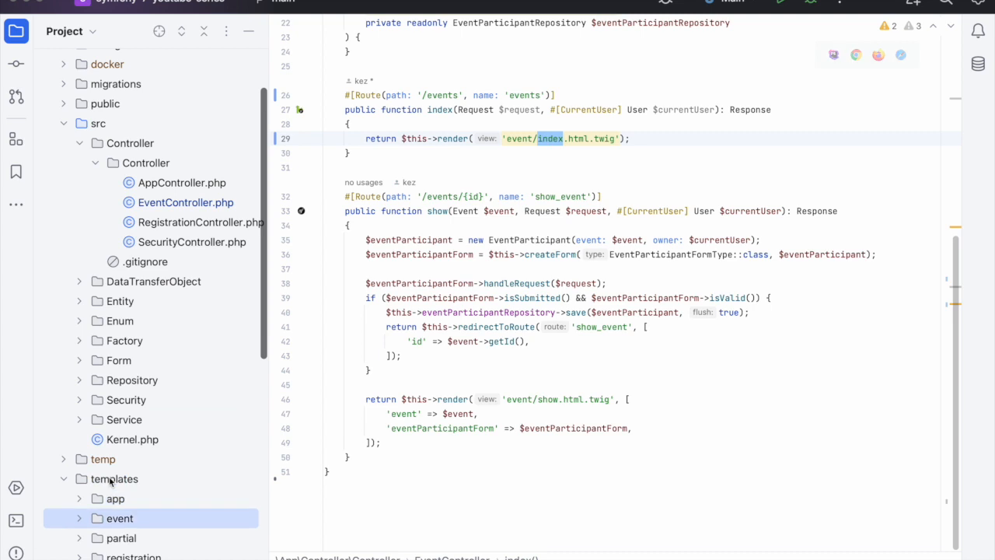
# Rename templates/event/create.html.twig to index.html.twig and start an <a> tag in it.
pyautogui.scroll(-3)
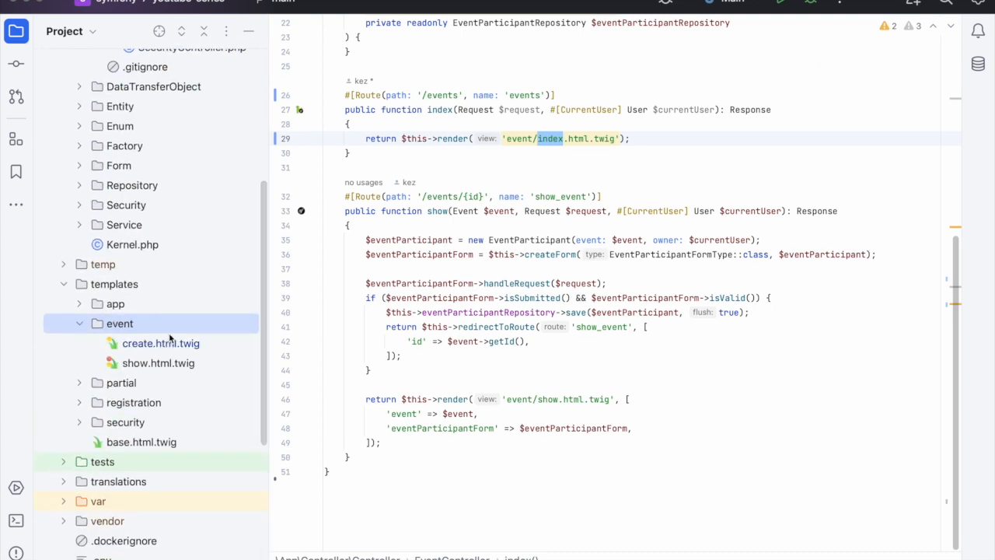
pyautogui.click(161, 343)
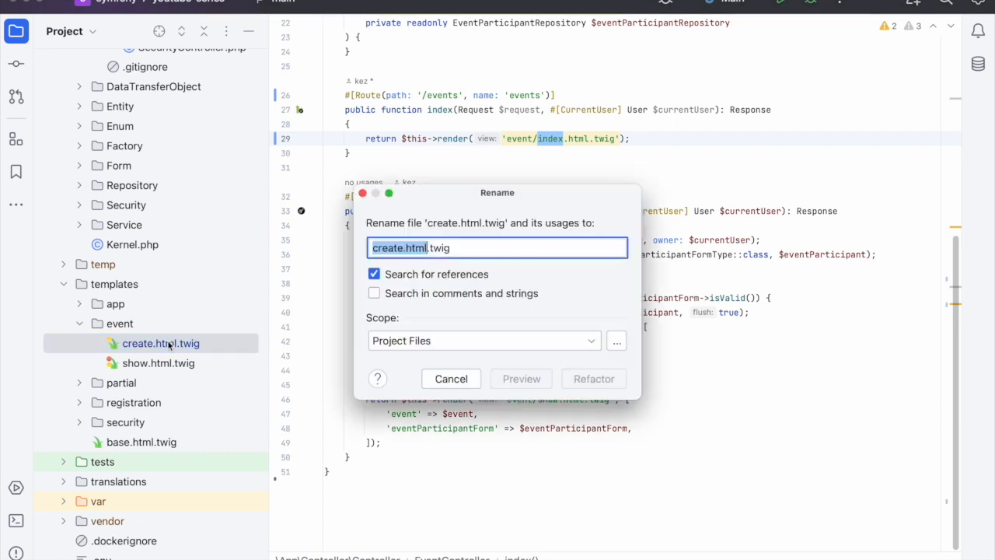
pyautogui.write('index')
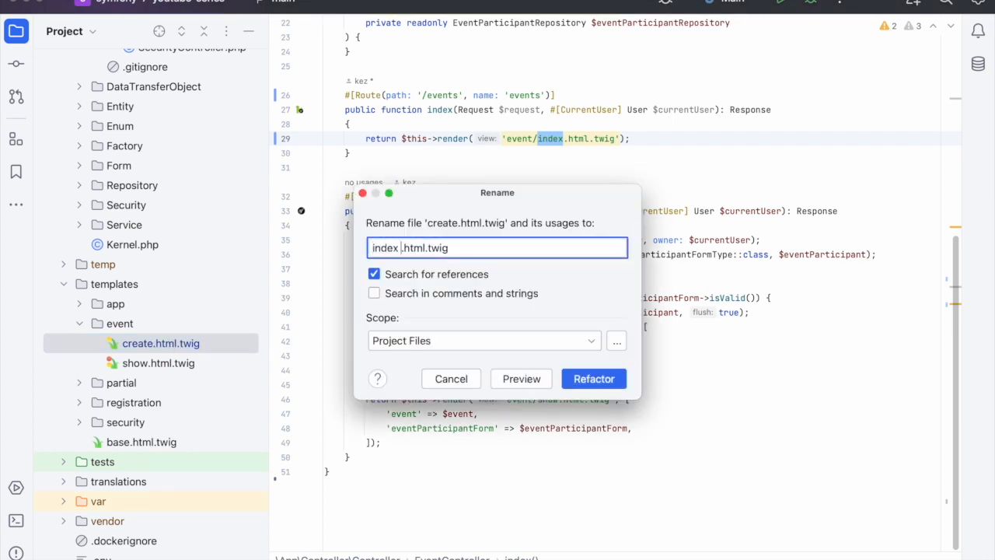
pyautogui.click(594, 380)
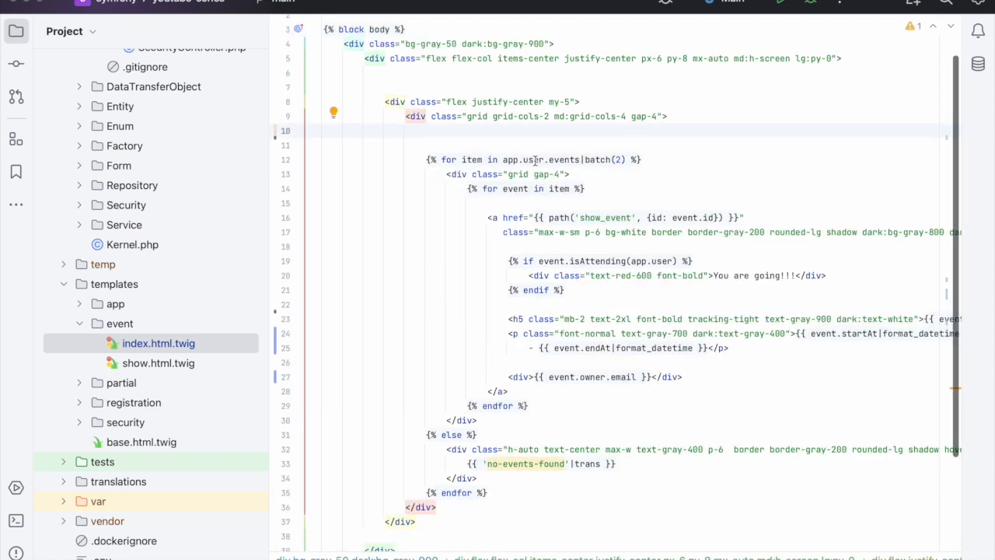
pyautogui.write('<a')
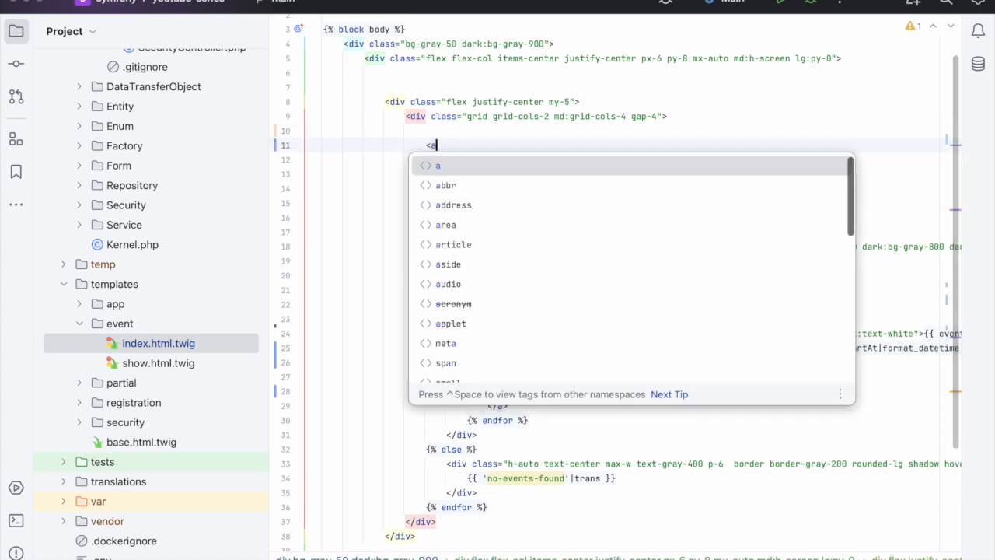
# Set the link href to path('create_event', {}) and begin the step: parameter key.
pyautogui.write('href="P')
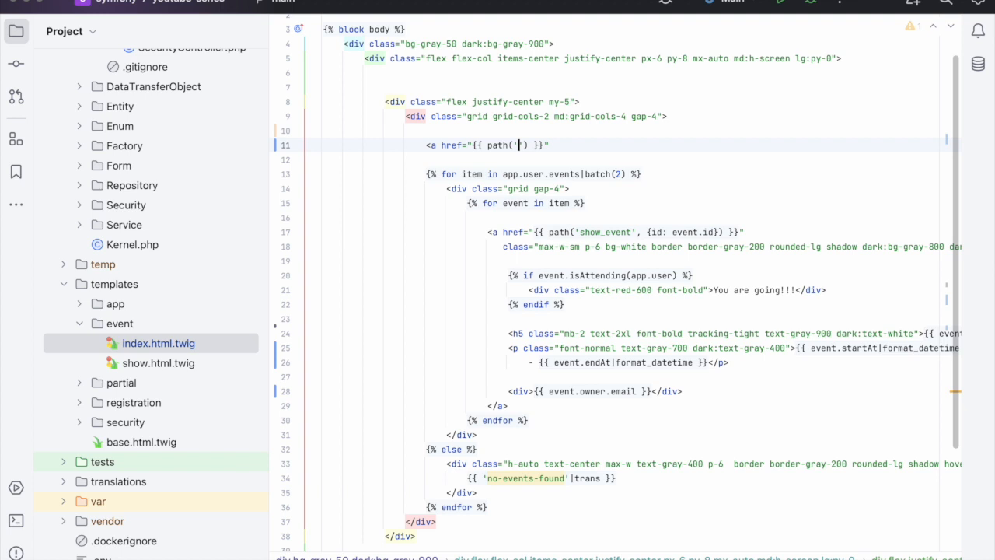
pyautogui.write('create_ve')
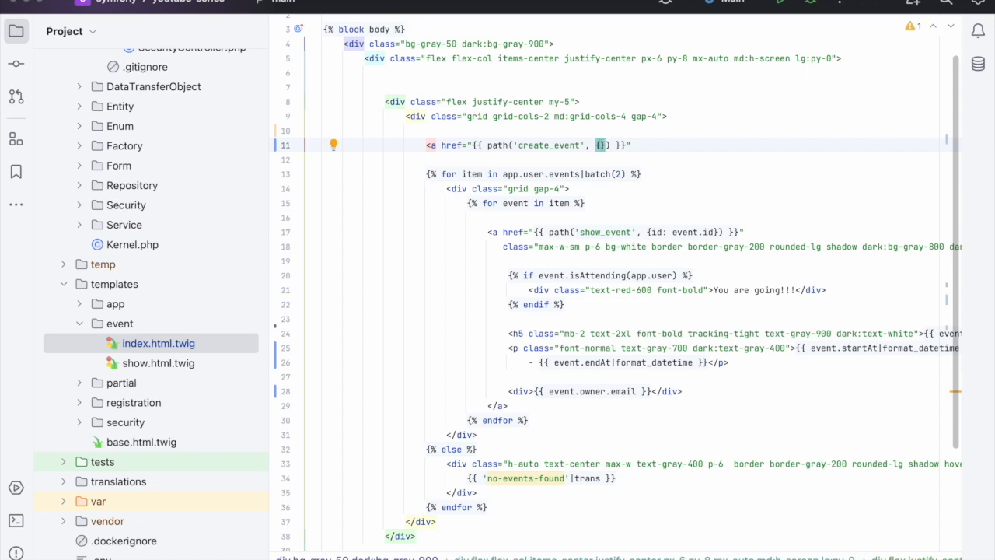
pyautogui.write('step:')
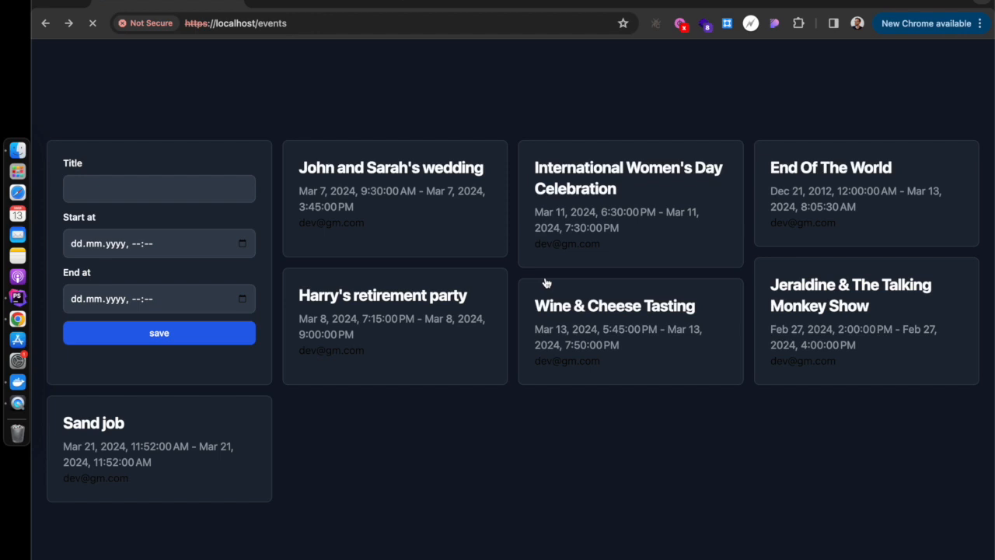
pyautogui.moveTo(401, 312)
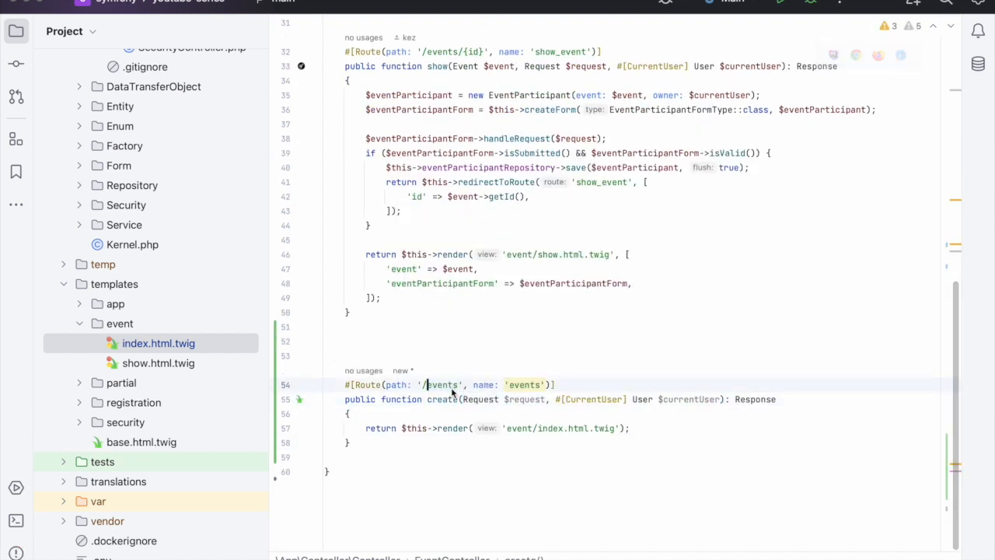
# Change the route to path '/events/create/{step}' named 'create_event'.
pyautogui.write('/create')
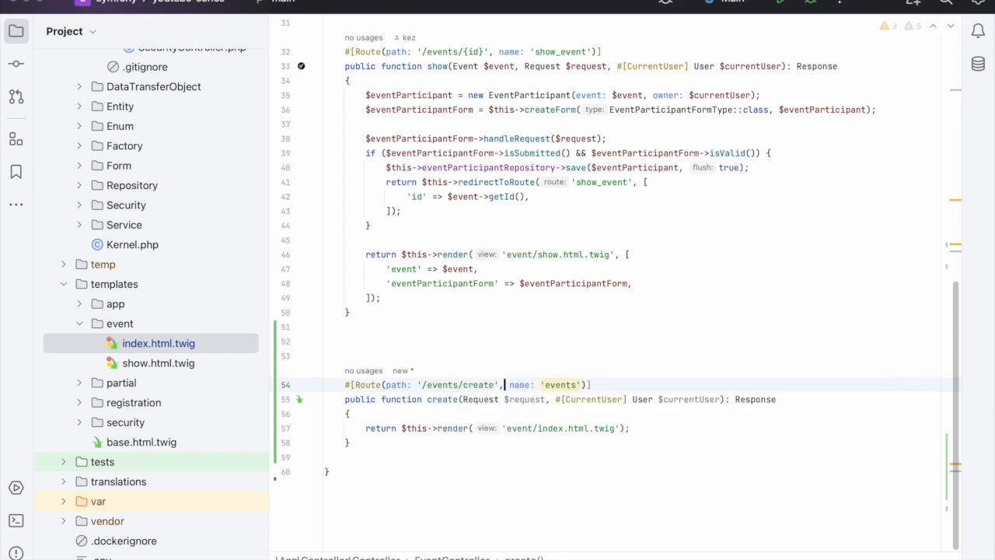
pyautogui.write('event_create')
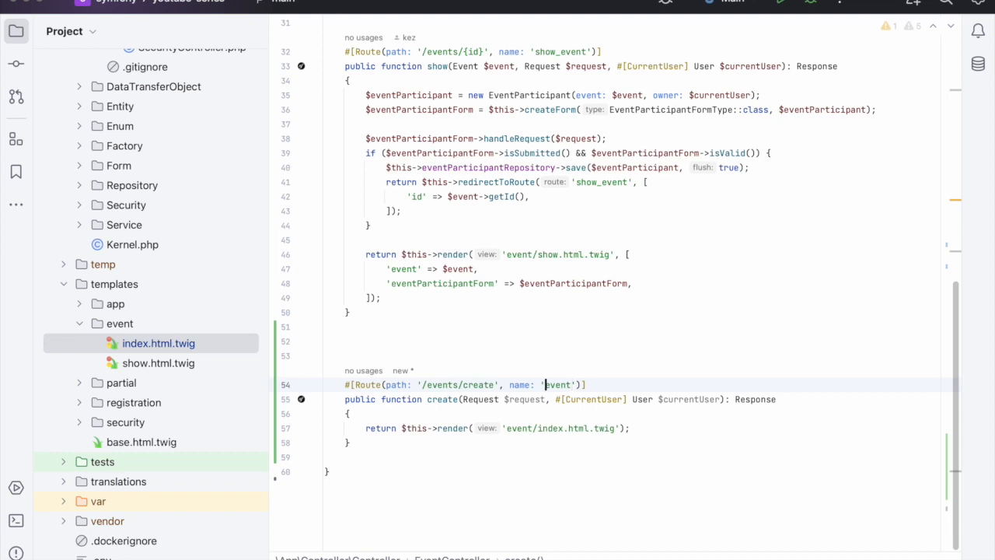
pyautogui.write('create_')
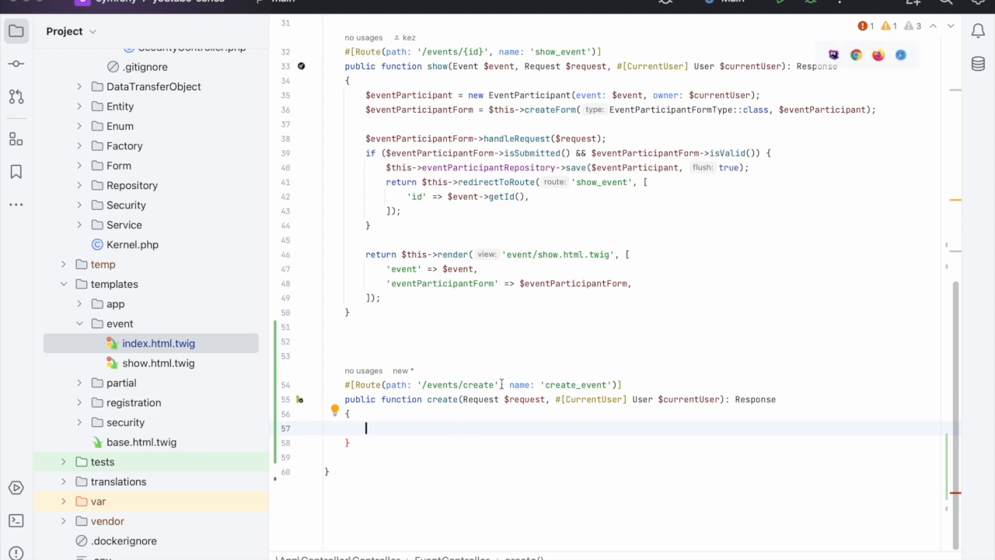
pyautogui.write('/')
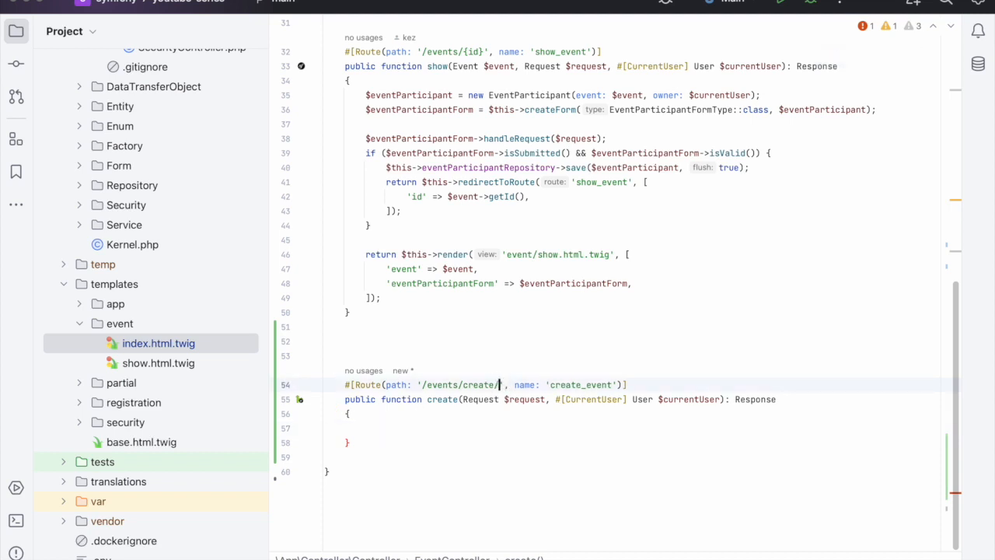
pyautogui.write("'")
pyautogui.write('{')
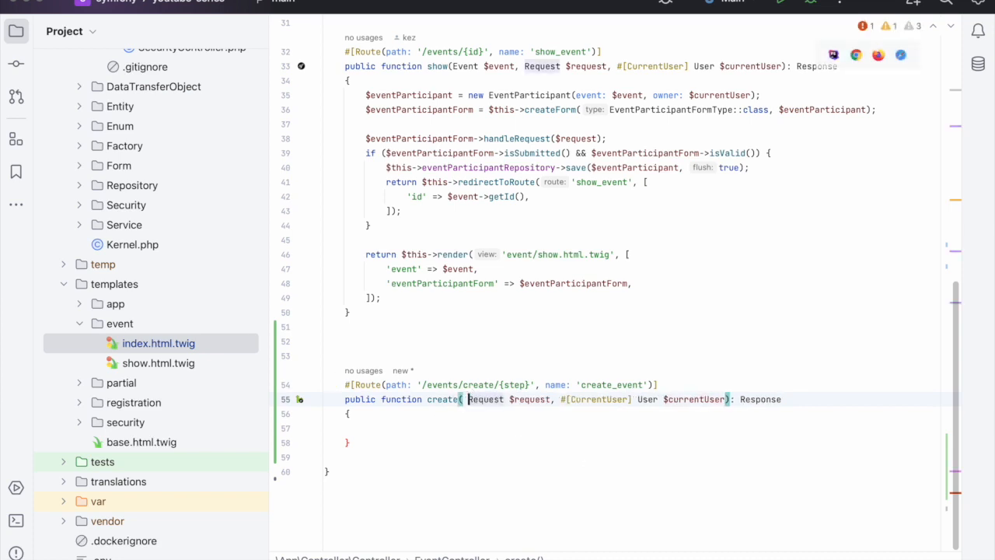
# Add a string $step argument to the create() method signature.
pyautogui.write('step')
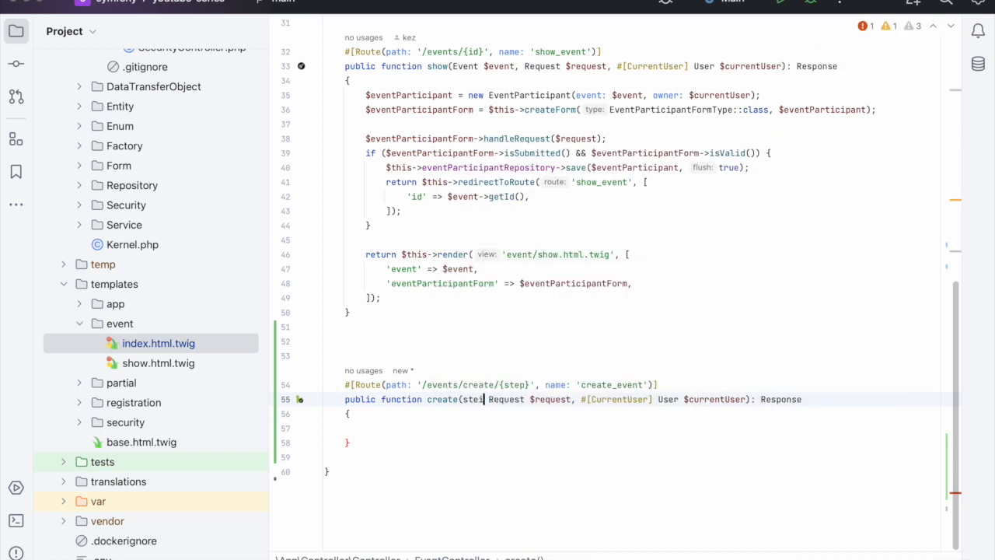
pyautogui.write('string $')
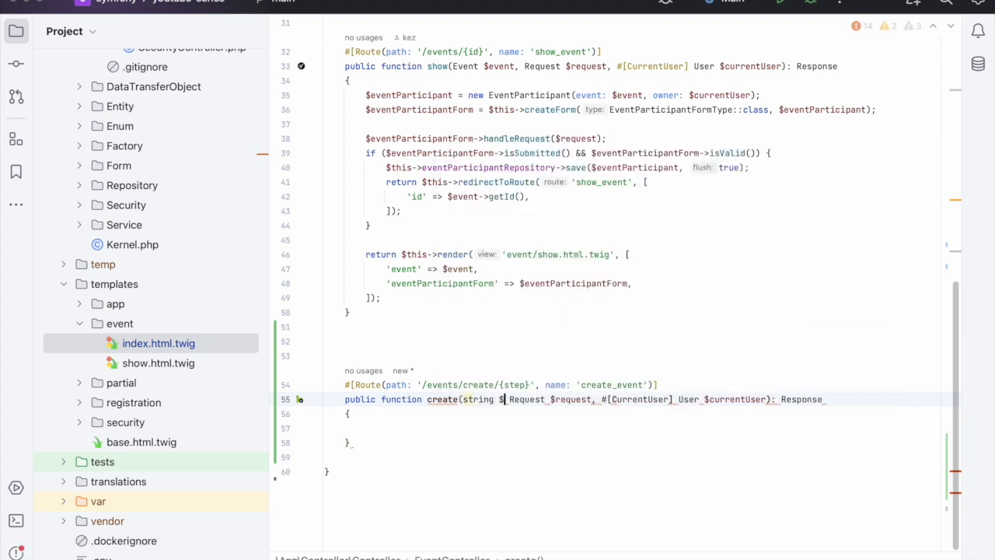
pyautogui.write('step')
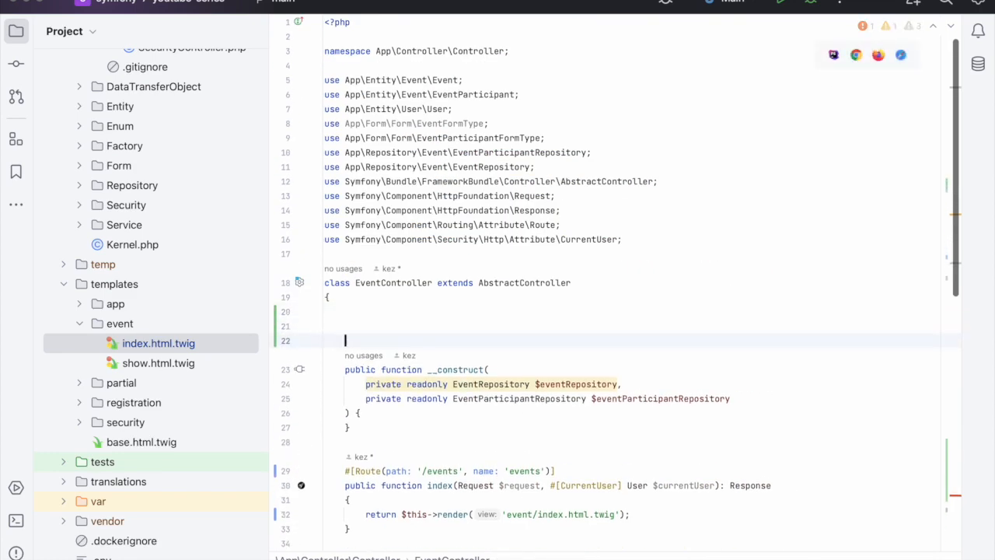
# Define private constants EVENT_CREATE_STEP_ONE/TWO/THREE as 'details', 'location', 'invitations'.
pyautogui.write('private const')
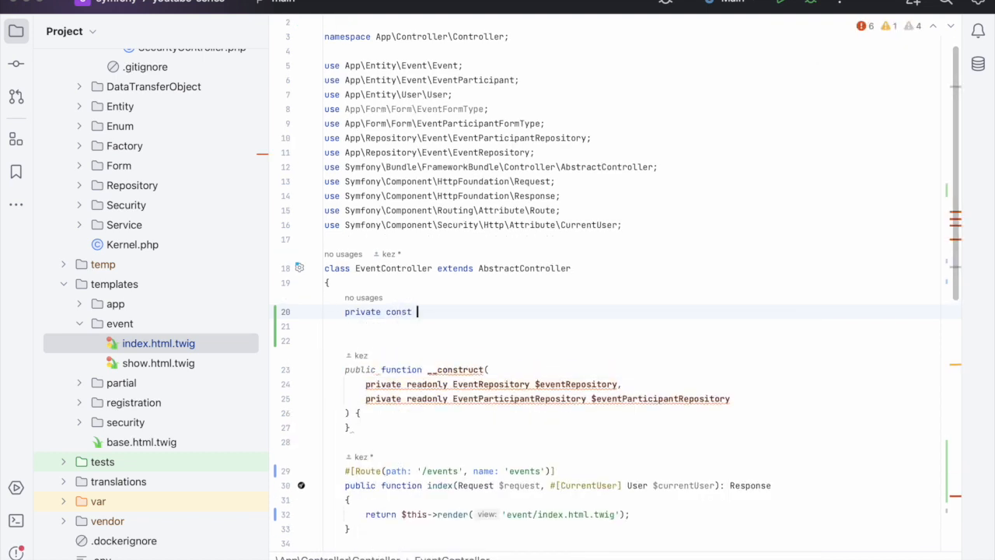
pyautogui.write('EVEN')
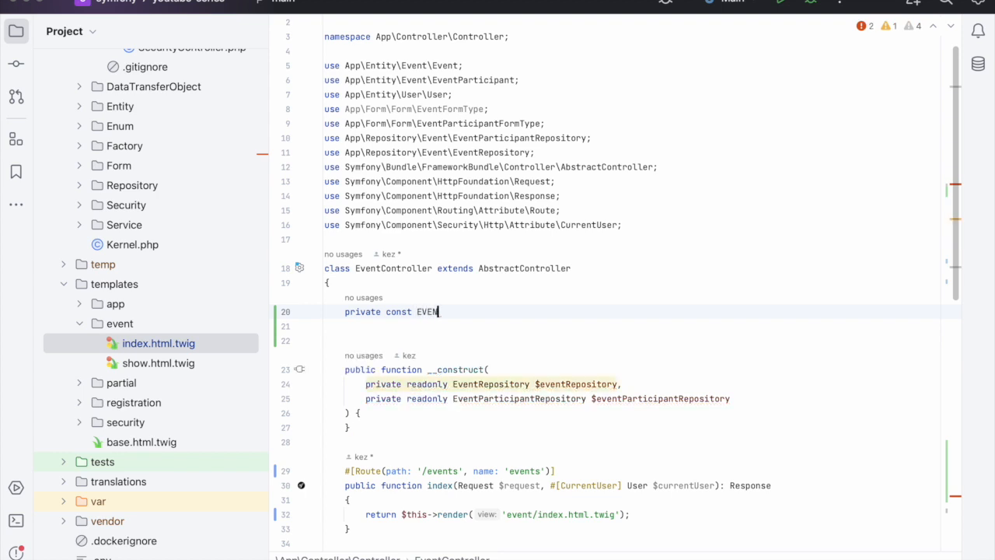
pyautogui.write("_CREATE_STEP_ONE = 'details';")
pyautogui.click(634, 341)
pyautogui.write("private const EVENT_CREATE_STEP_THREE = 'invitations';")
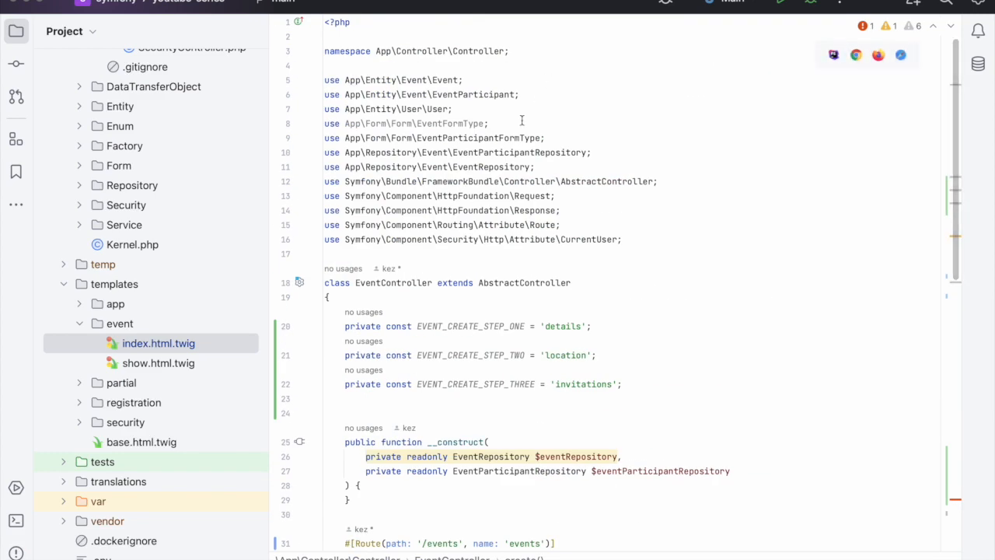
pyautogui.scroll(-3)
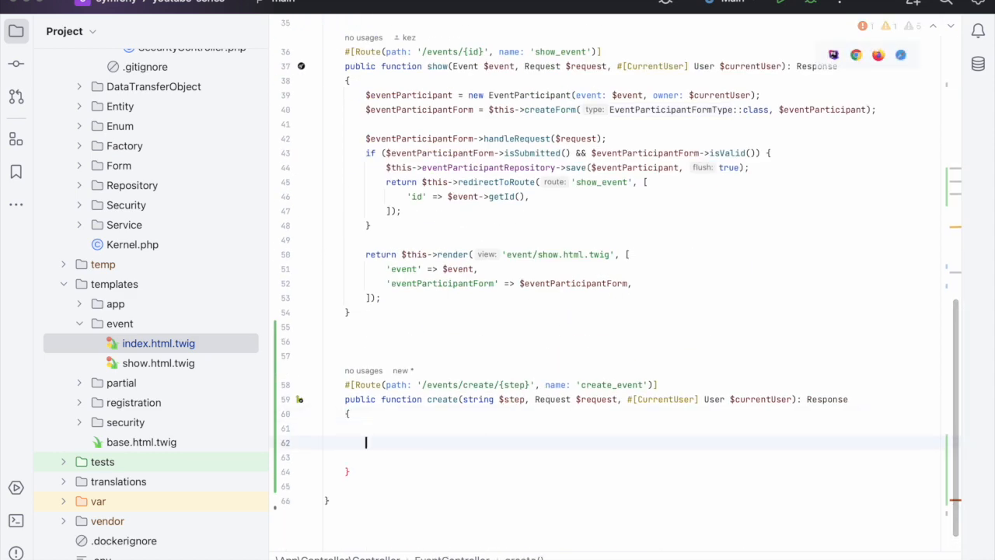
# Write match($step) with a self::EVENT_CREATE_STEP_ONE => $this-> arm.
pyautogui.write('mathc')
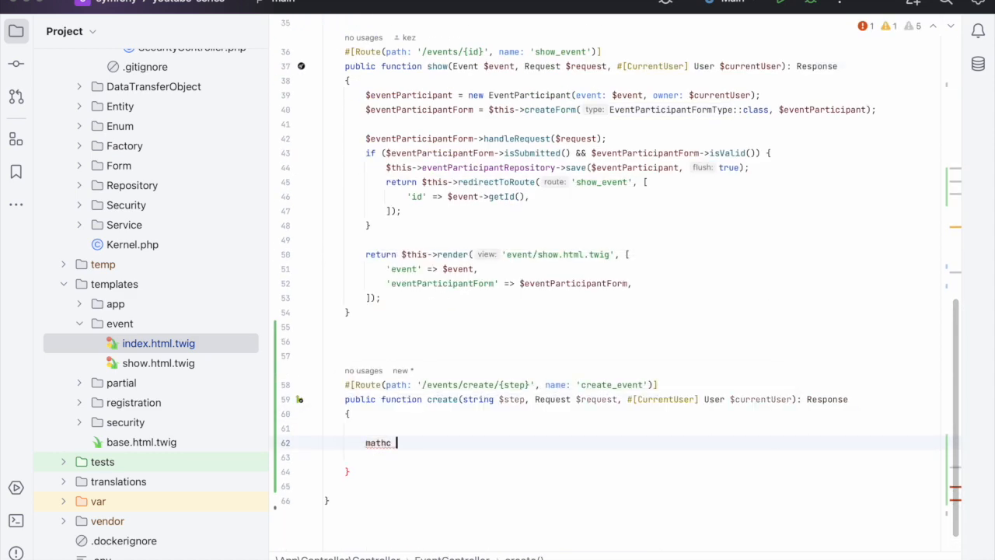
pyautogui.write('match(){')
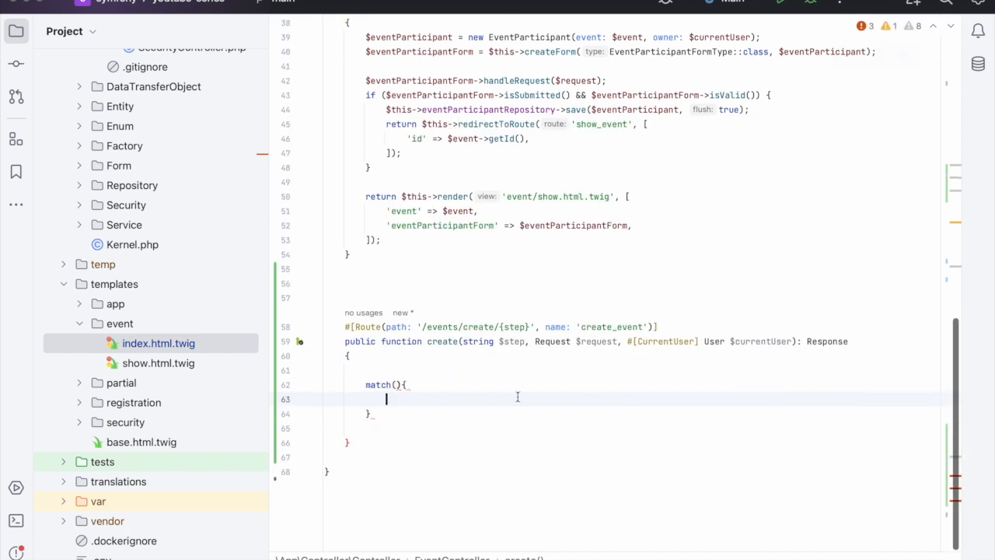
pyautogui.write('$step')
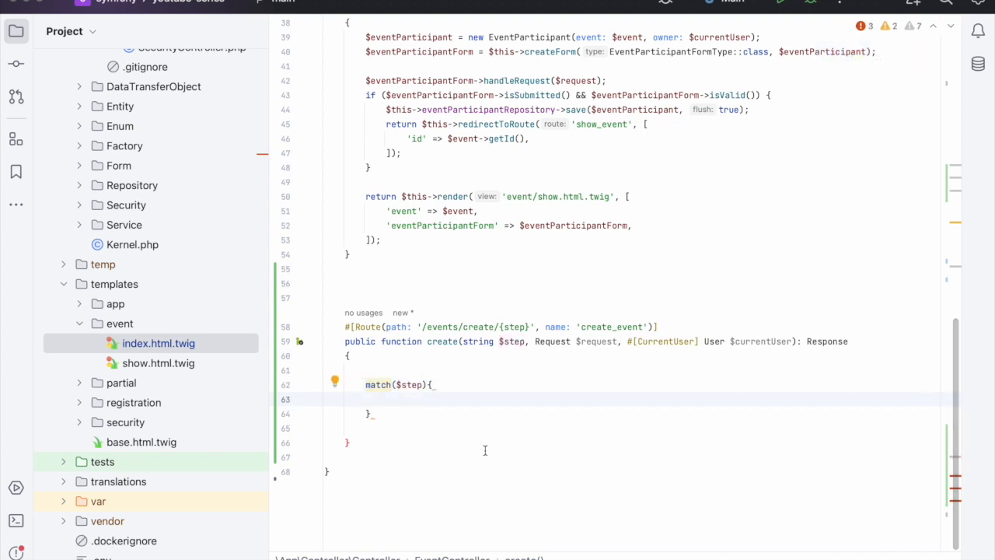
pyautogui.write('self::EVENT_CREATE_STEP_ONE')
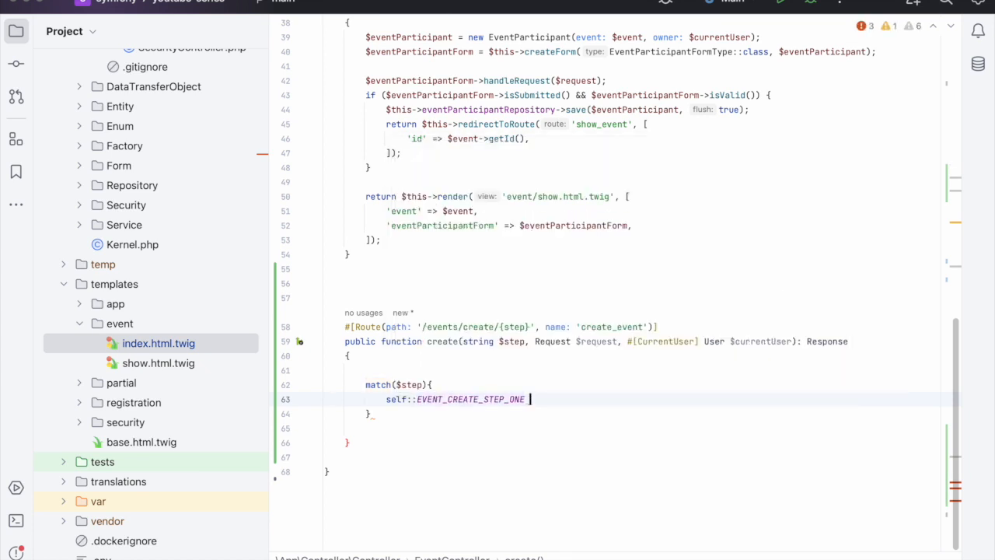
pyautogui.write('=>')
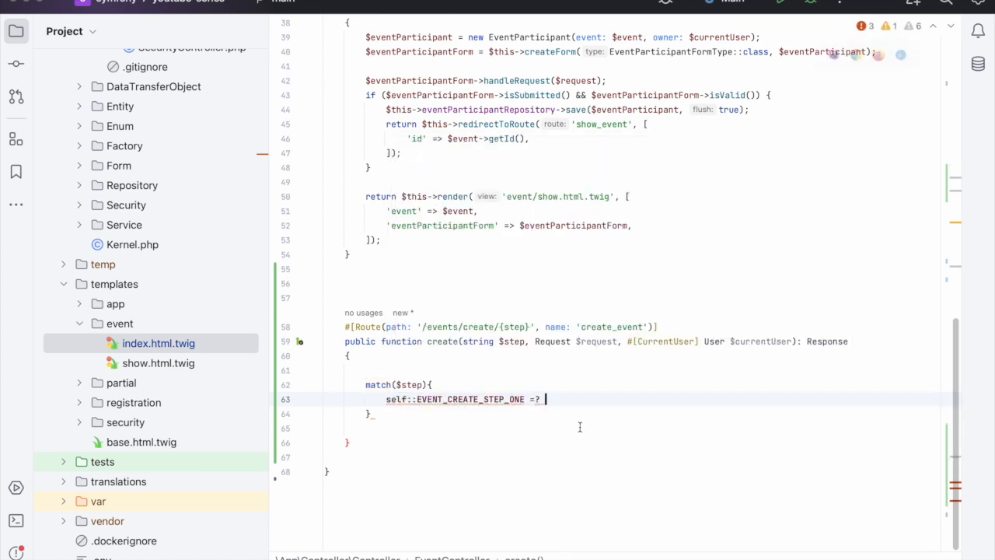
pyautogui.write('$this')
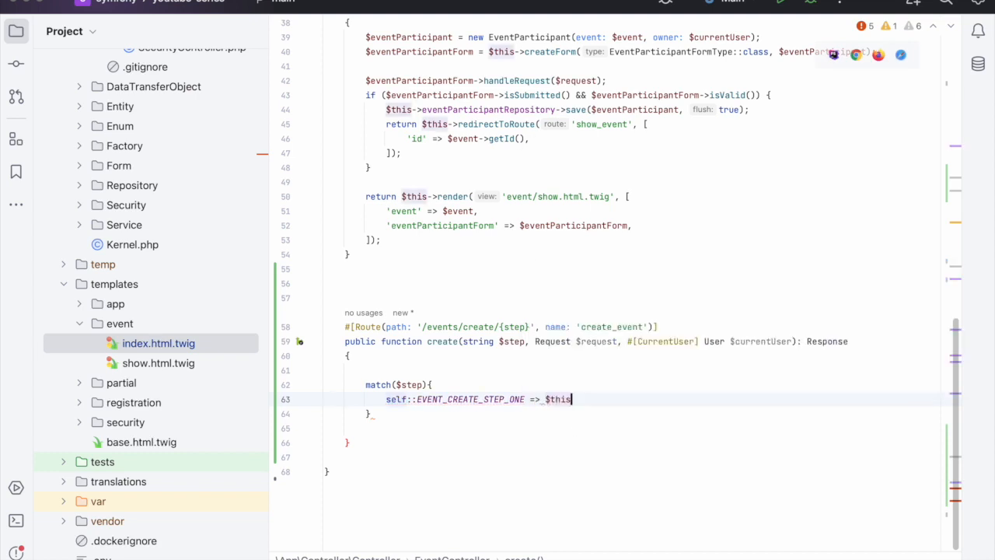
pyautogui.write('->')
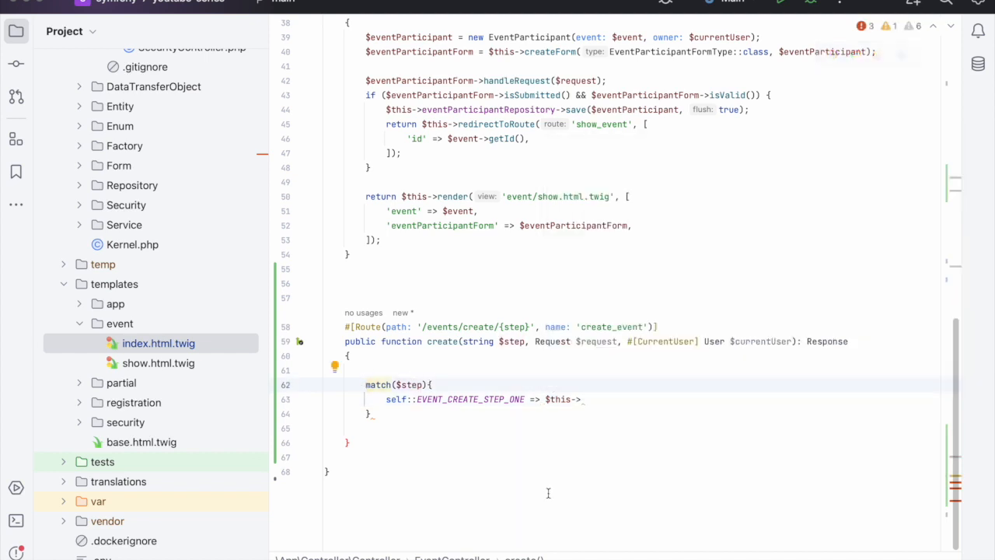
# Assign the match to $form and call renderEventCreateFromStepOne() in the first arm.
pyautogui.write('$form =')
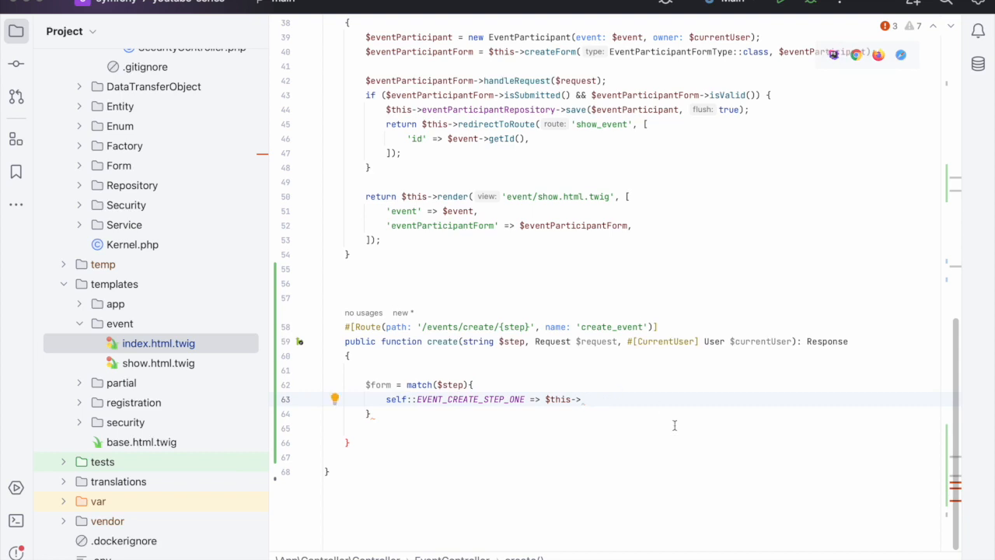
pyautogui.write('render')
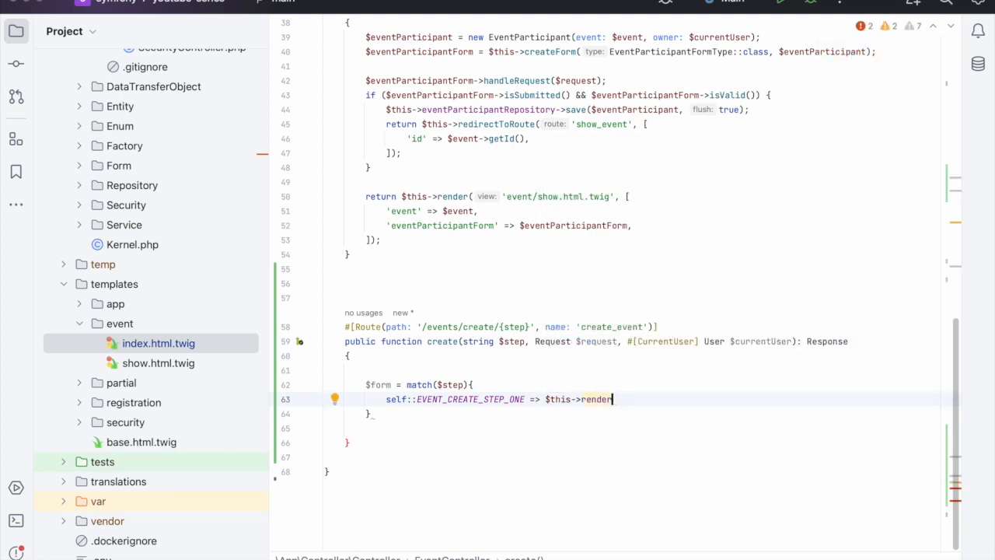
pyautogui.write('Event')
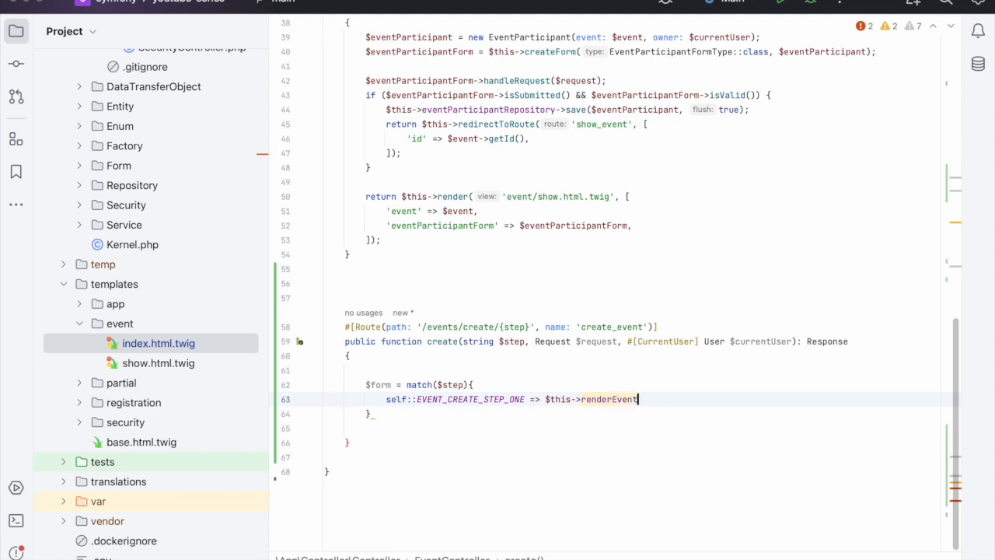
pyautogui.write('Create')
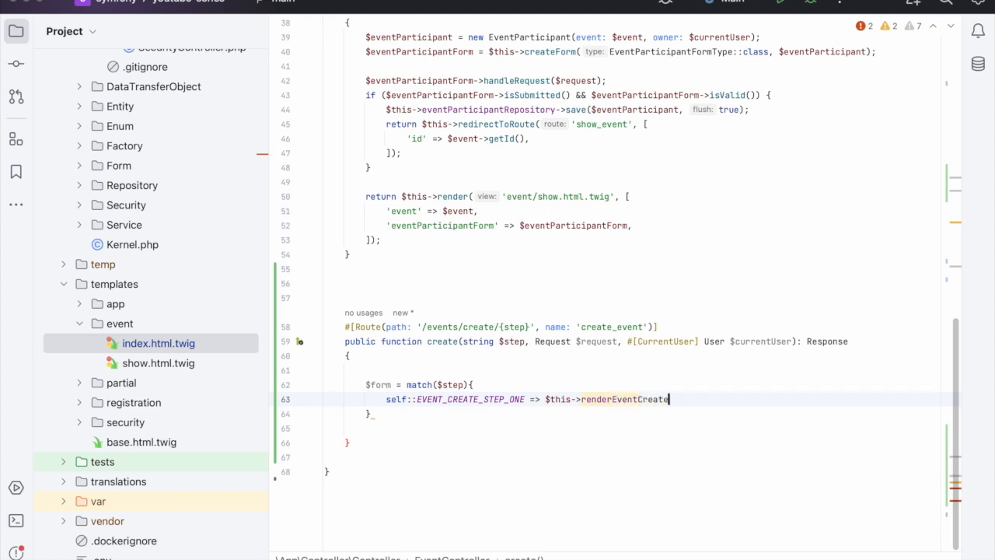
pyautogui.write('StepOn')
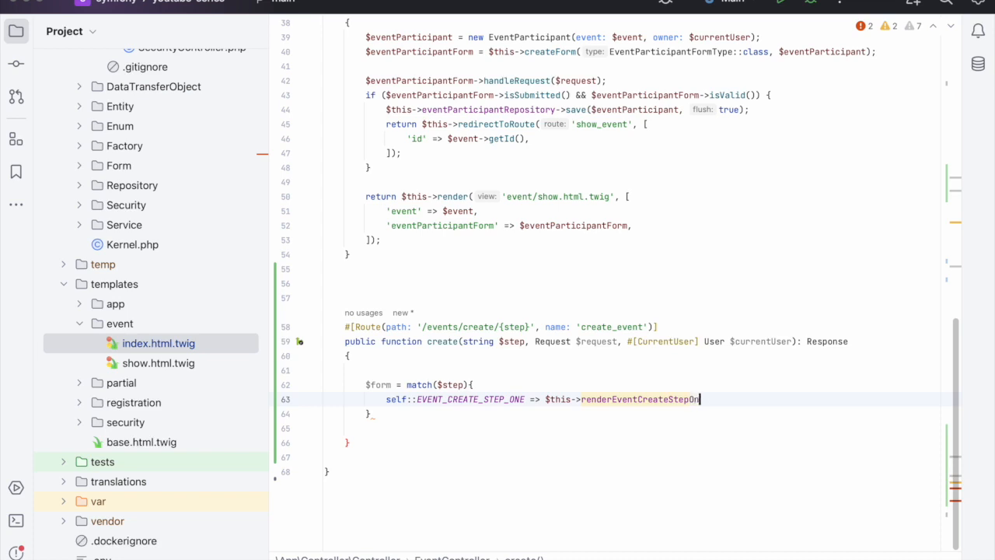
pyautogui.write('e(),')
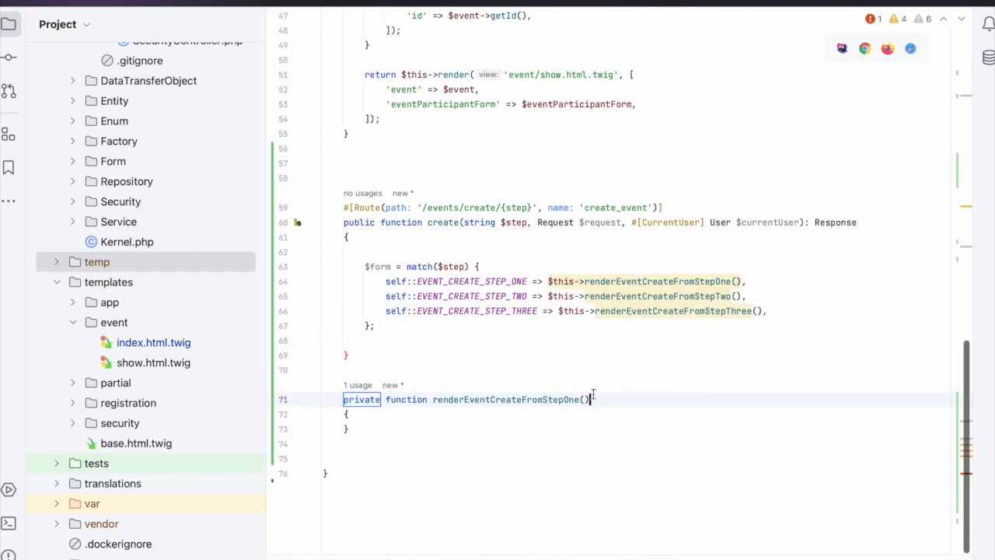
# Declare : FormInterface on renderEventCreateFromStepOne and inject Request into the constructor.
pyautogui.write(': FormInterface')
pyautogui.write('private readonly')
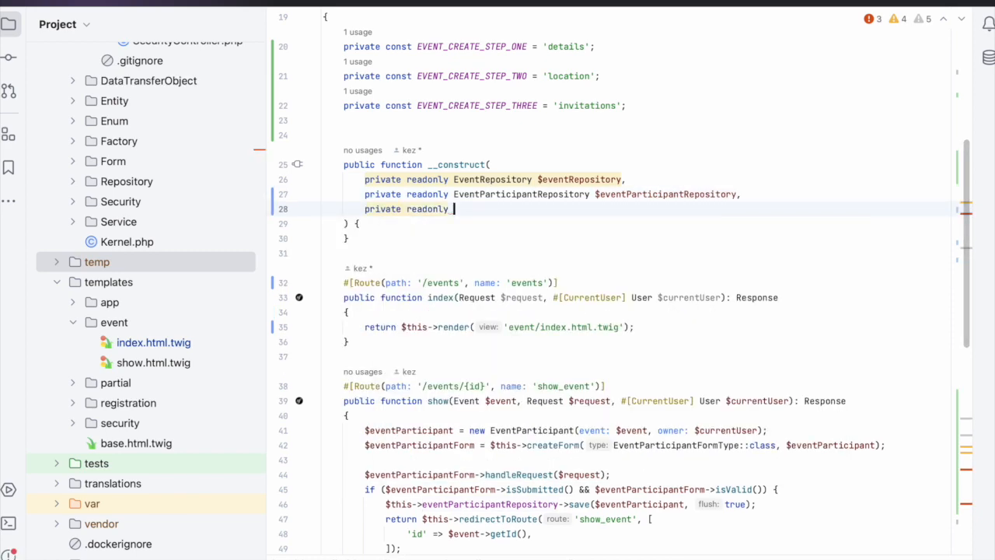
pyautogui.write('Req')
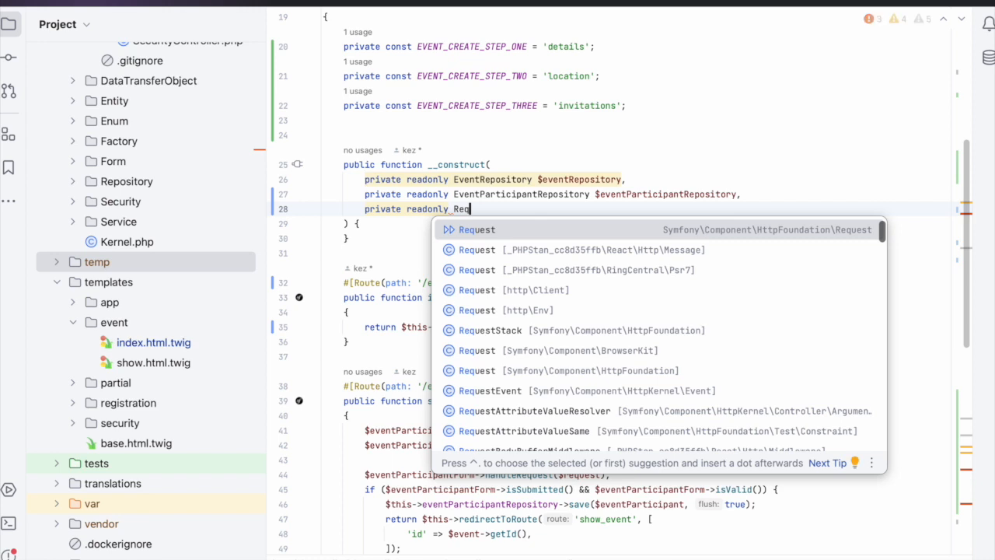
pyautogui.write('uest')
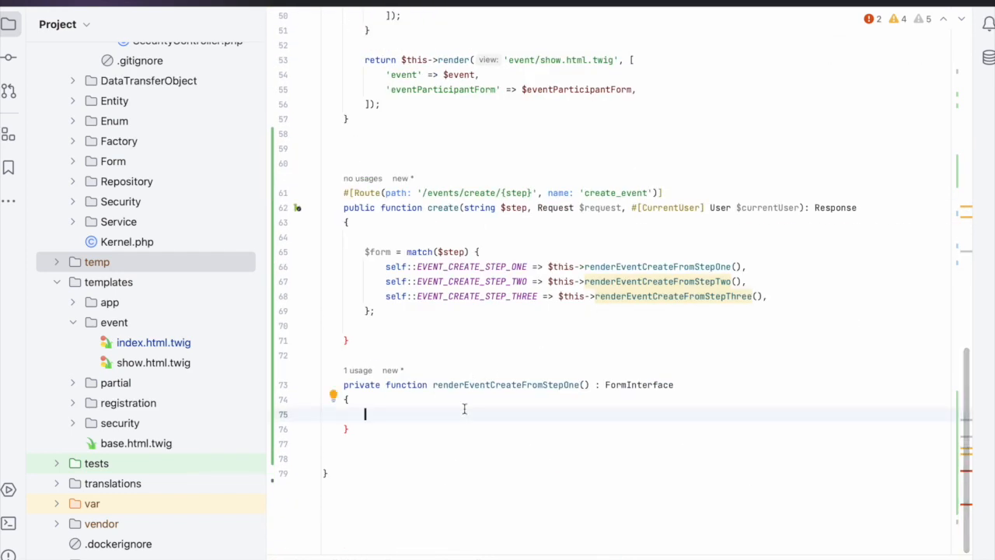
# Load $eventDetailsDto from the session under 'event-form-step-one'.
pyautogui.write("$this->requestStack->getSession()->get('event-form-ste")
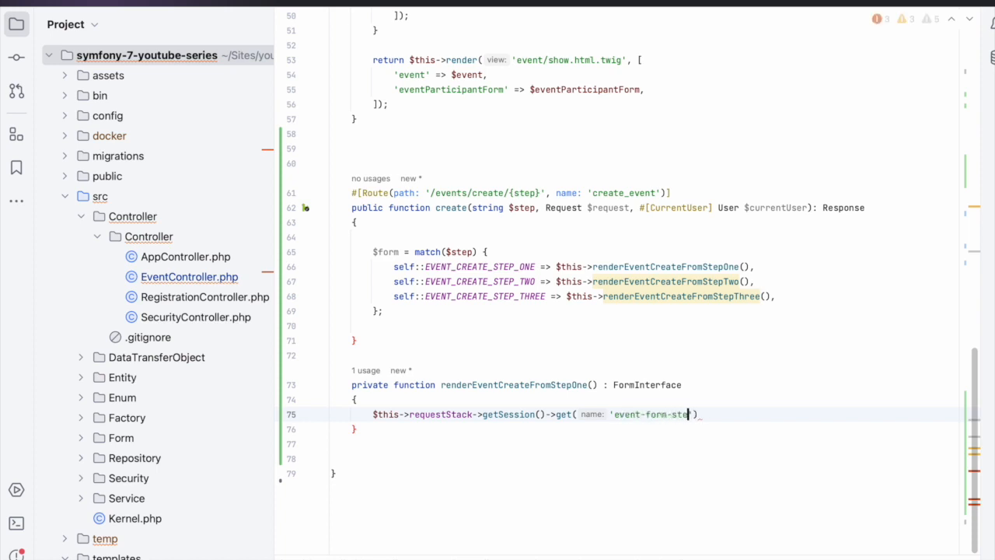
pyautogui.write("p-one');")
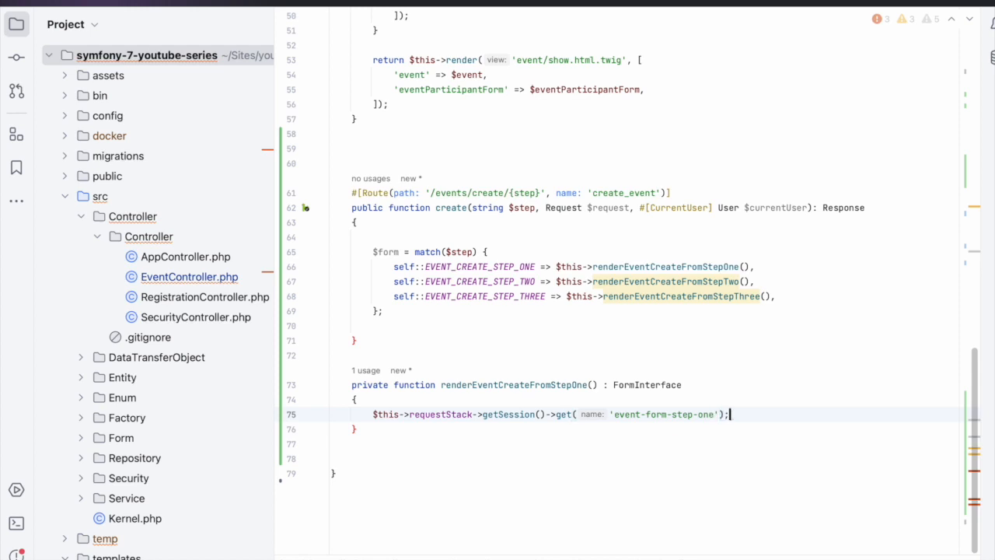
pyautogui.write('$')
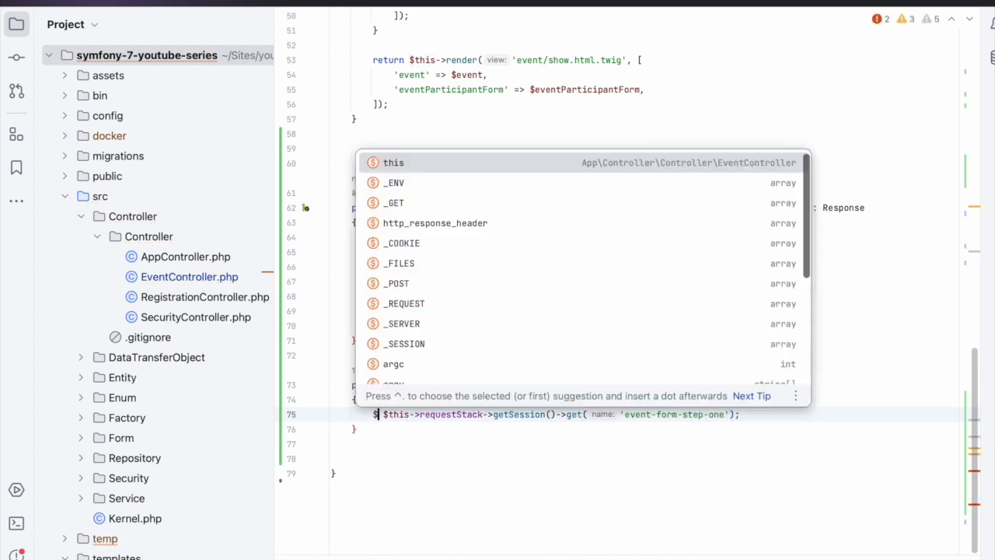
pyautogui.write('$event')
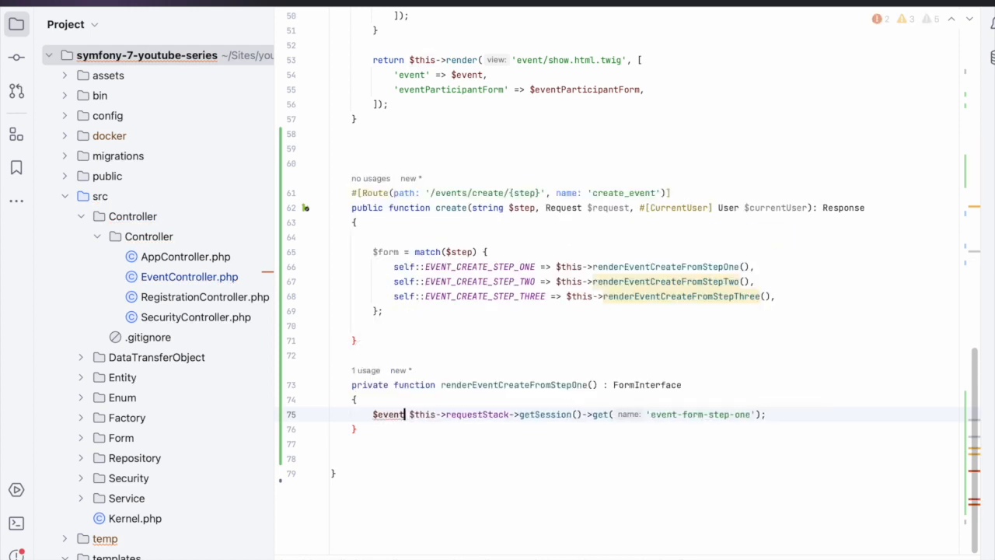
pyautogui.write('Det')
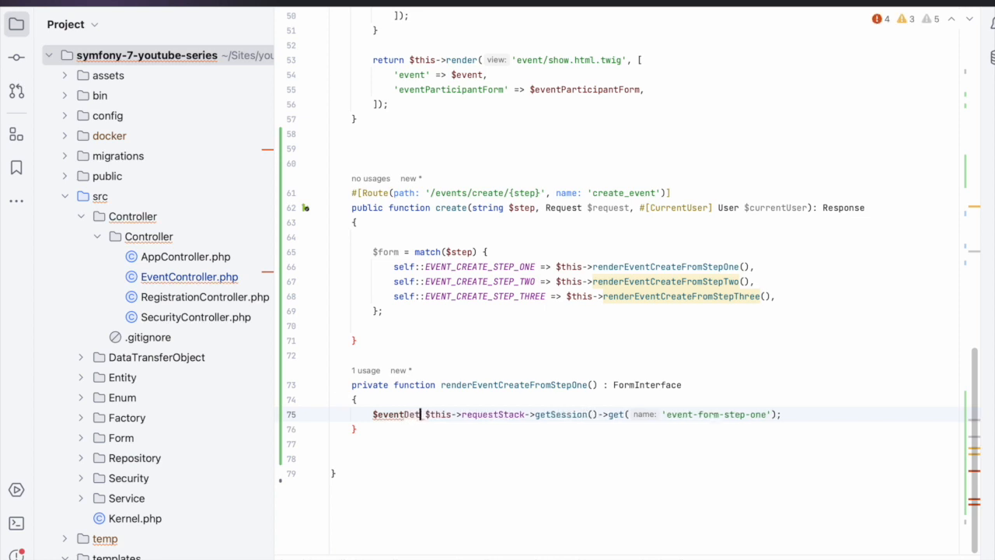
pyautogui.write('ailsD')
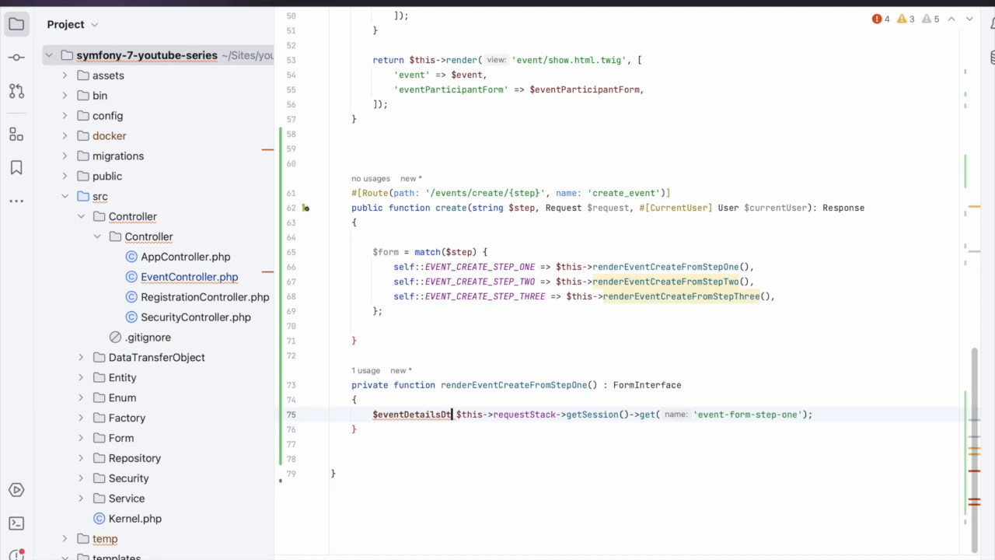
pyautogui.write('o =')
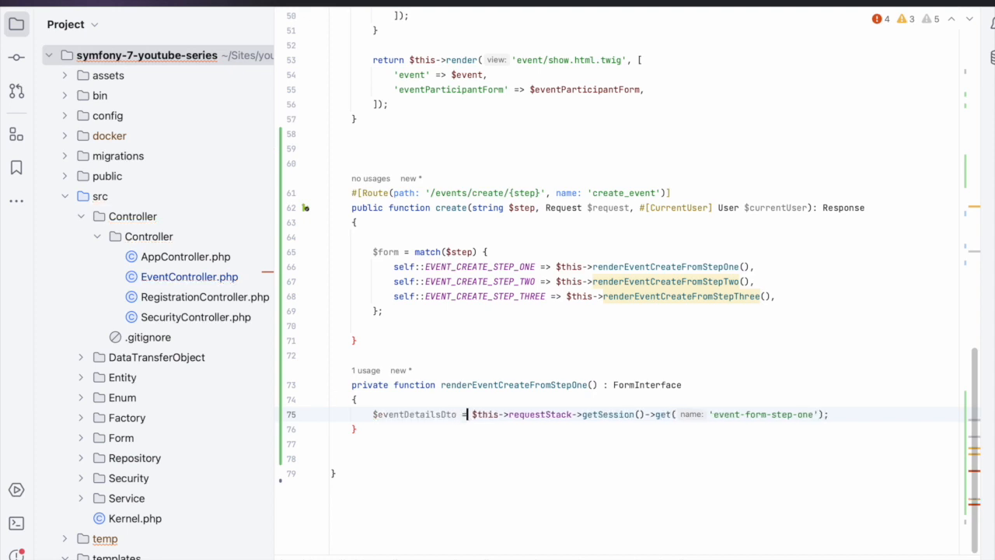
pyautogui.doubleClick(415, 413)
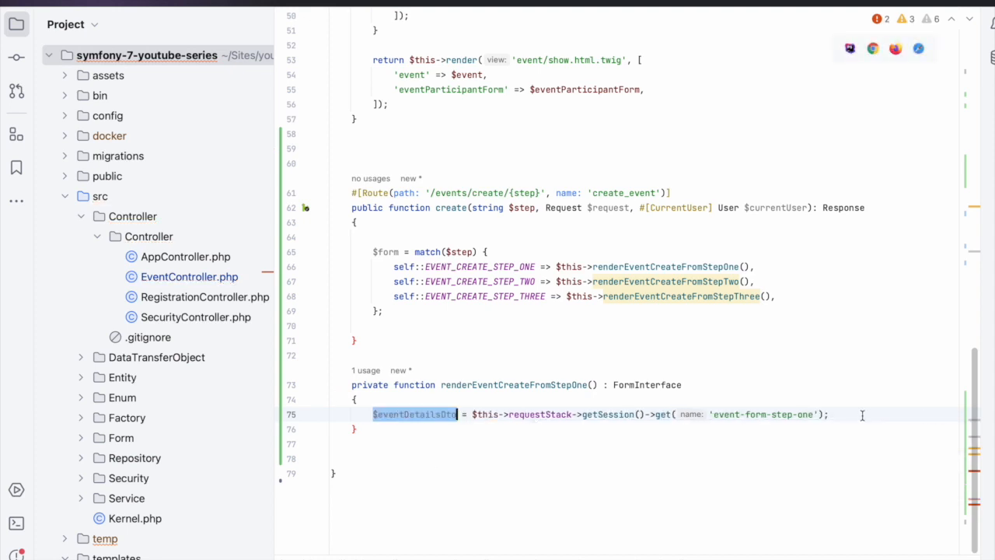
# If it is not an EventDetailsDto instance, create a new EventDetailsDto.
pyautogui.write('if(!')
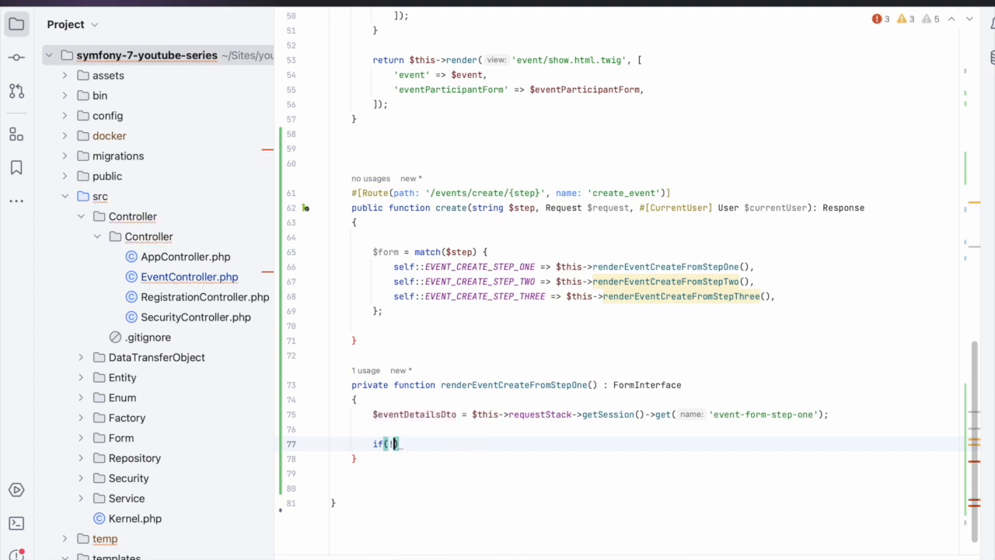
pyautogui.write('!$eventDetailsDto')
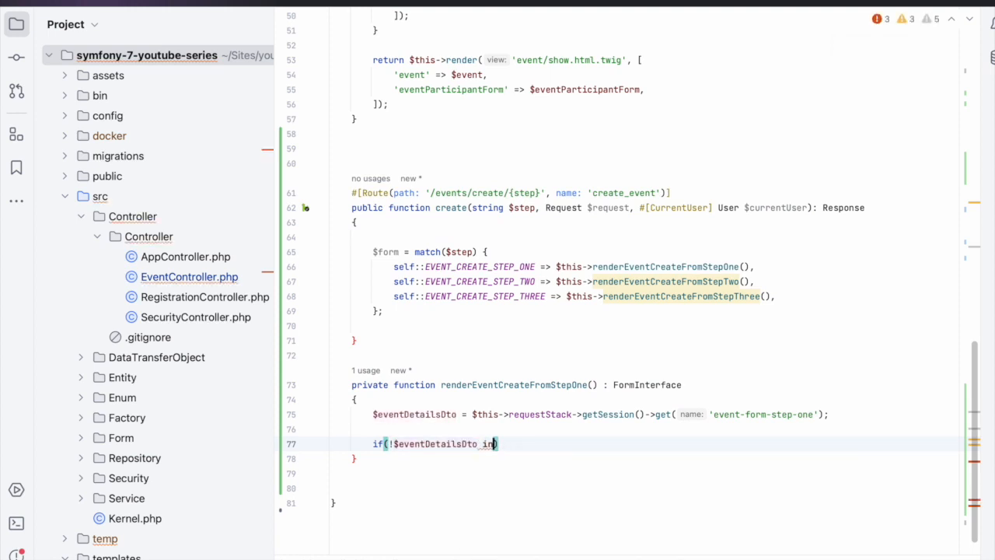
pyautogui.write('instanceof')
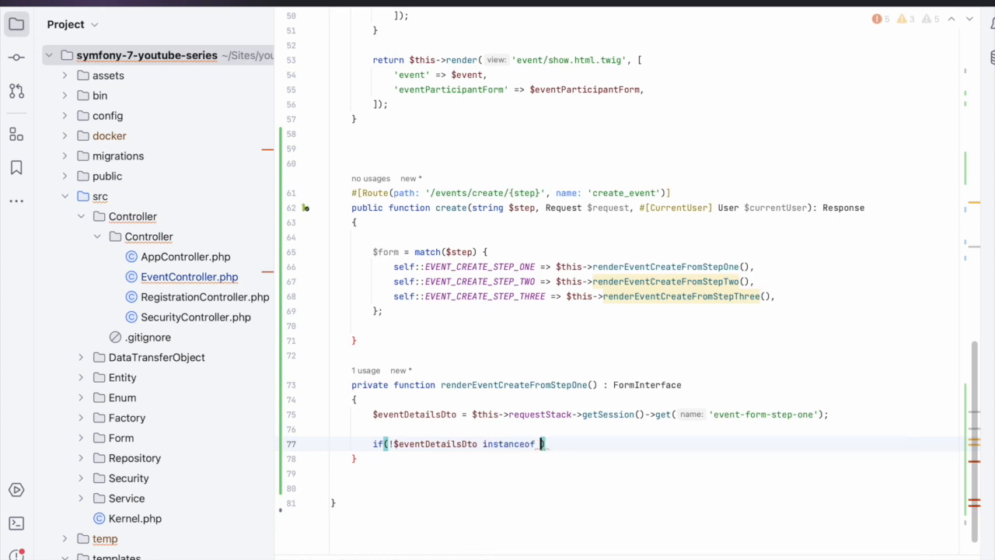
pyautogui.write('EventDetailsDto')
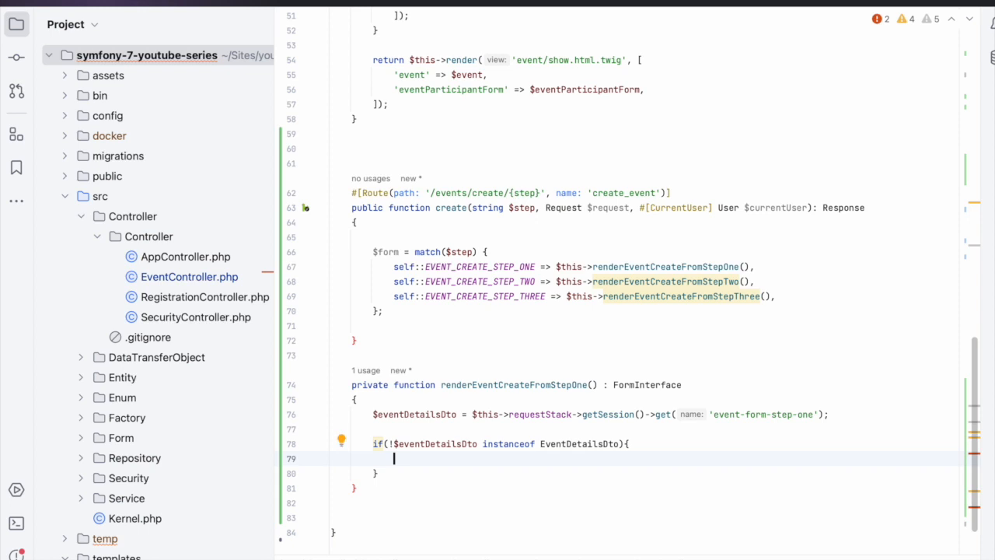
pyautogui.write('}$eventDetailsDto = new EventDetailsDto(')
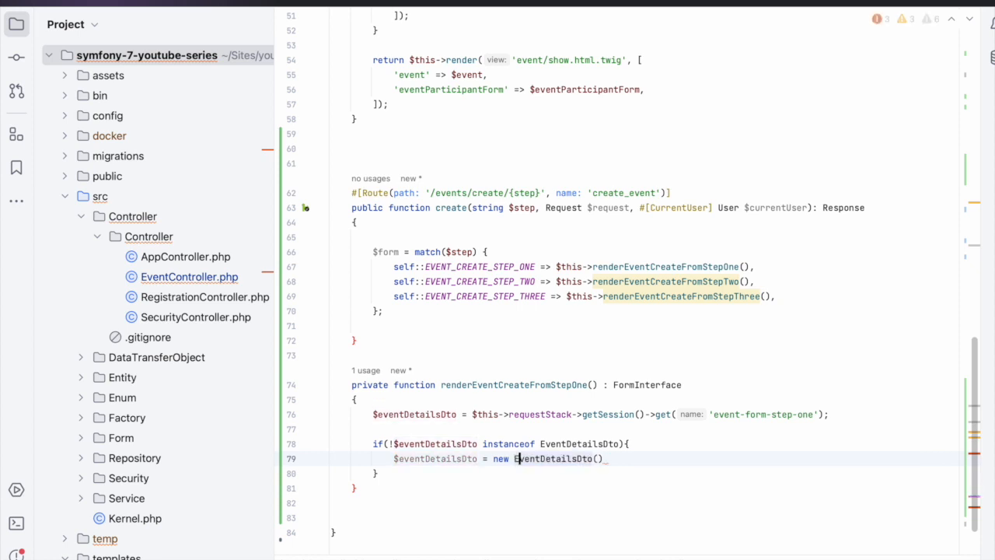
pyautogui.write(';')
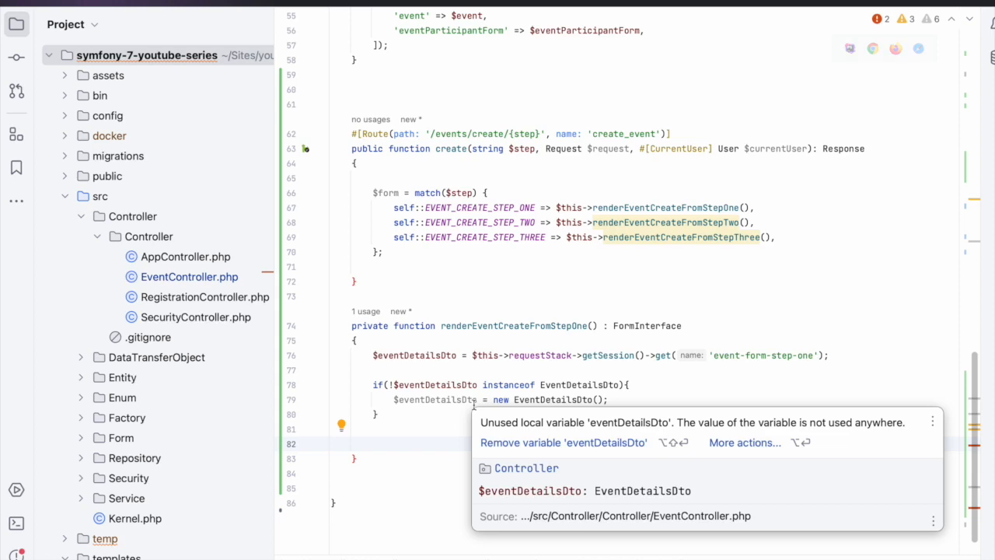
# Return $this->createForm(EventDetailsFormType::class, $eventDetailsDto).
pyautogui.write('$this->createForm(')
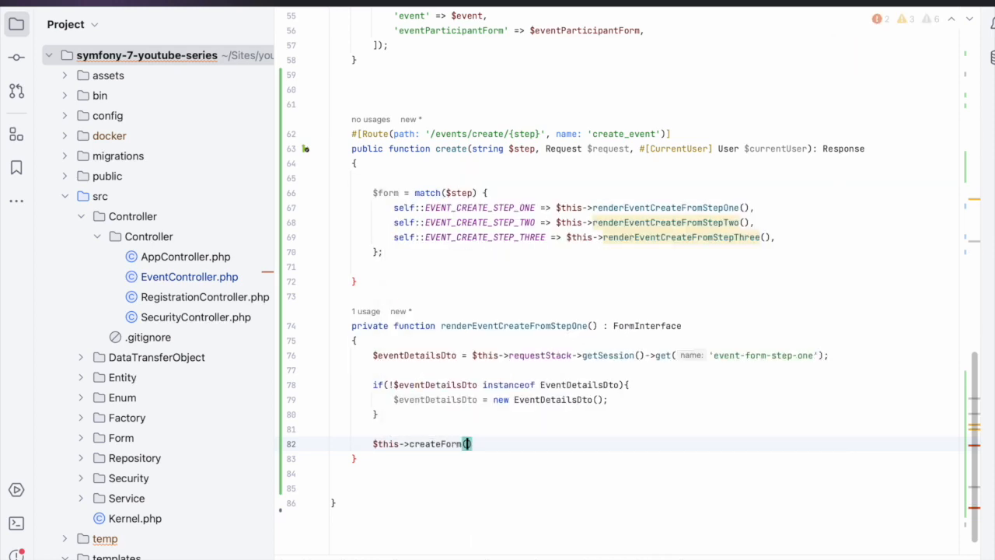
pyautogui.write('Eve')
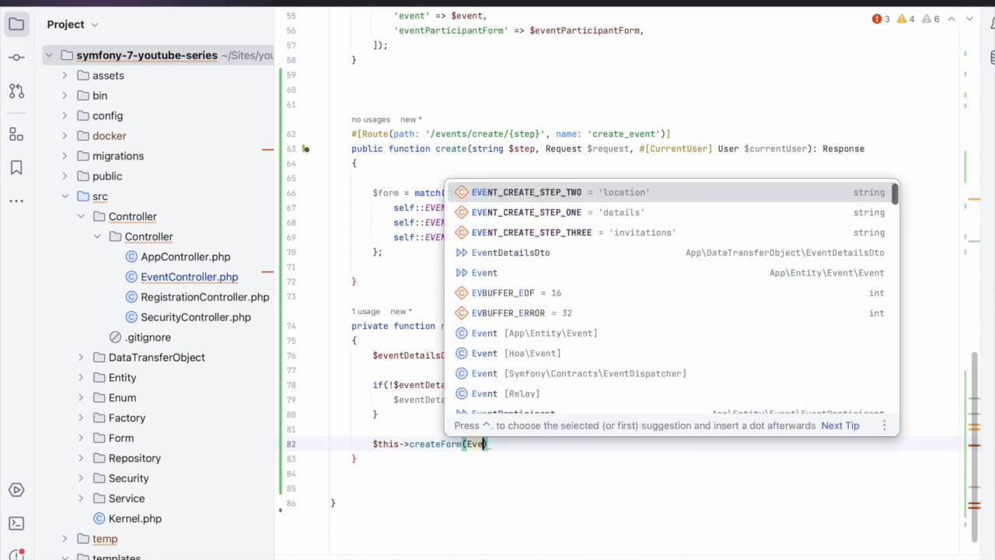
pyautogui.write('Do')
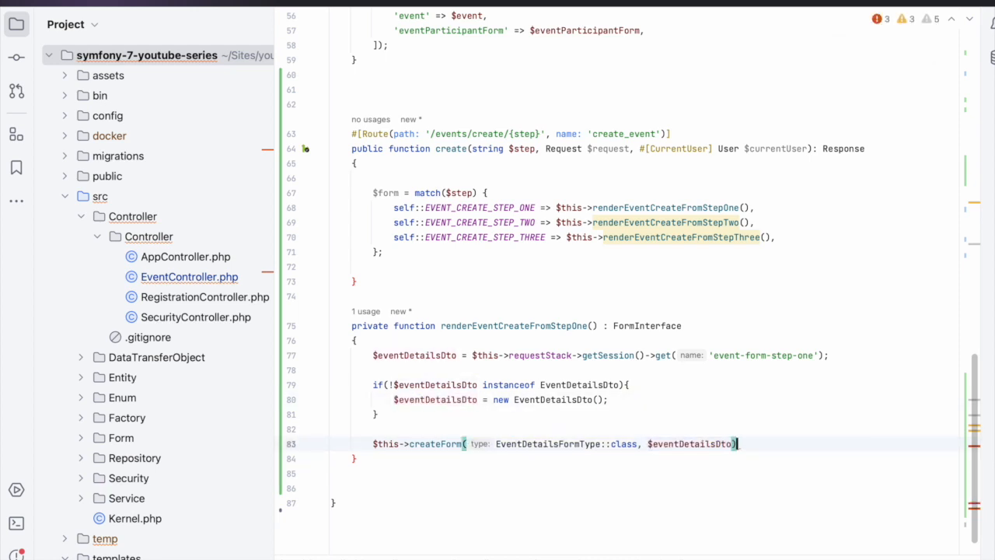
pyautogui.write('return')
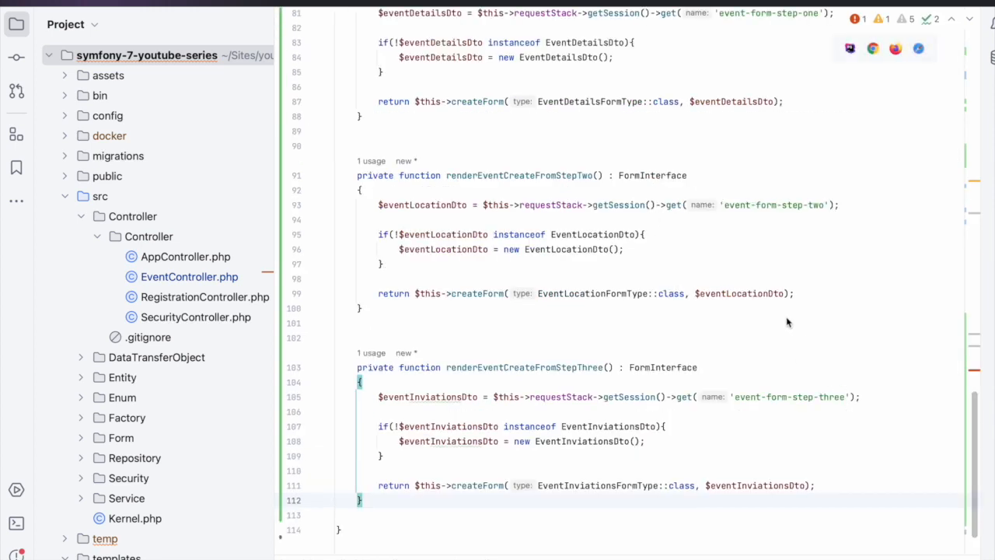
pyautogui.moveTo(573, 337)
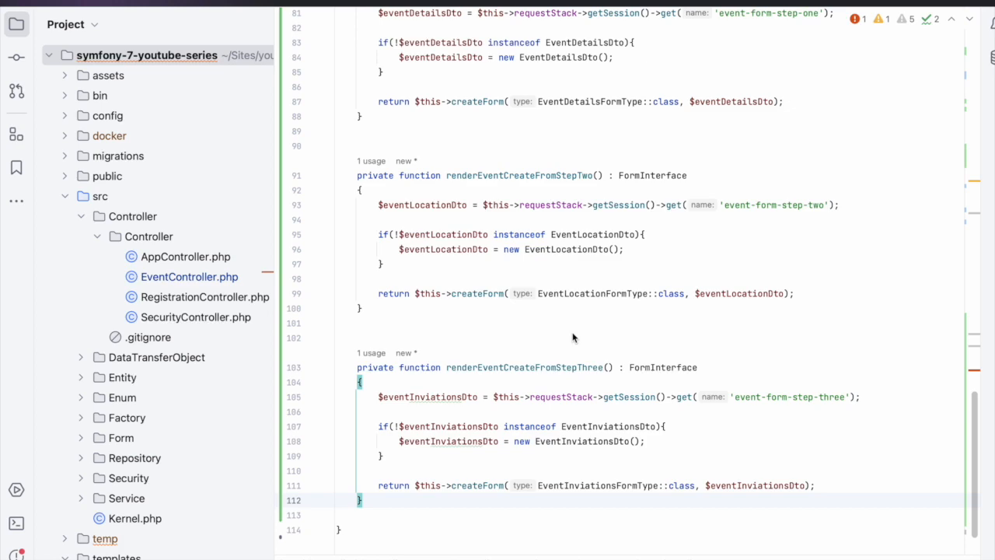
# Add default => redirectToRoute('create_event', ['step' => self::EVENT_CREATE_STEP_ONE]) to the match.
pyautogui.scroll(-3)
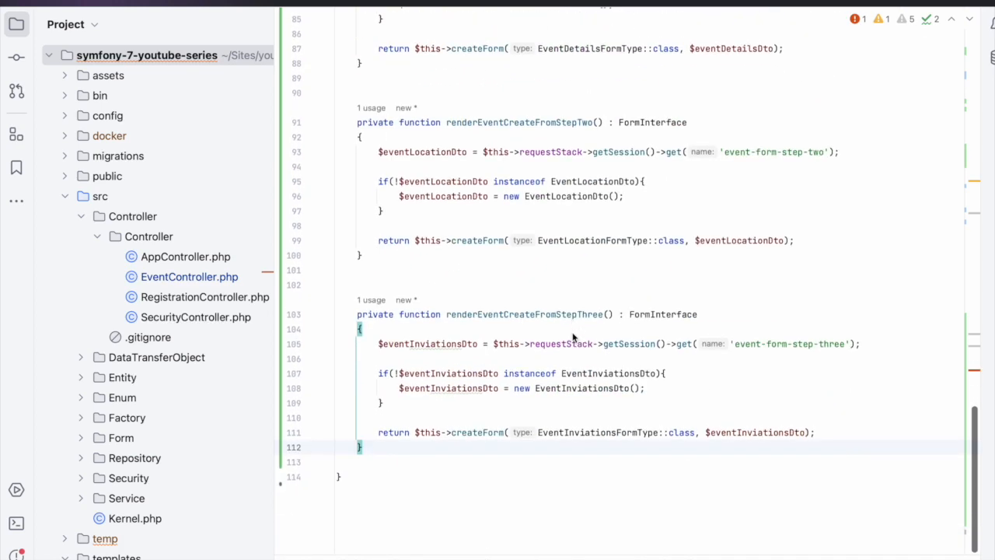
pyautogui.scroll(-3)
pyautogui.write('default => $this->')
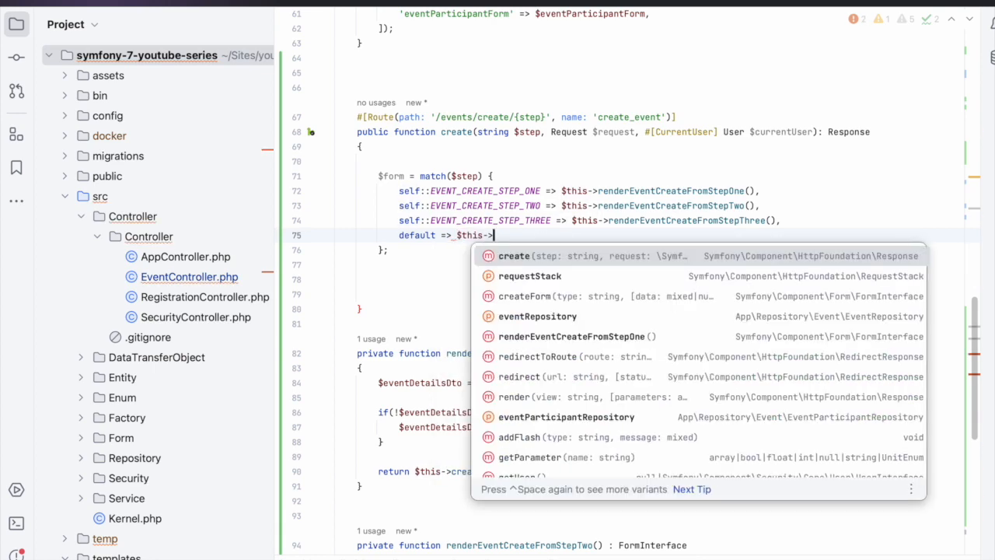
pyautogui.write('redirectToRoute(')
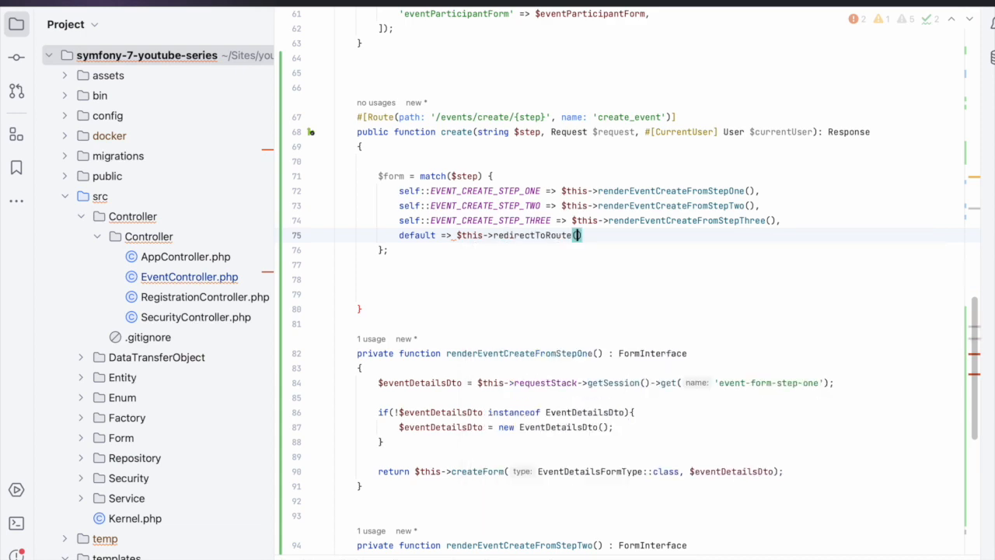
pyautogui.doubleClick(629, 116)
pyautogui.write("'create_event', ['")
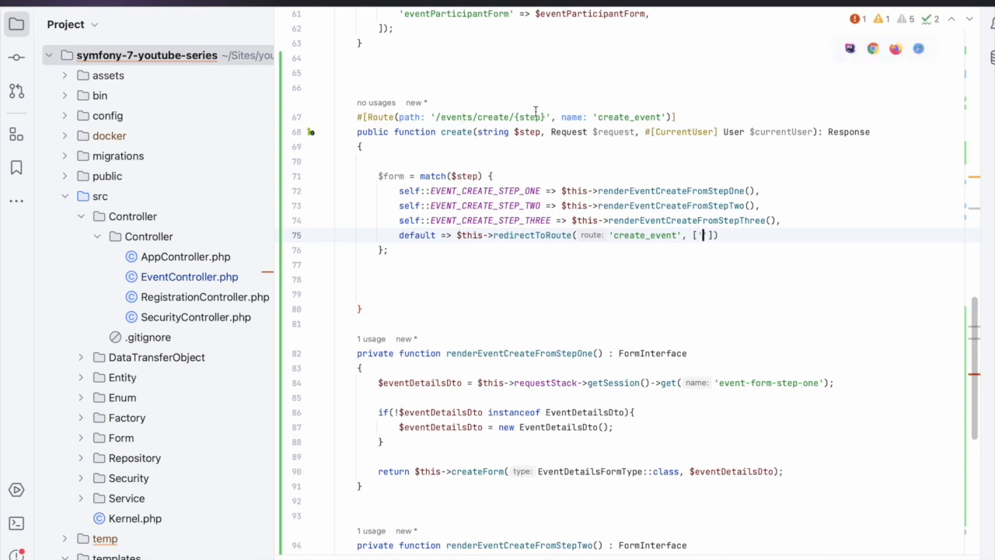
pyautogui.write("'step' =>")
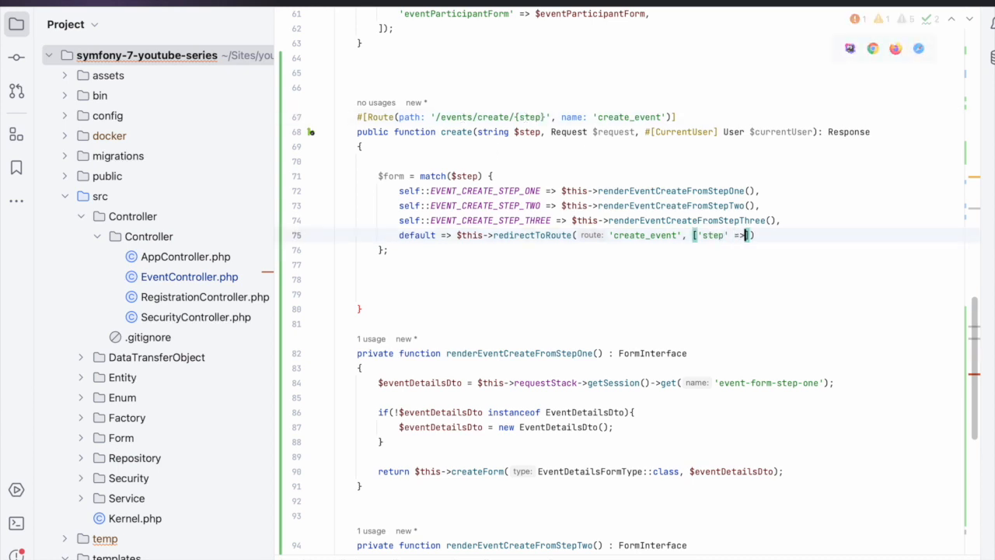
pyautogui.write("'")
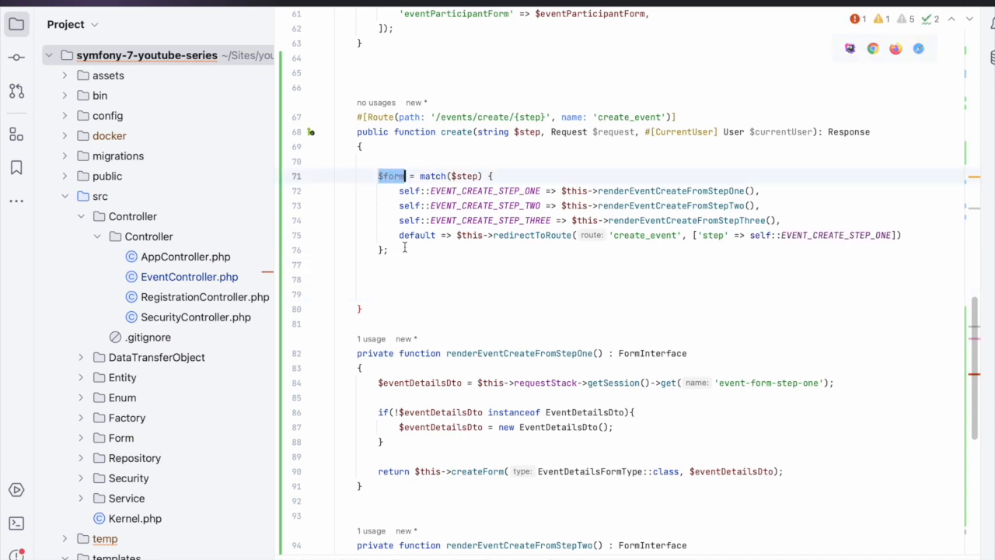
# Call $form->handleRequest($request) after building the form.
pyautogui.write('i')
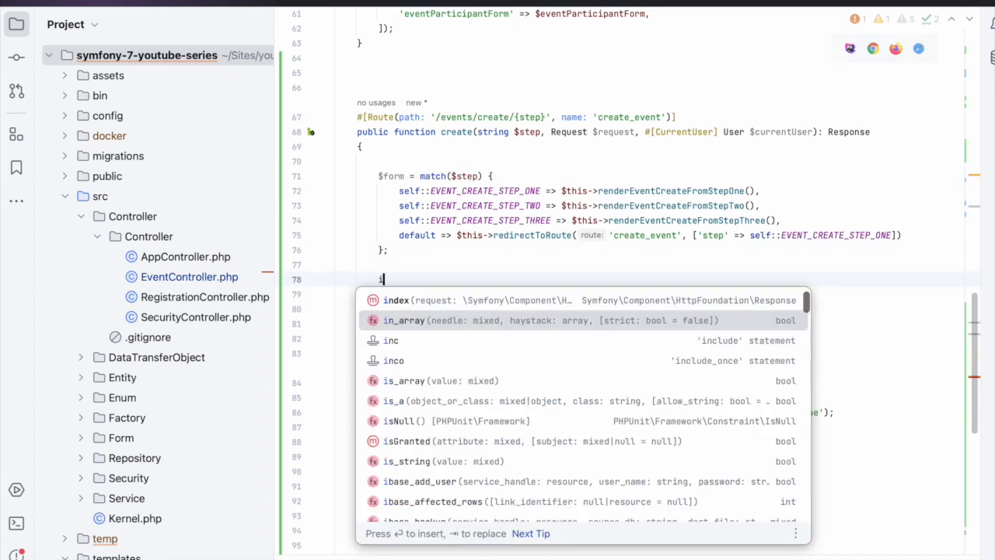
pyautogui.write('t-')
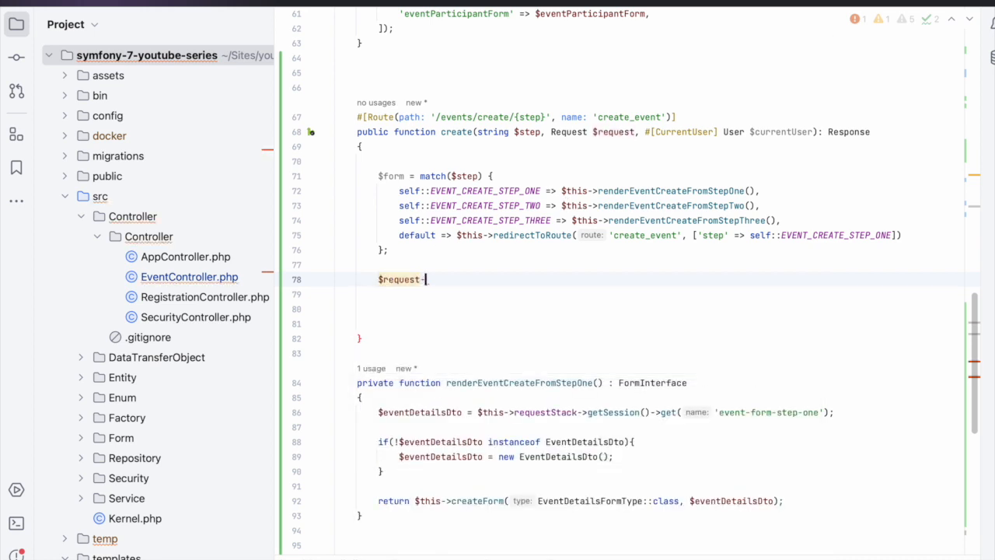
pyautogui.press('backspace')
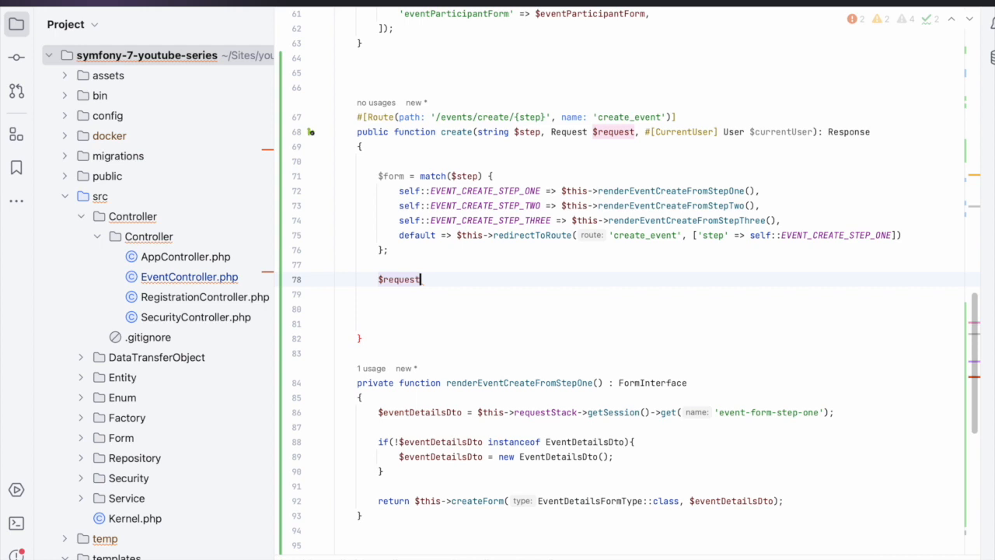
pyautogui.write('$form->handleRequest(')
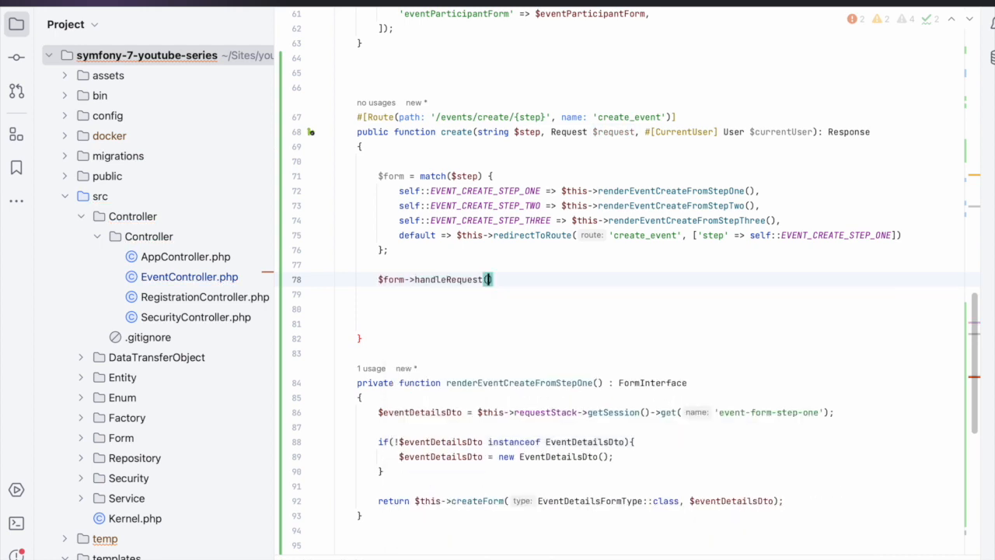
pyautogui.write('$request')
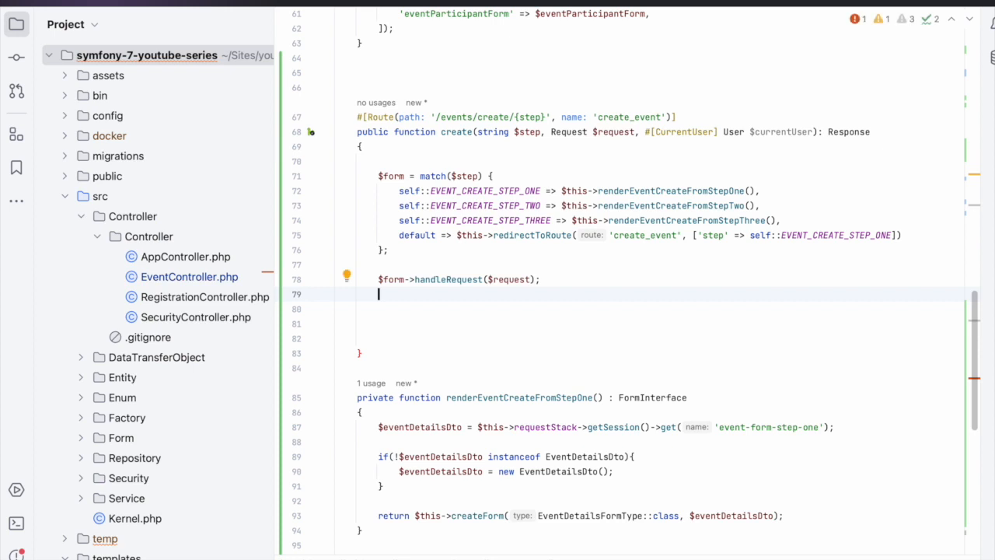
# Add an if($form->isSubmitted() && $form->isValid()) branch that starts a return match.
pyautogui.write('if(')
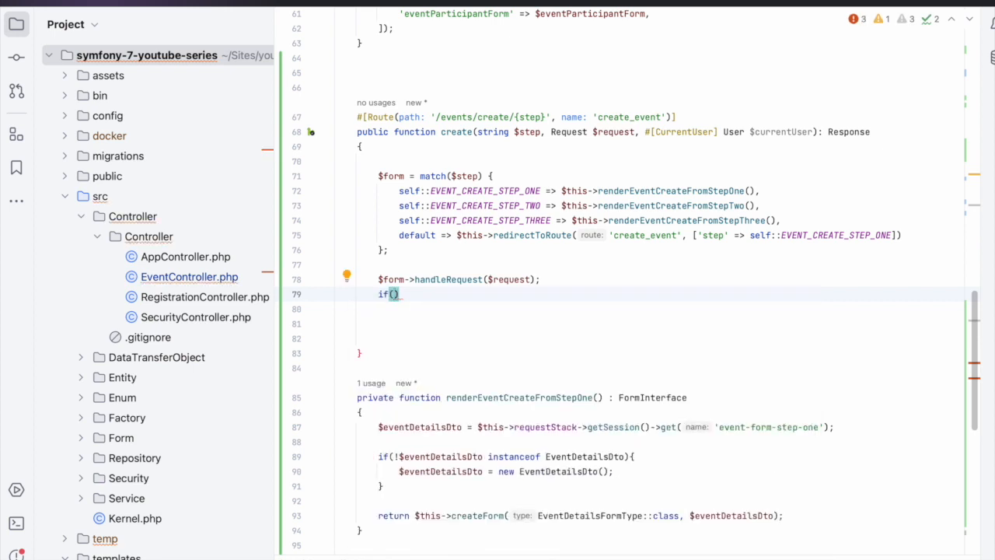
pyautogui.write('$form->isSubmitted(')
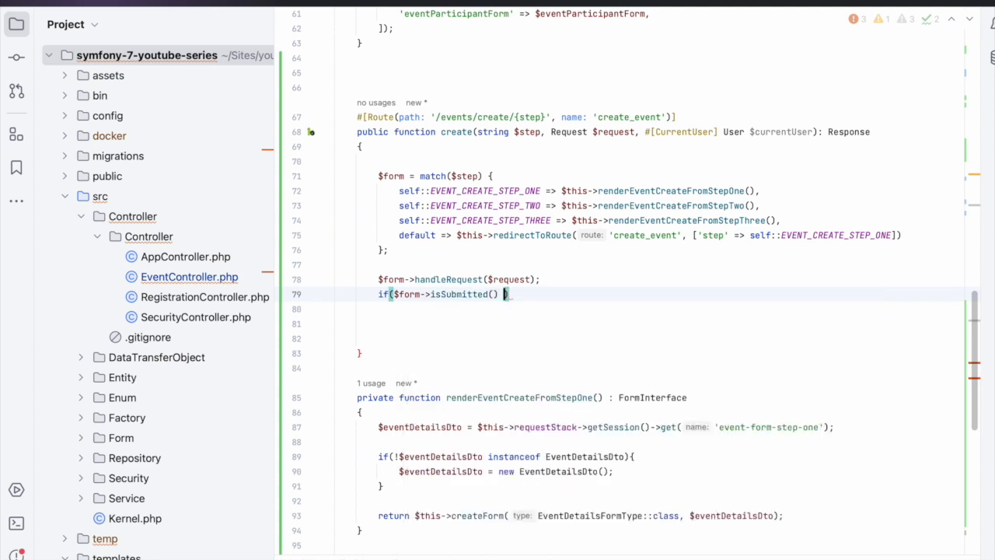
pyautogui.write('&& $form->isValid(')
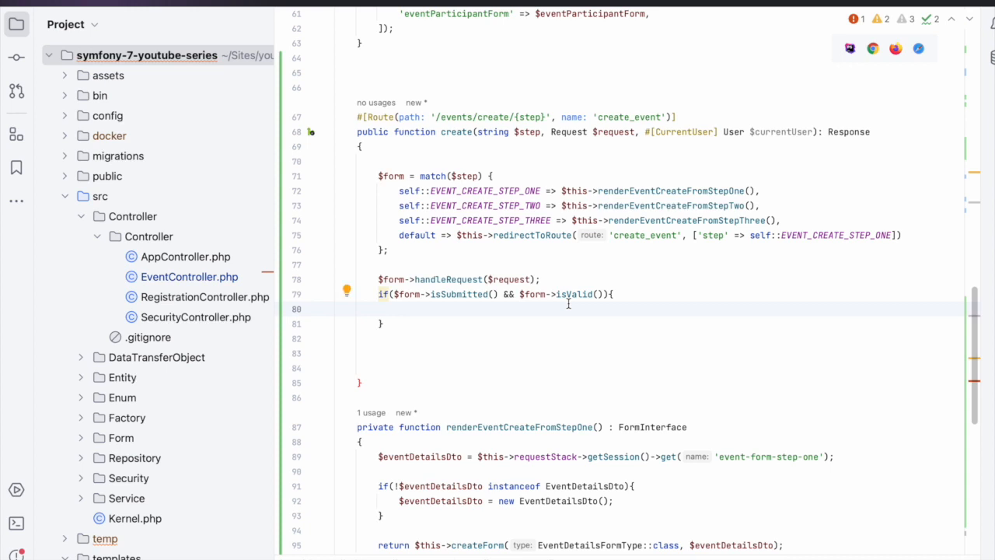
pyautogui.write('return match(){')
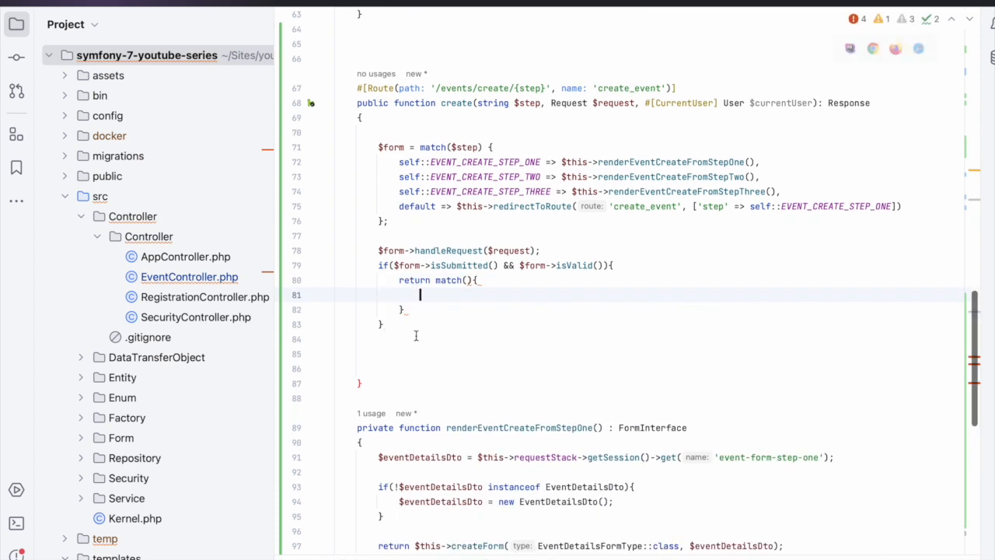
# Write match(true) mapping $step === self::EVENT_CREATE_STEP_ONE to $this->handleEventFormStepOne($form).
pyautogui.write('true')
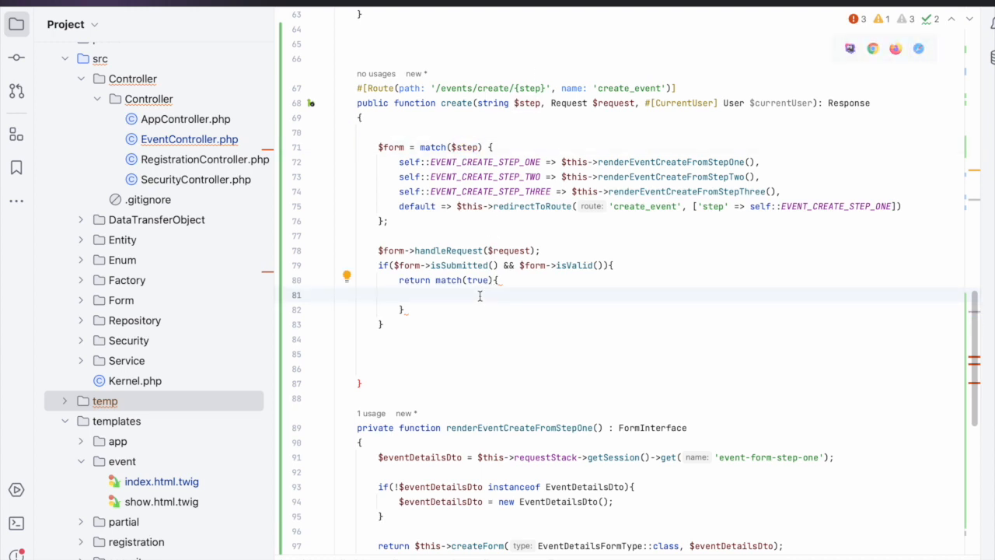
pyautogui.write('$step ===')
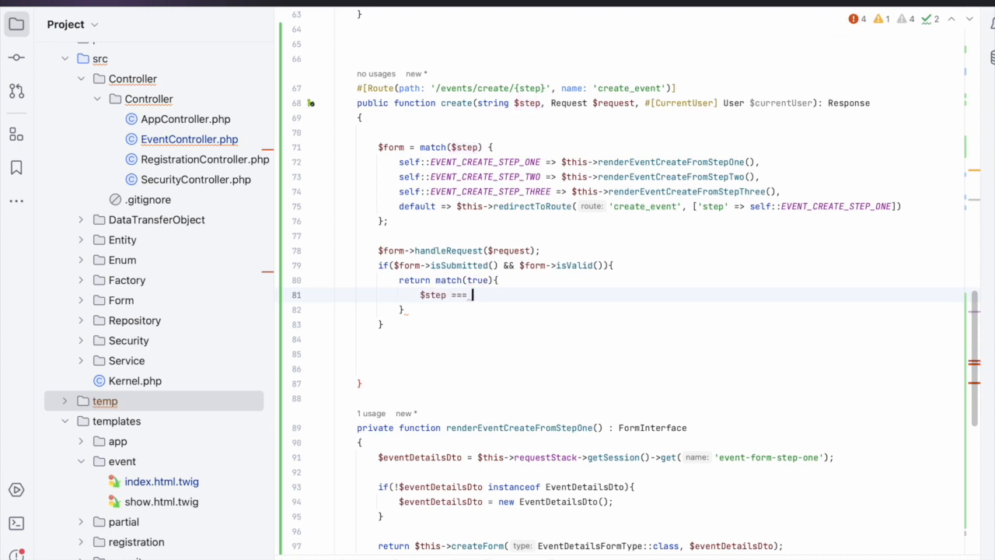
pyautogui.write('self')
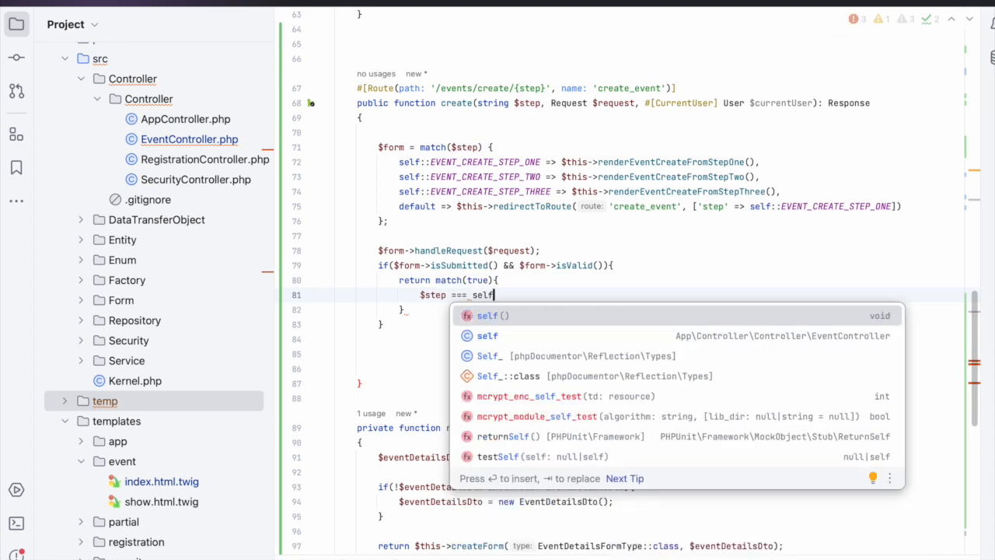
pyautogui.write('::EVENT_CREATE_STEP_ONE =>')
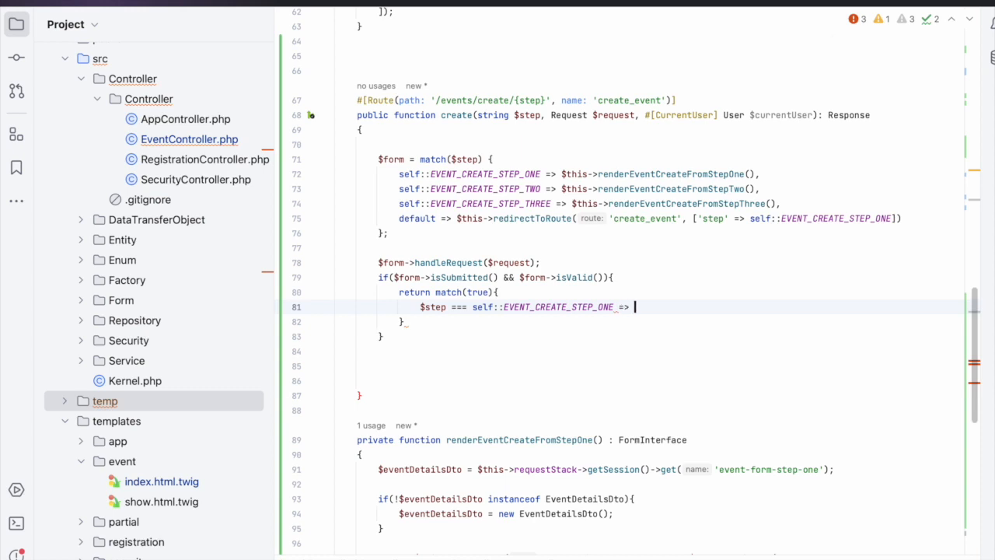
pyautogui.write('$this->handl')
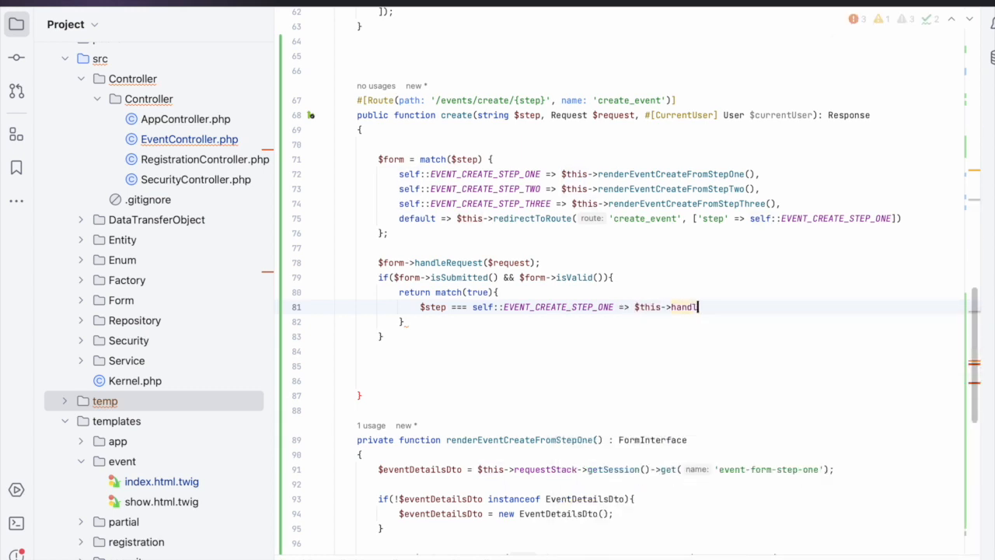
pyautogui.write('eEventFormStepOne($form),')
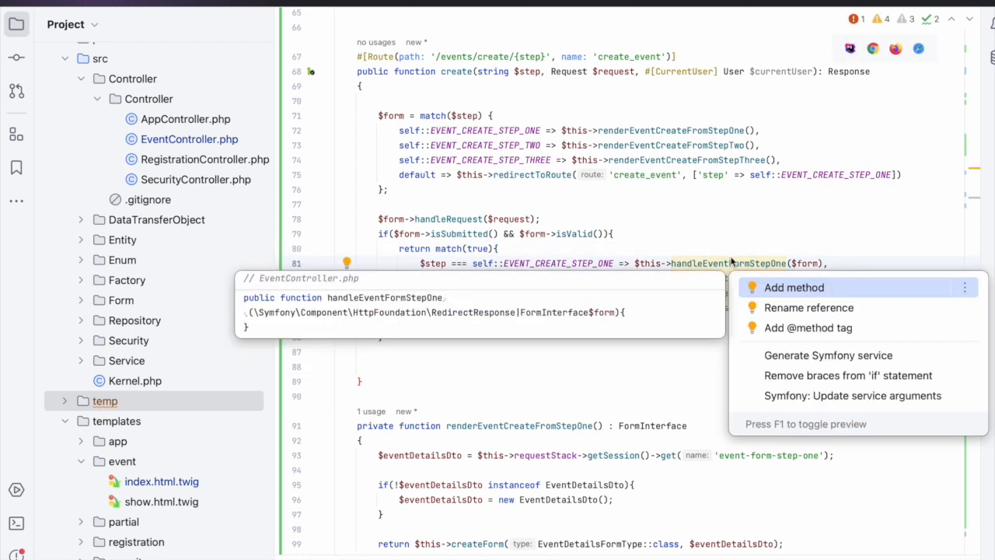
# Generate handleEventFormStepOne(FormInterface $form) storing $form->getData() in session 'event-form-step-one'.
pyautogui.click(793, 286)
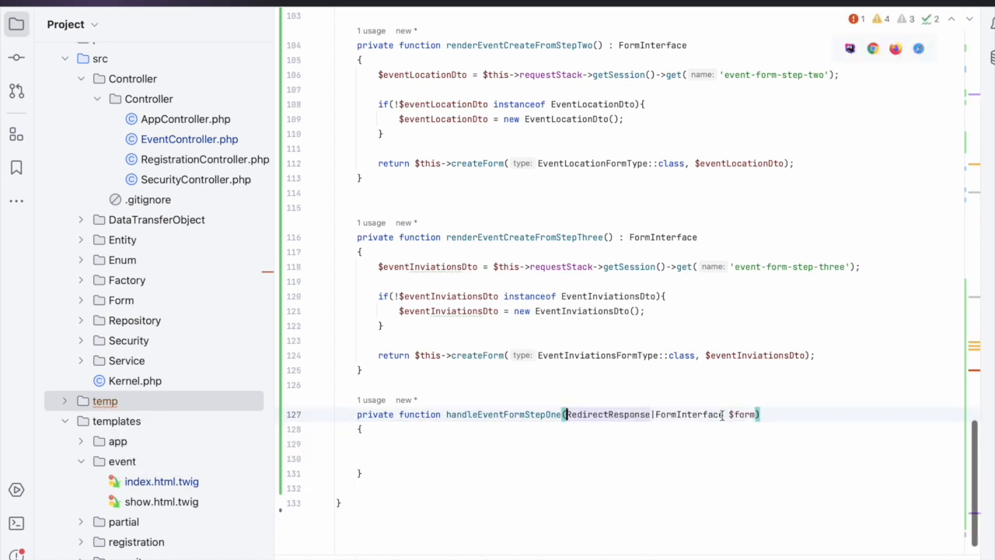
pyautogui.doubleClick(606, 413)
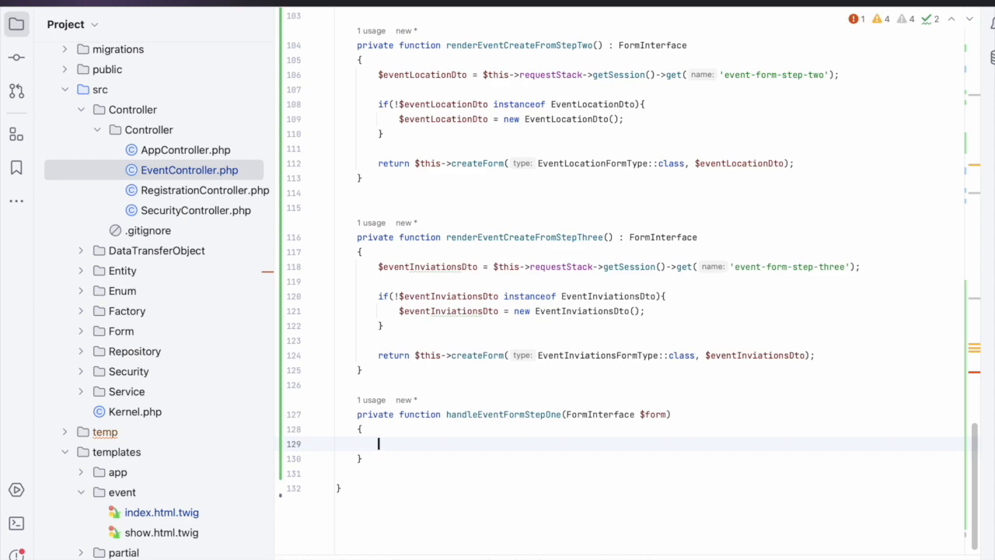
pyautogui.write('$this->')
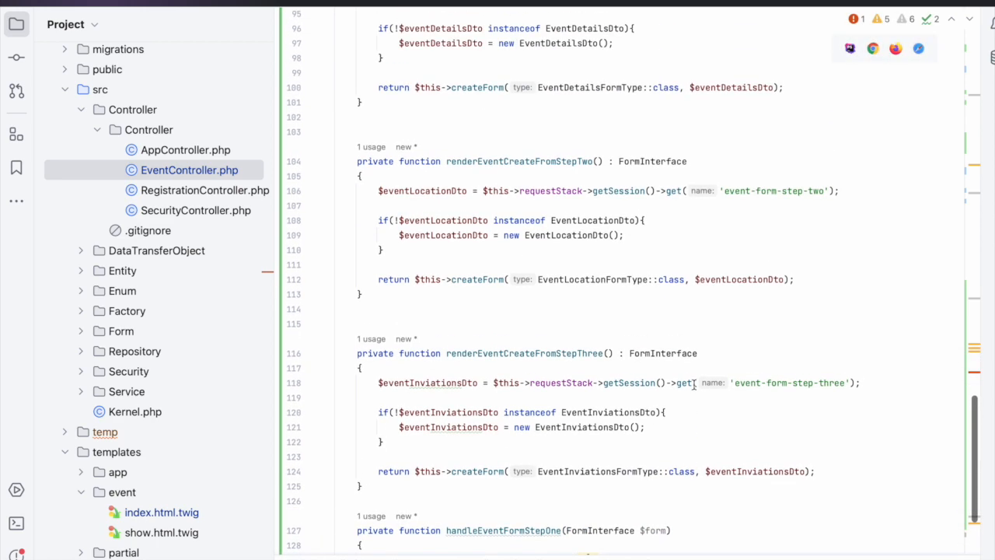
pyautogui.scroll(-3)
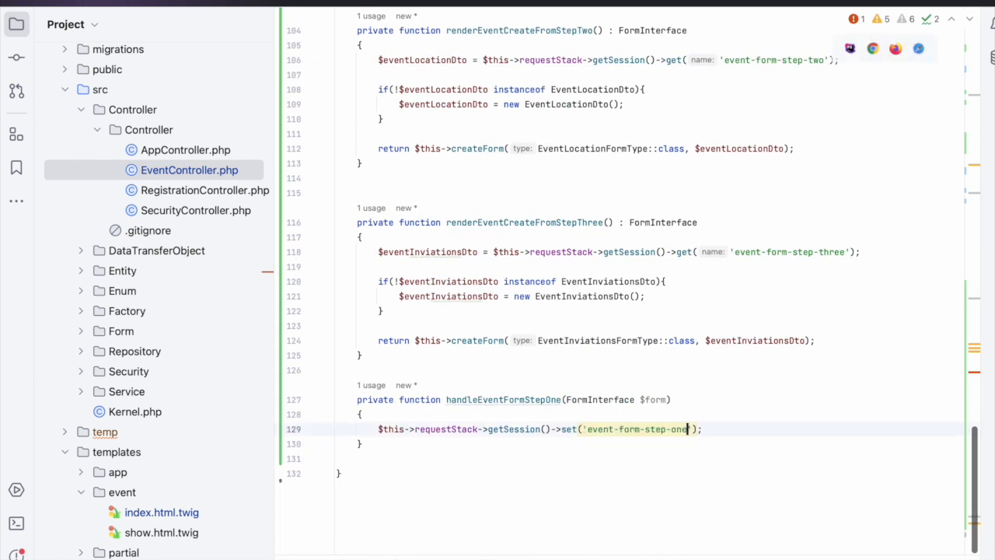
pyautogui.write(', $this')
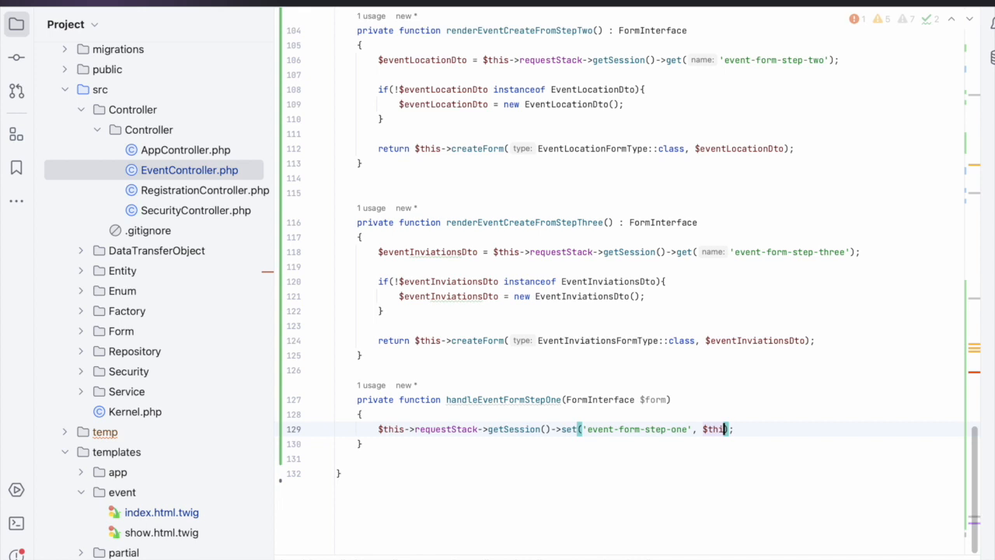
pyautogui.write('$form')
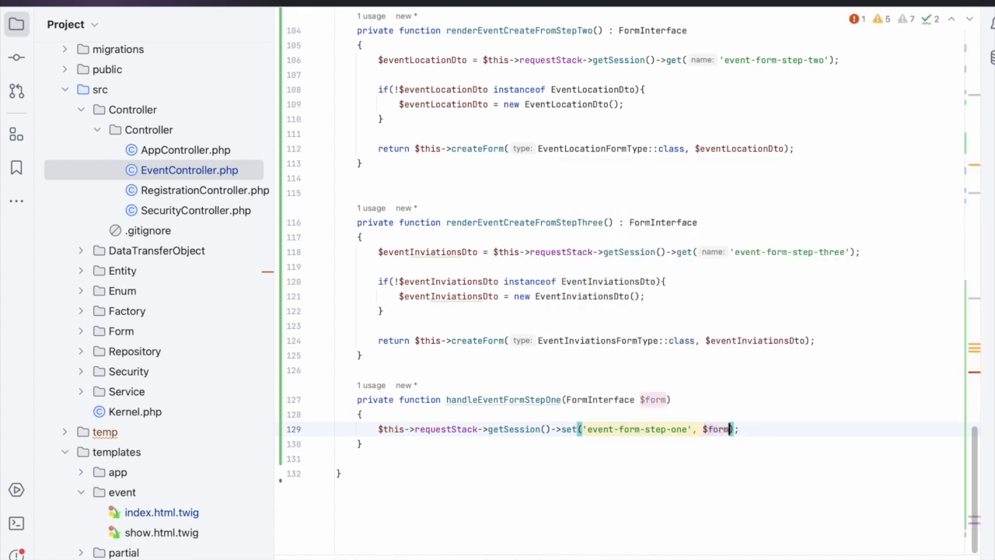
pyautogui.write('->getData()')
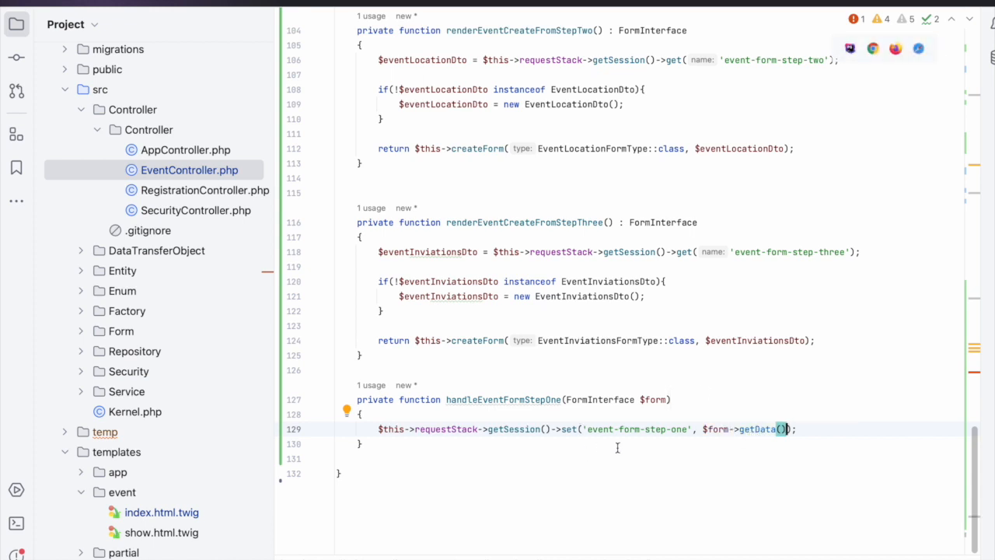
# Return redirectToRoute('create_event', ['step' => self::EVENT_CREATE_STEP_TWO]) and start the return type.
pyautogui.scroll(-3)
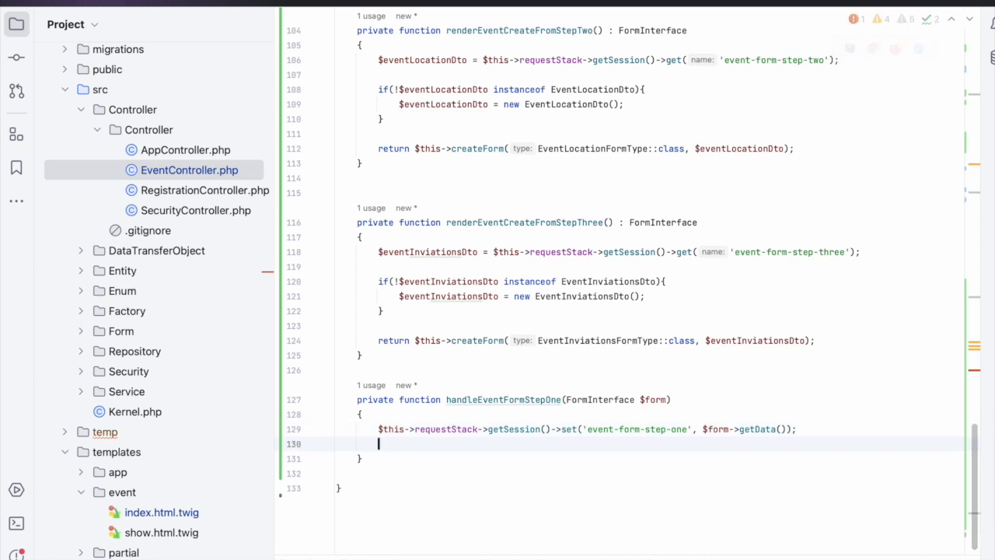
pyautogui.write('return')
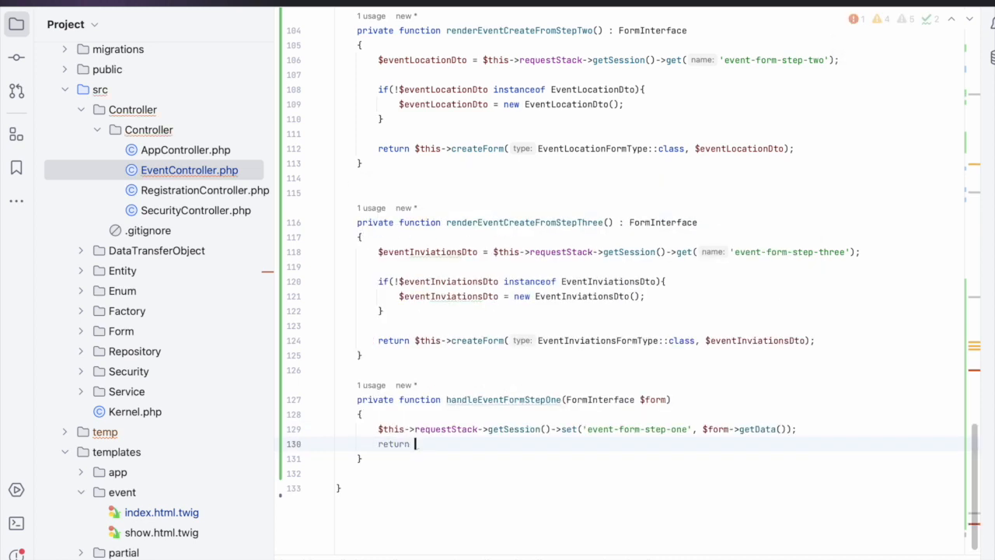
pyautogui.write("$this->redirectToRoute('create_event',")
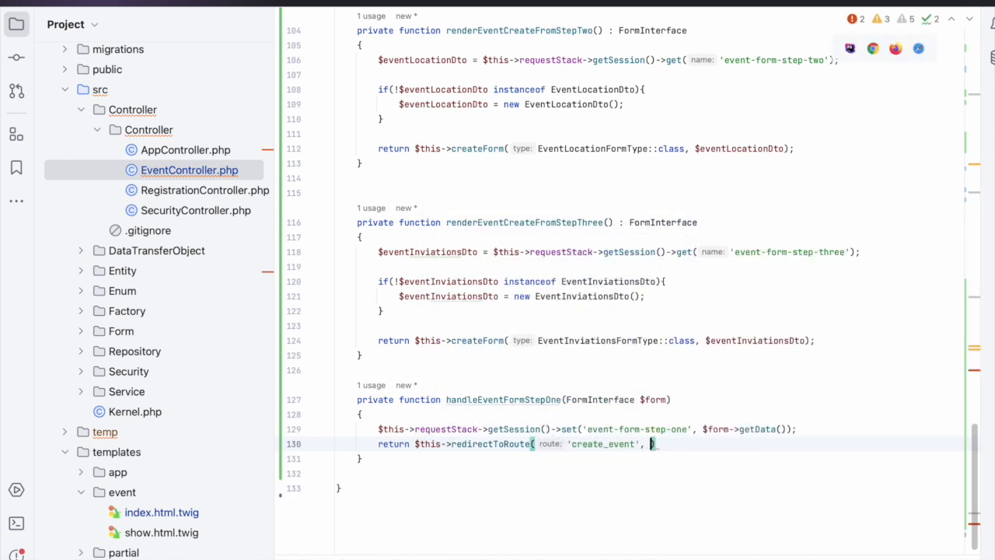
pyautogui.write("['step' ])")
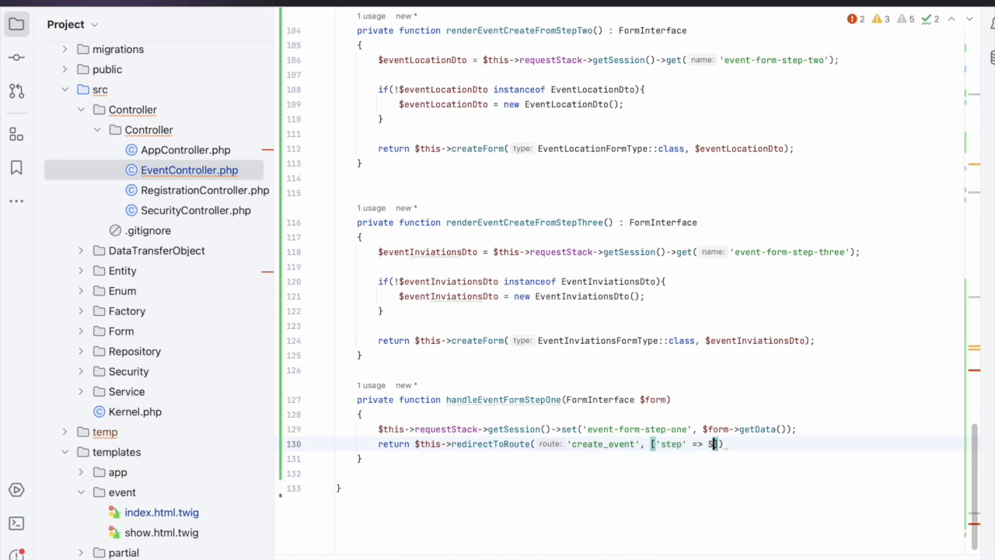
pyautogui.write('self::EVENT_CREATE_STEP_TWO')
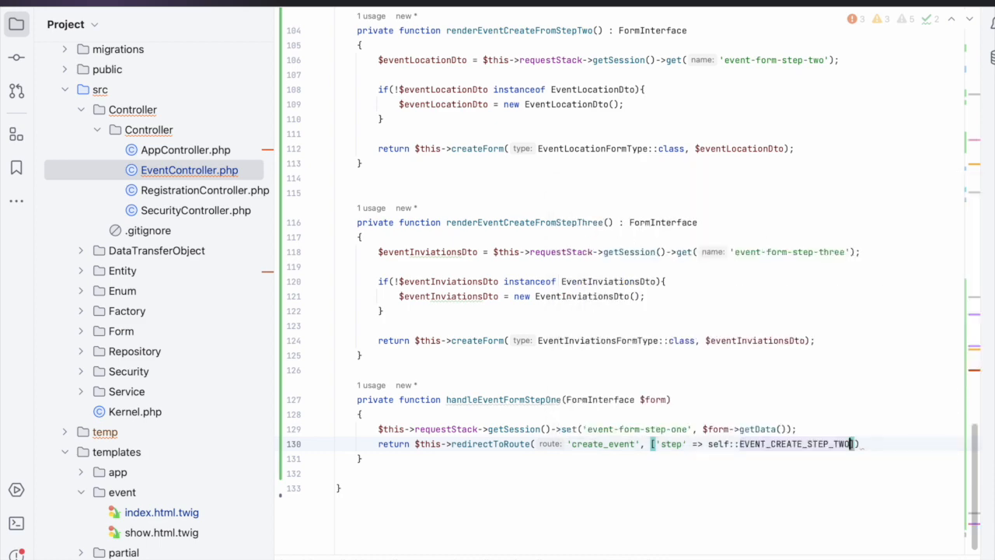
pyautogui.write(';')
pyautogui.click(514, 399)
pyautogui.write(' :')
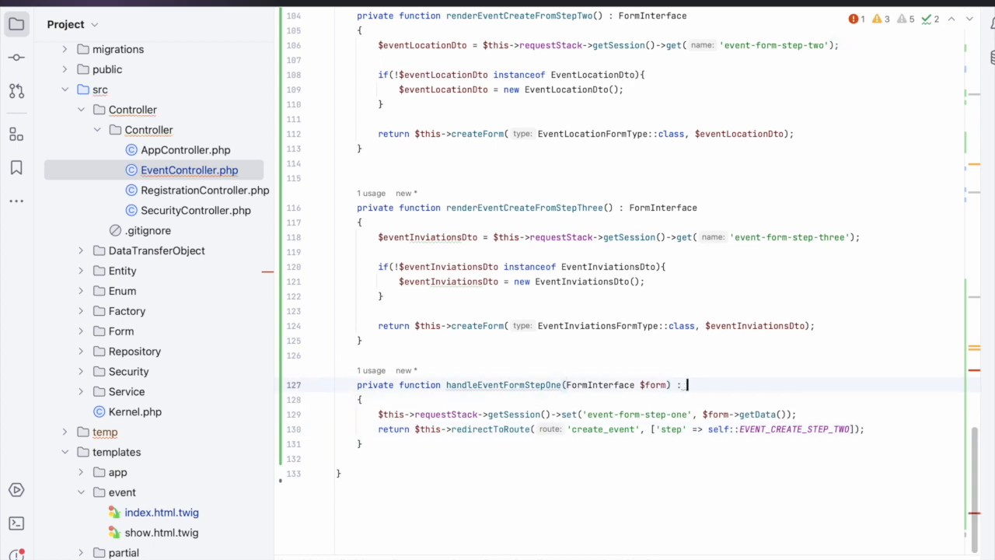
pyautogui.write('R')
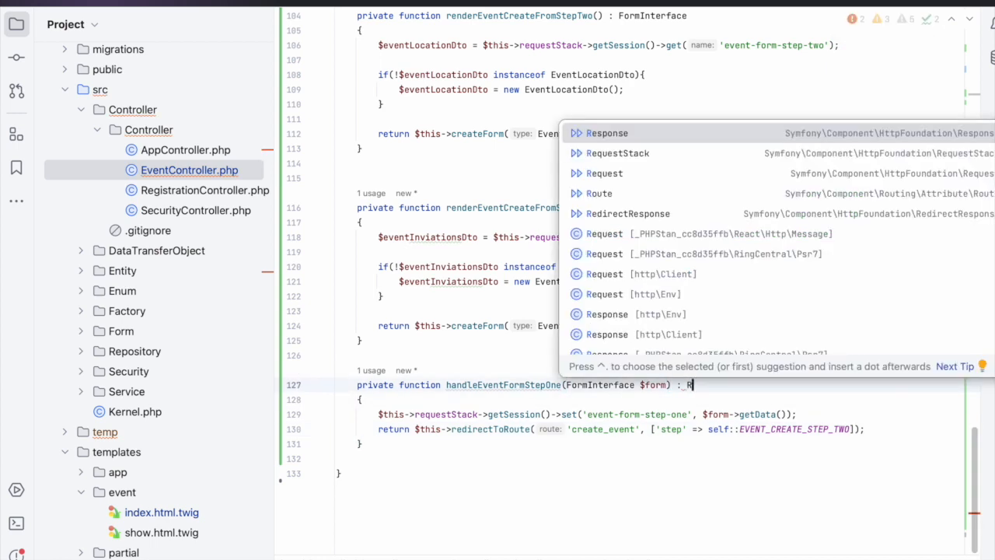